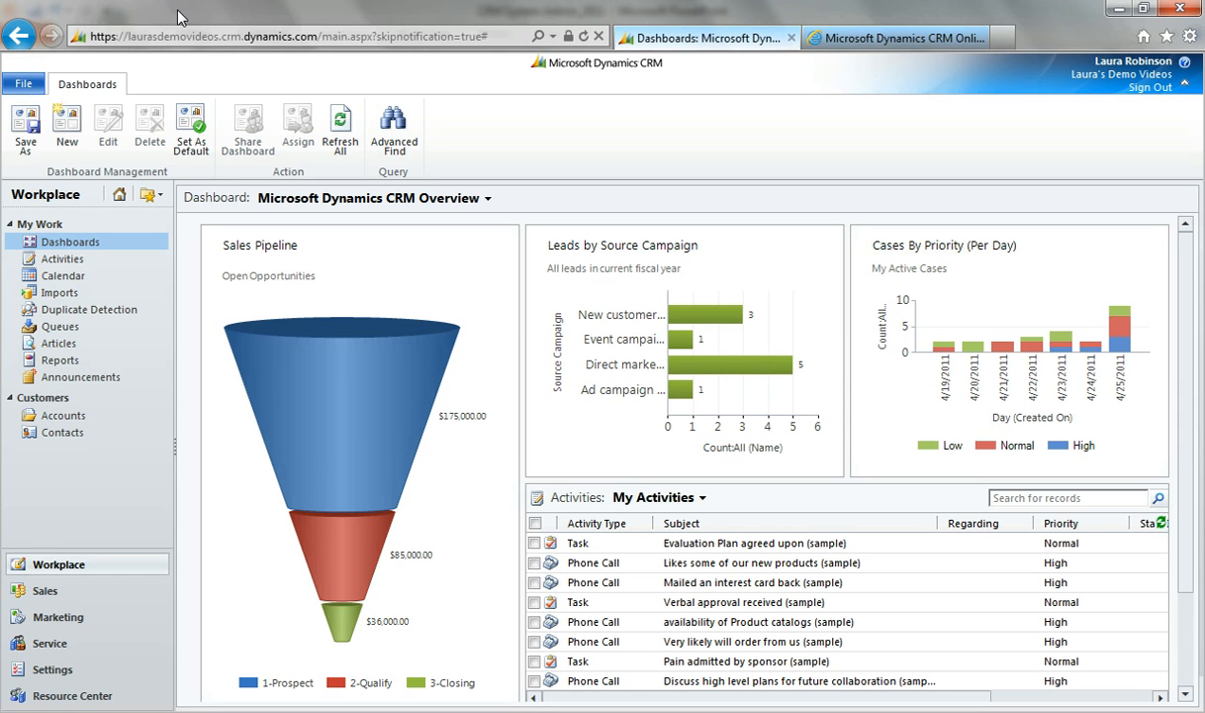
mouse_move(181, 18)
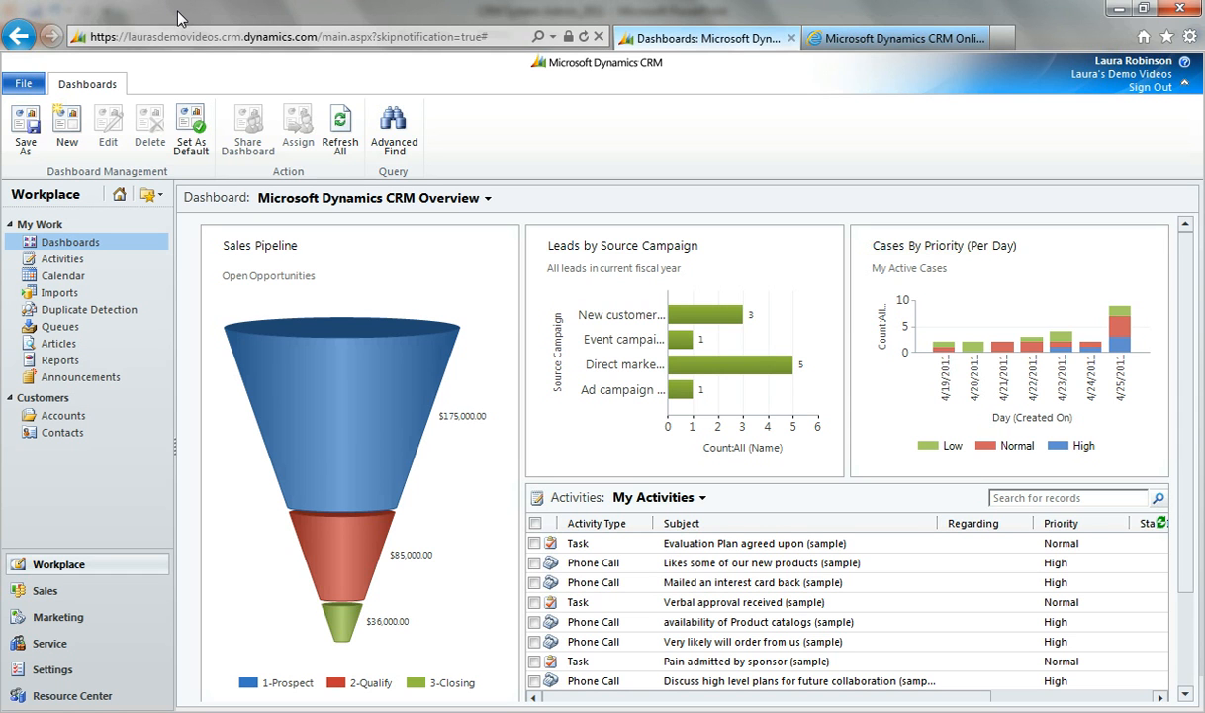
mouse_move(400, 20)
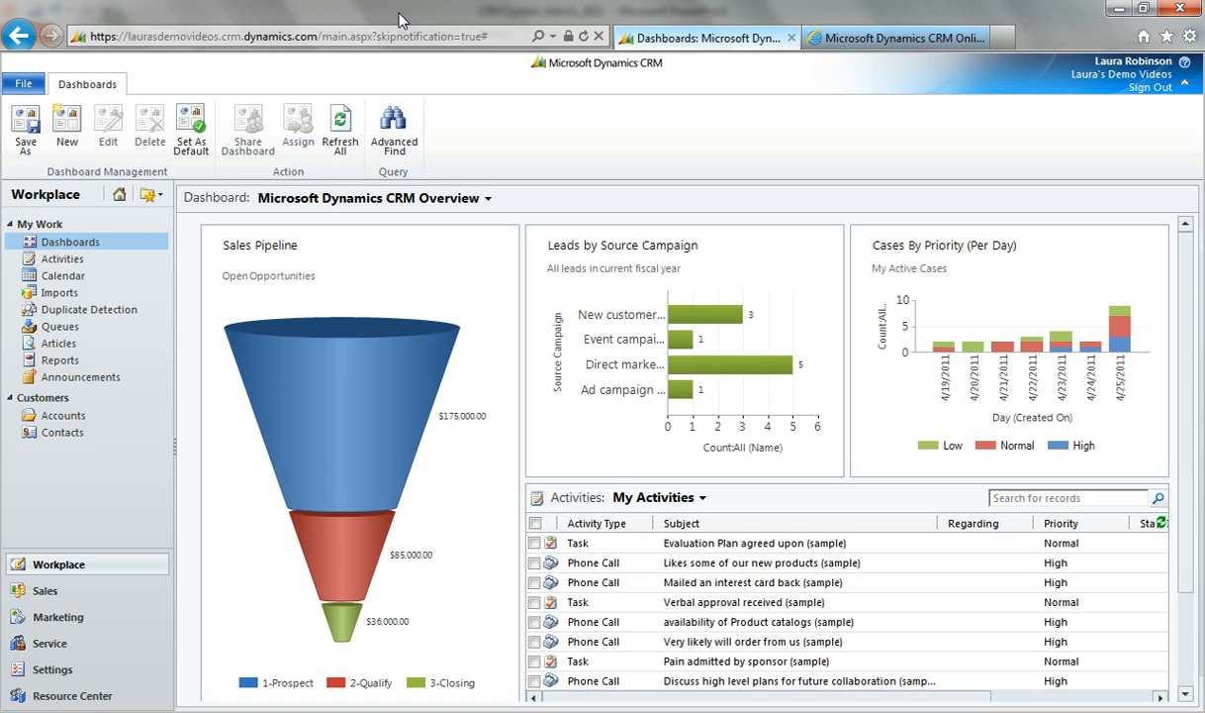
mouse_move(550, 8)
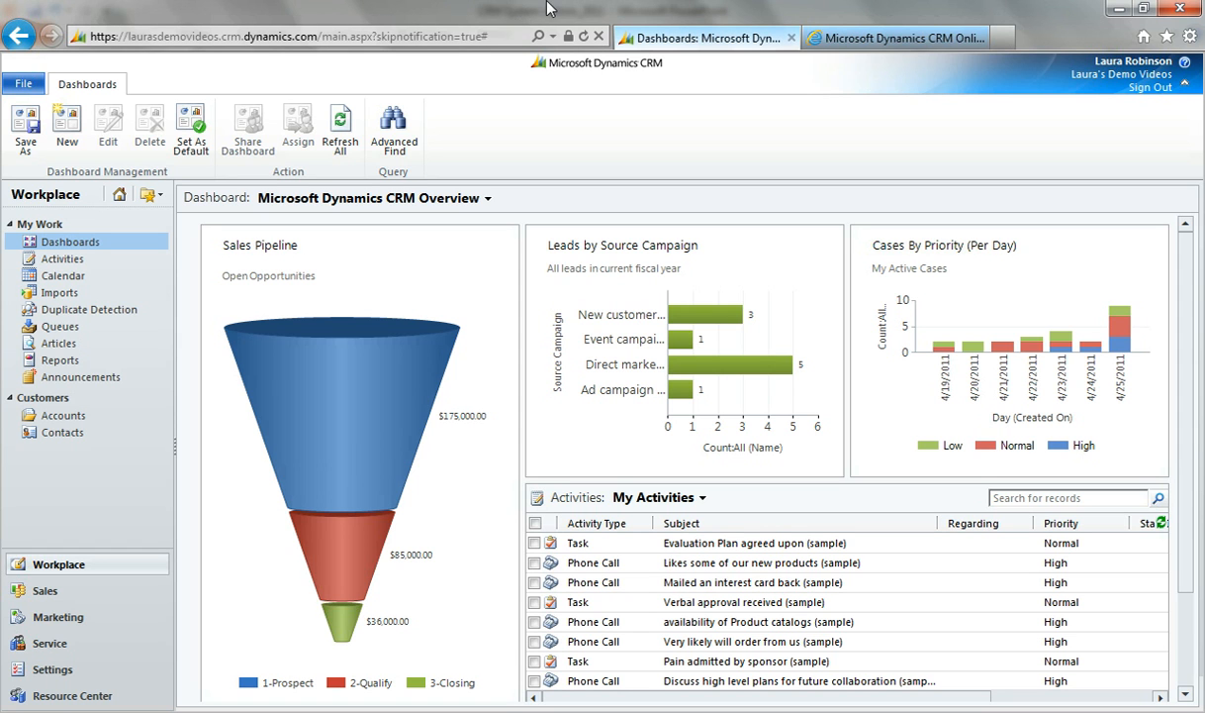
mouse_move(474, 154)
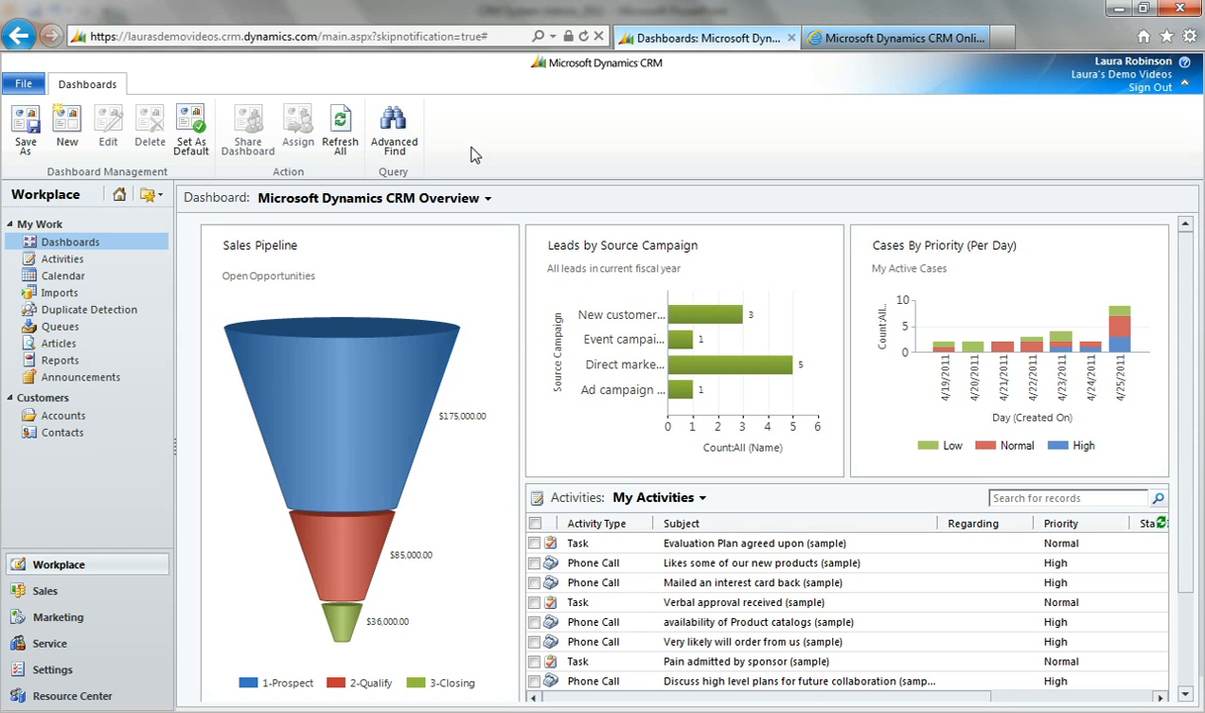
mouse_move(65, 688)
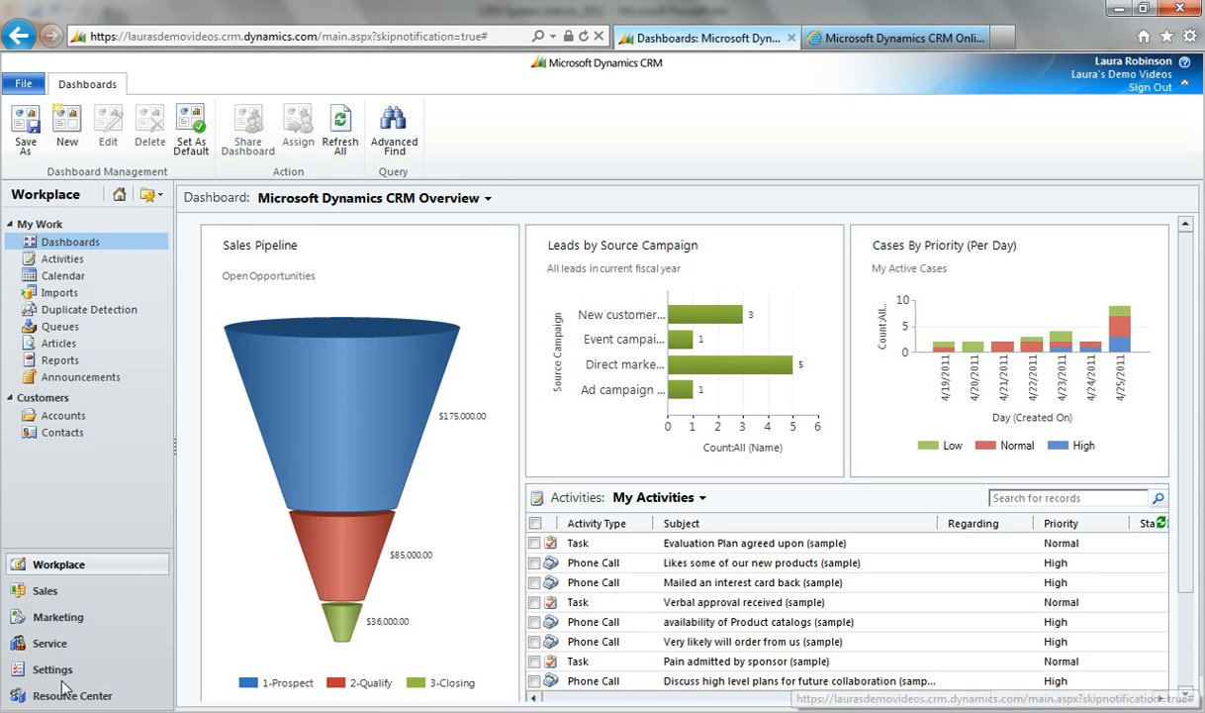
Switch to the Settings area to reach the Administration page
left_click(53, 669)
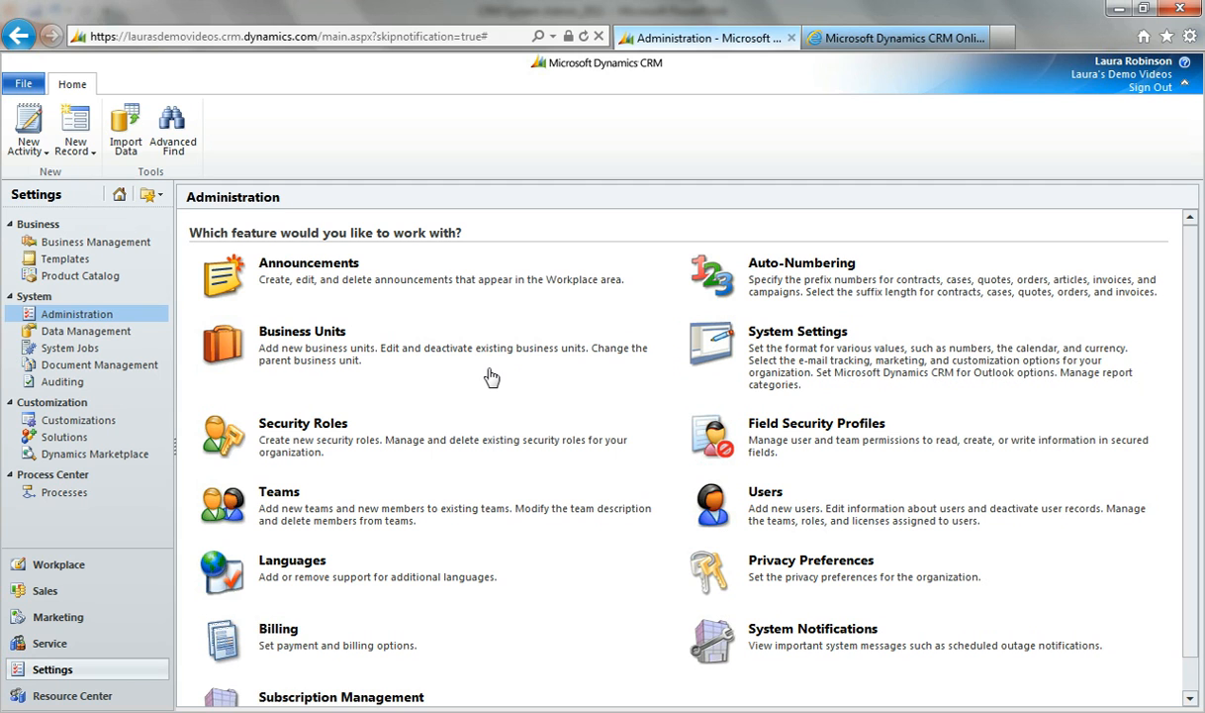
mouse_move(302, 330)
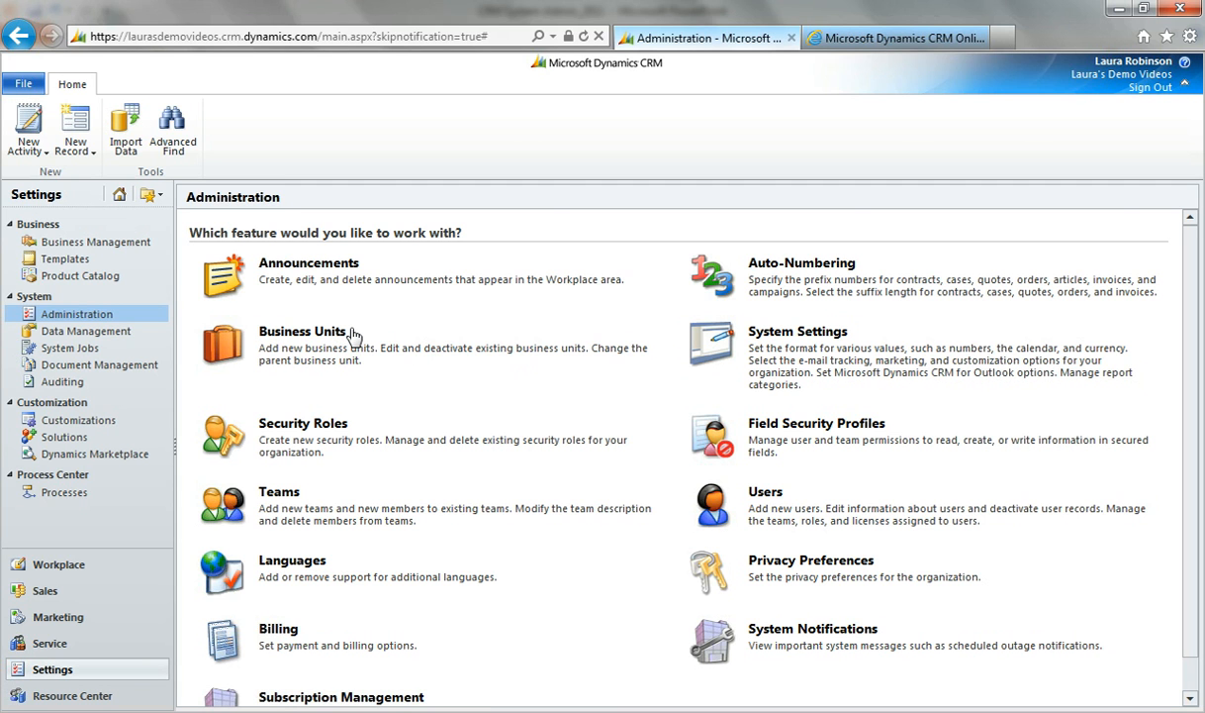
mouse_move(354, 339)
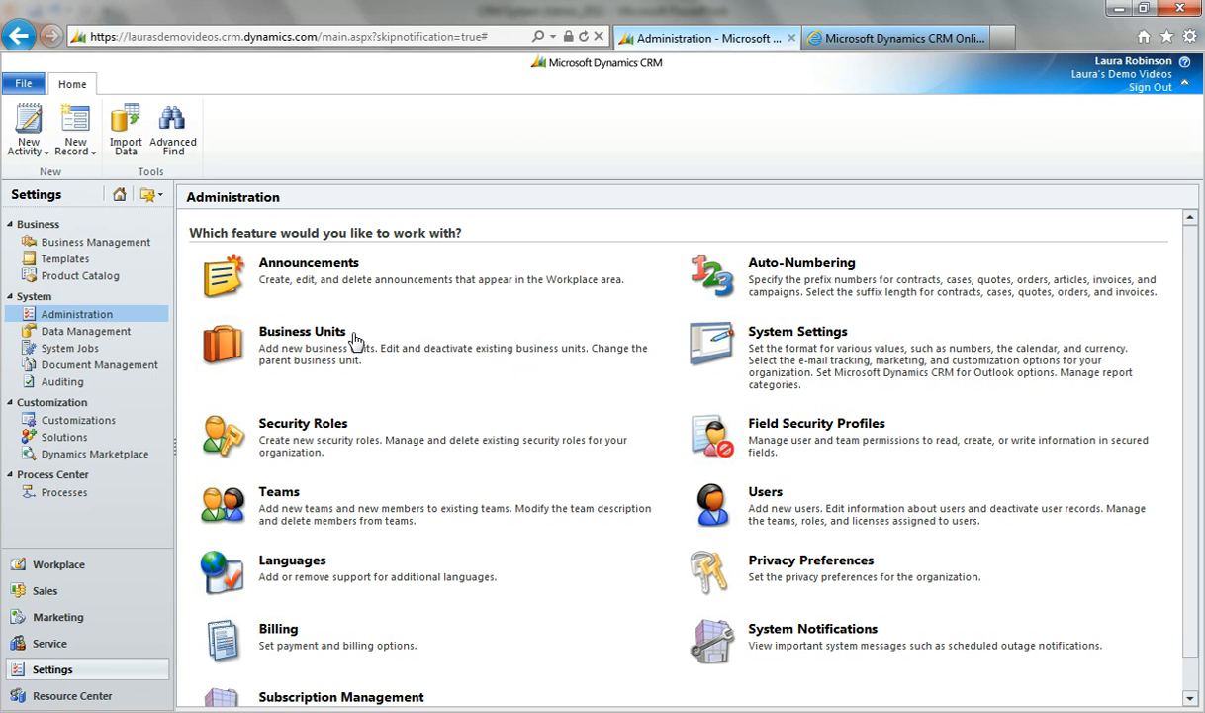
mouse_move(302, 423)
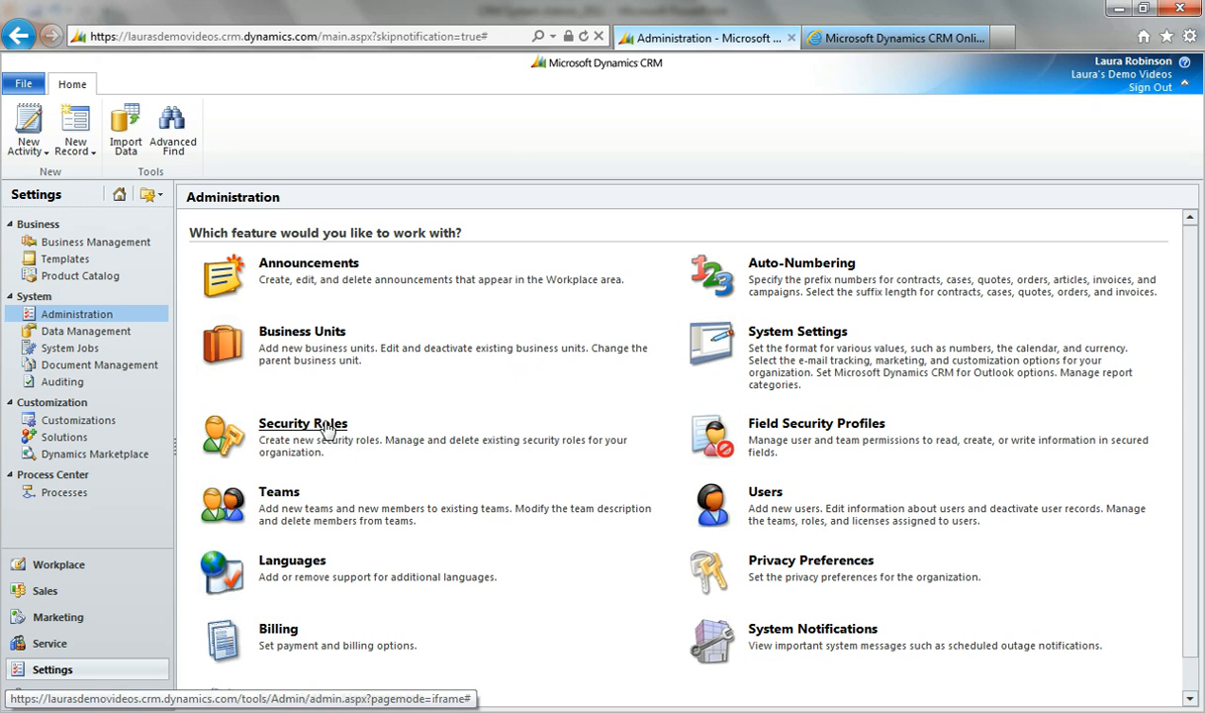
mouse_move(322, 341)
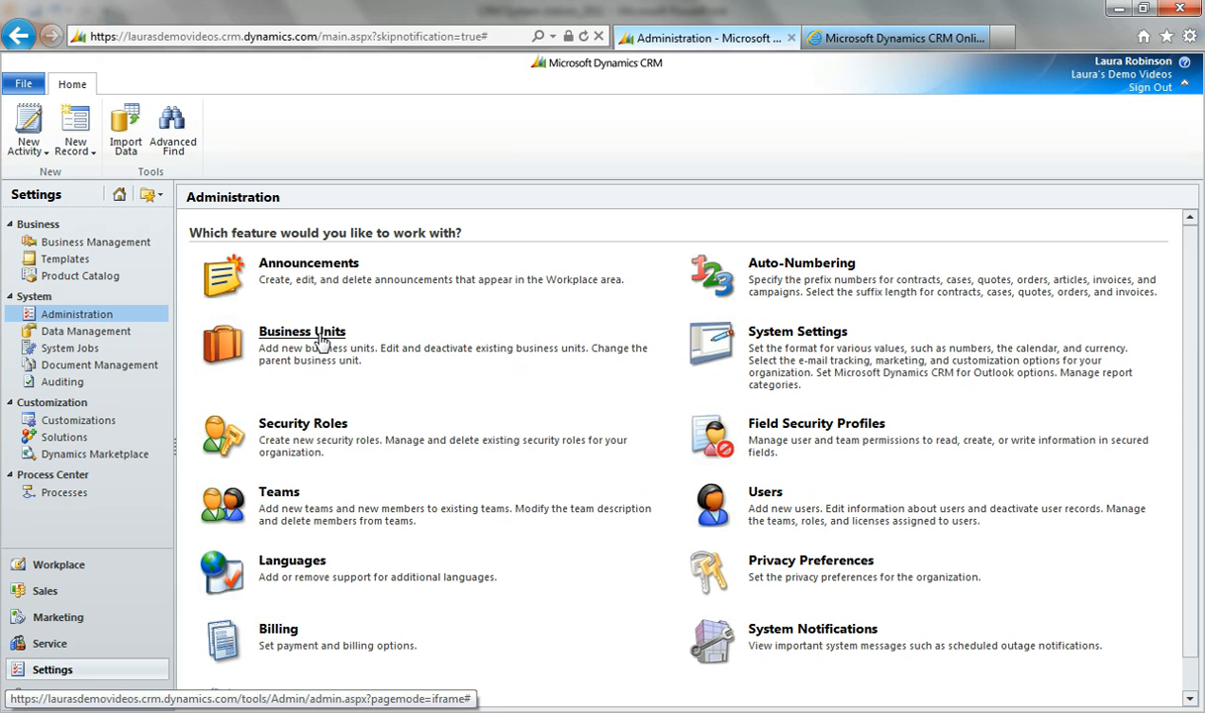
mouse_move(777, 505)
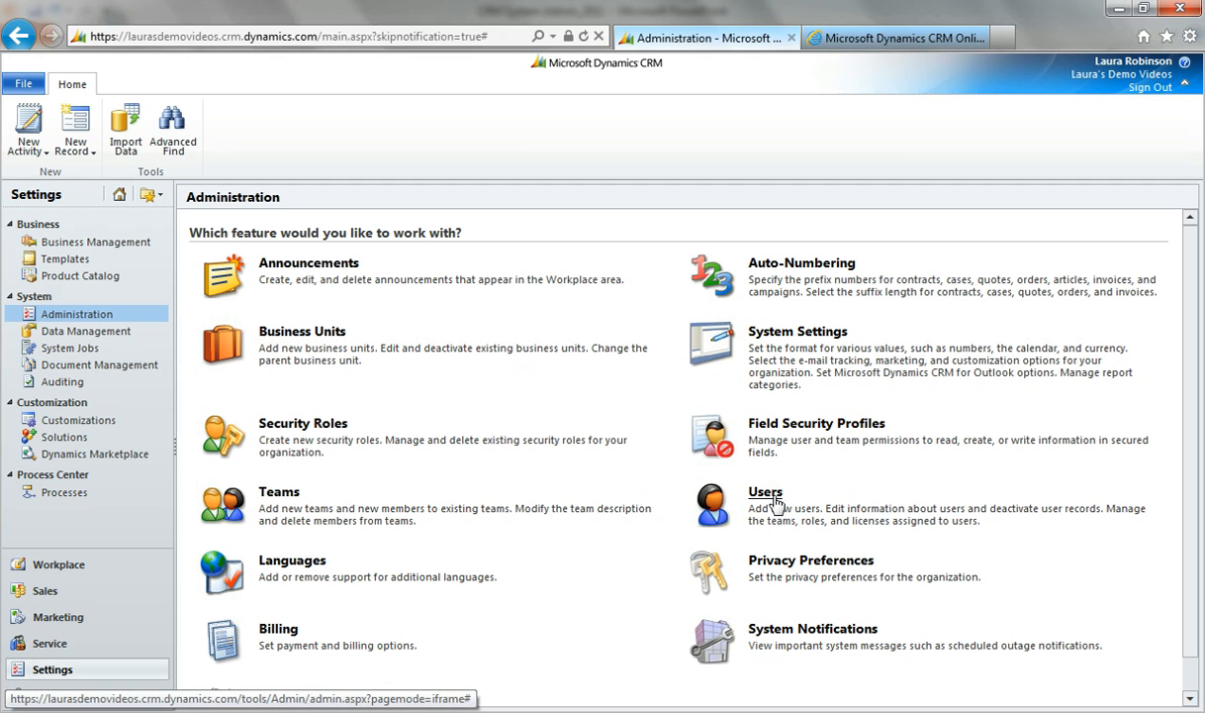
mouse_move(767, 502)
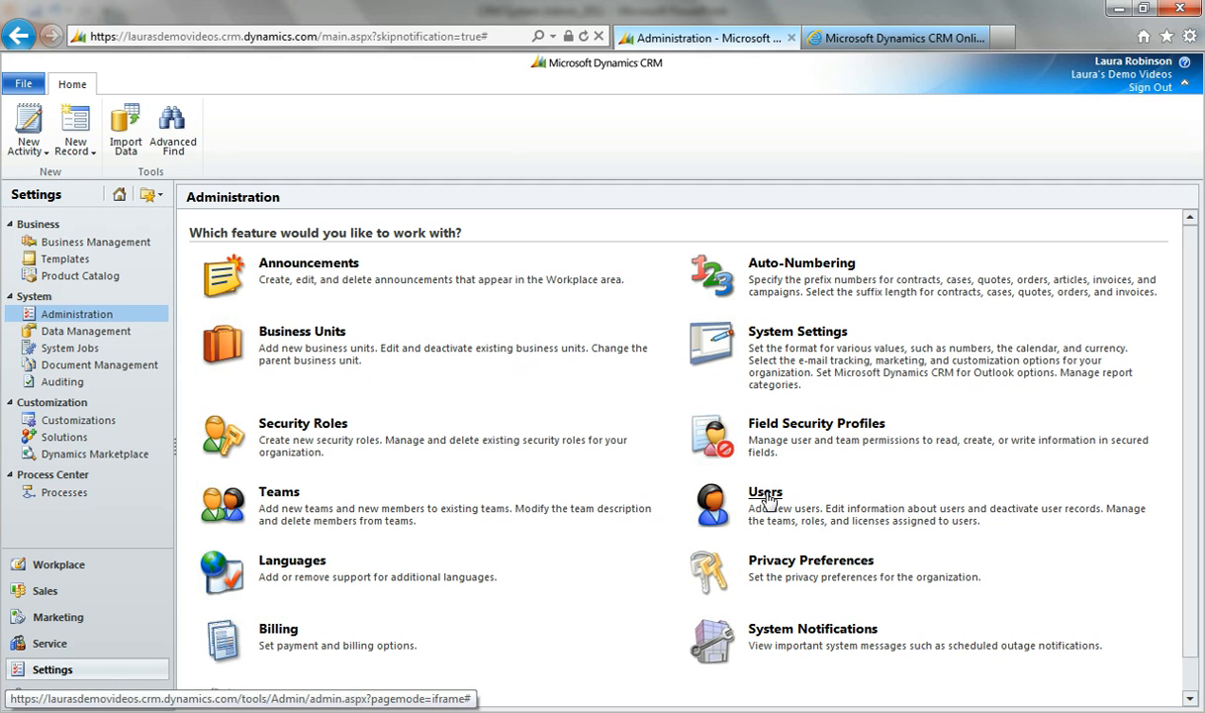
mouse_move(312, 493)
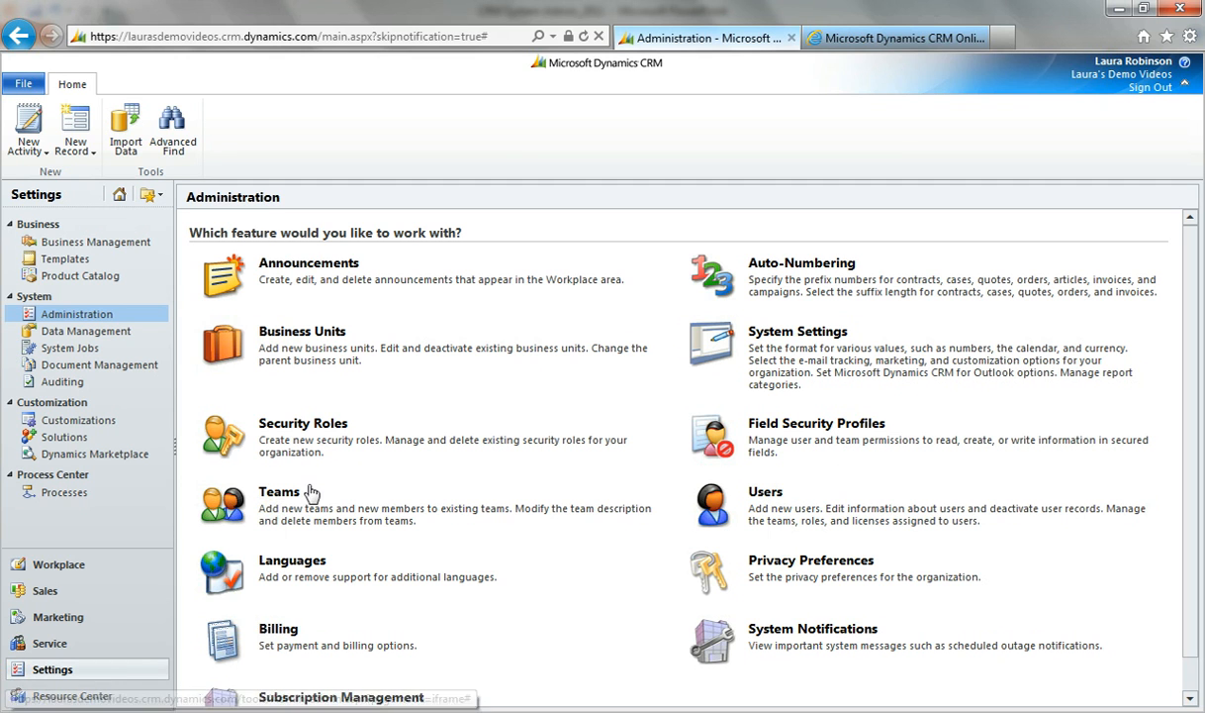
mouse_move(305, 315)
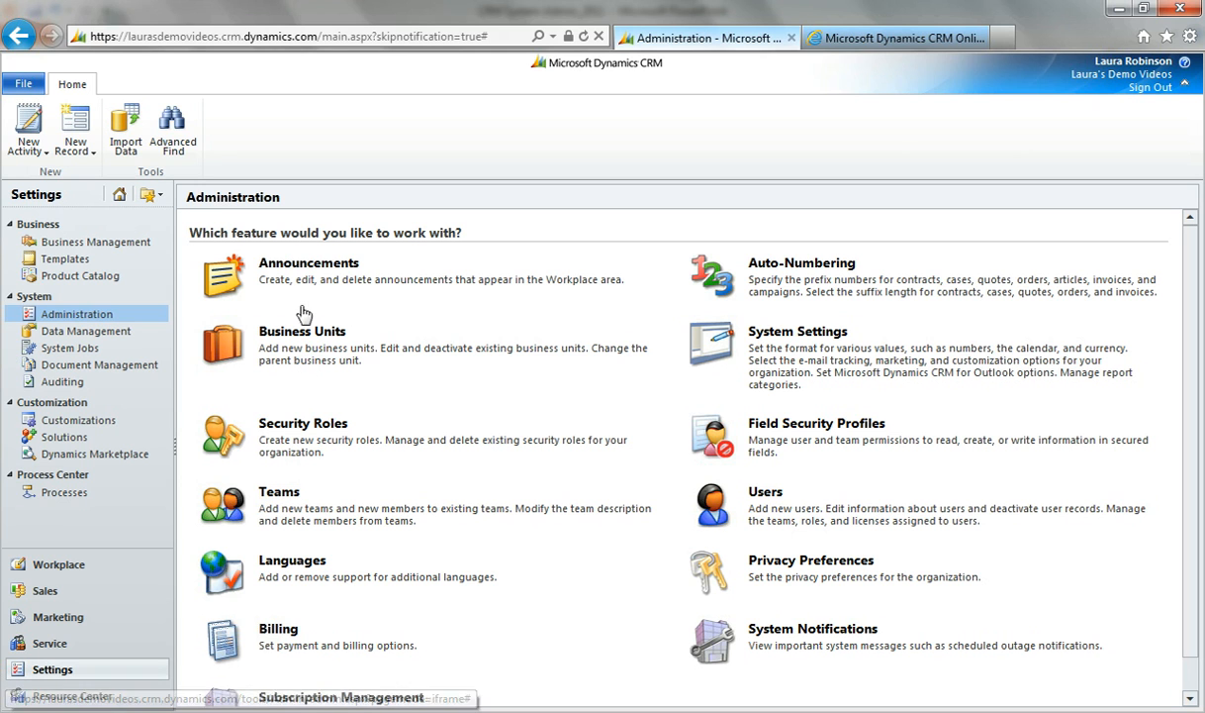
mouse_move(303, 422)
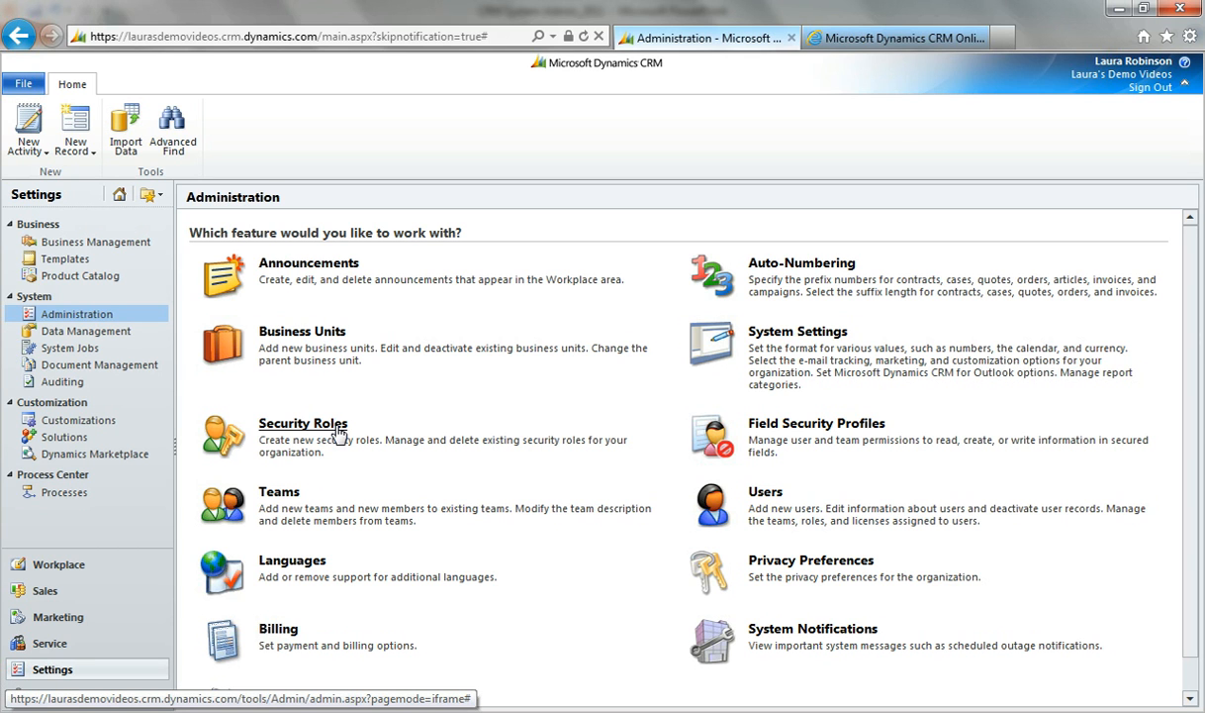
mouse_move(330, 394)
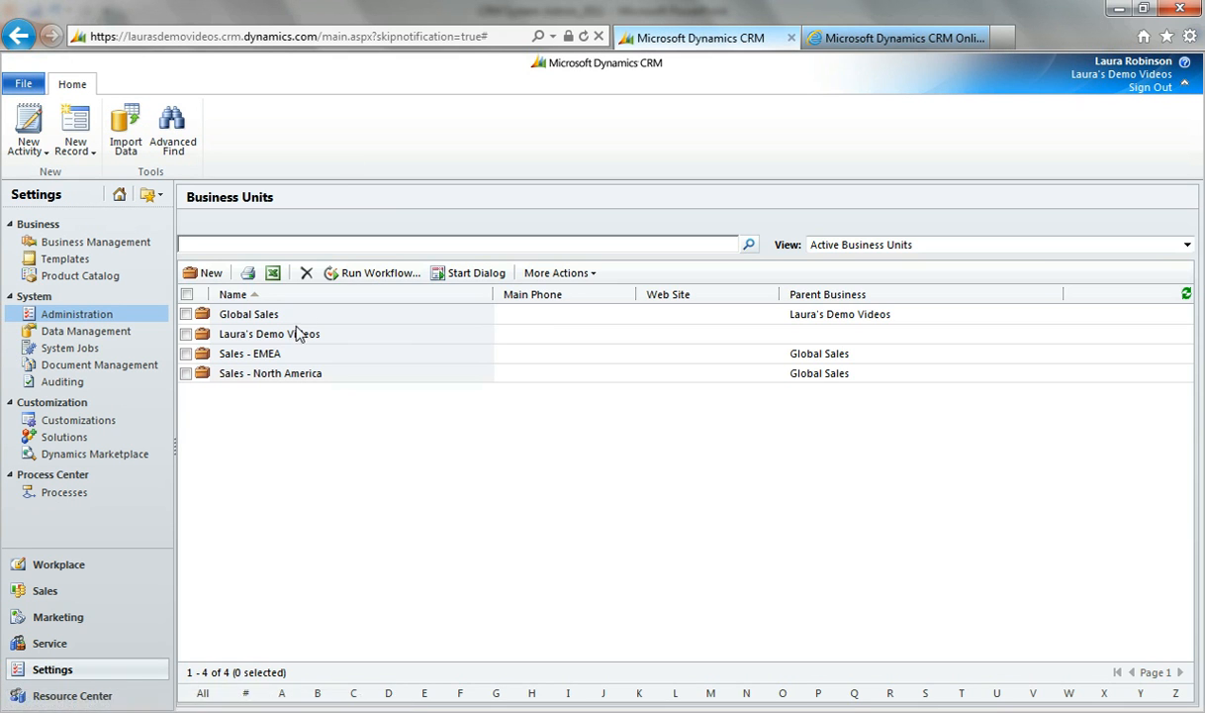
mouse_move(269, 333)
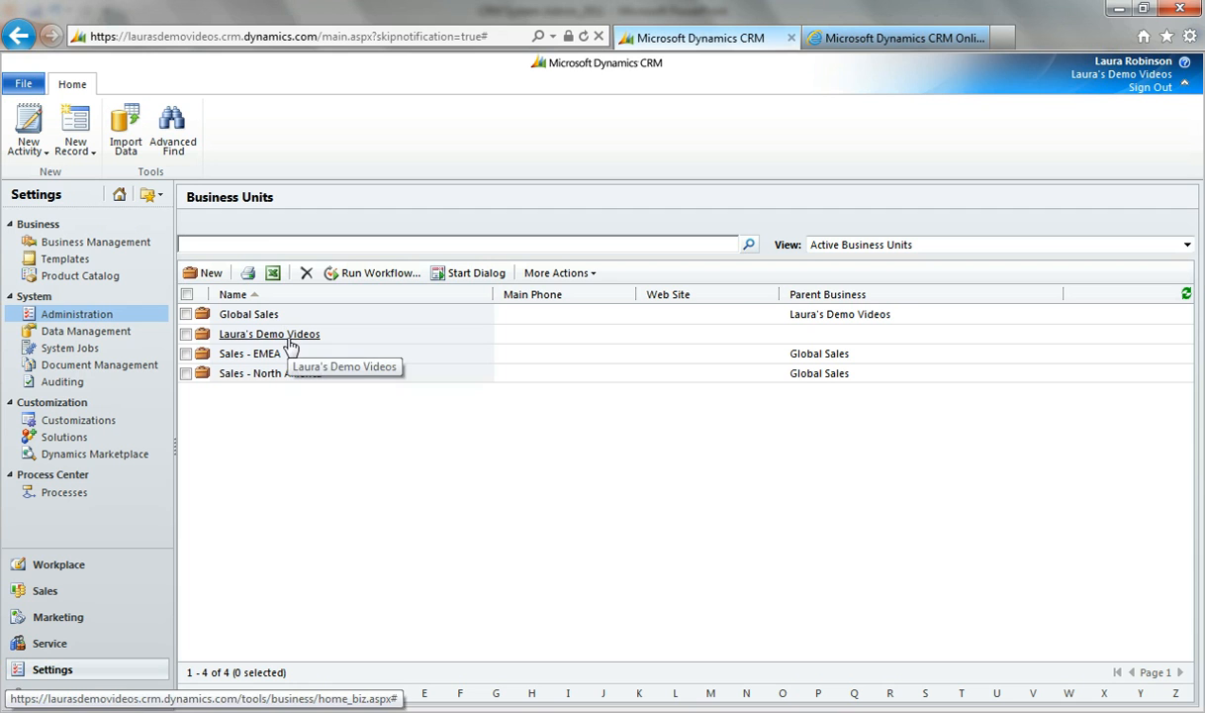
Review the Laura's Demo Videos and Sales - North America business units in the list
left_click(186, 334)
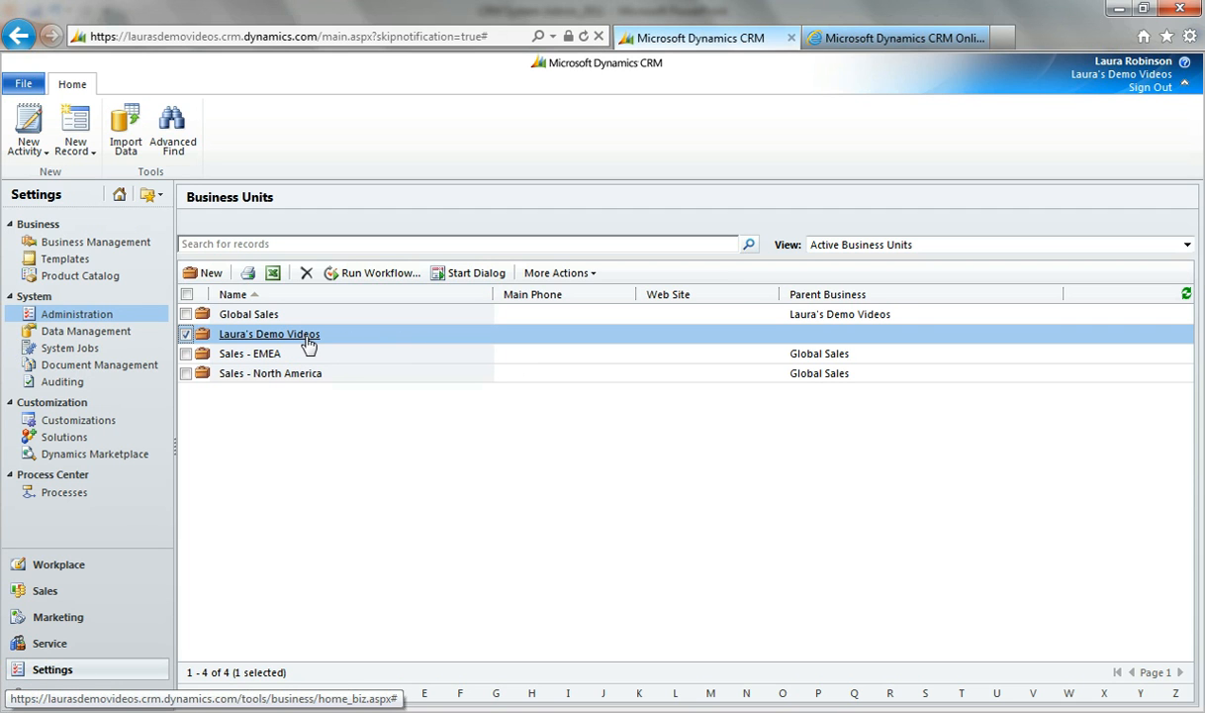
mouse_move(308, 334)
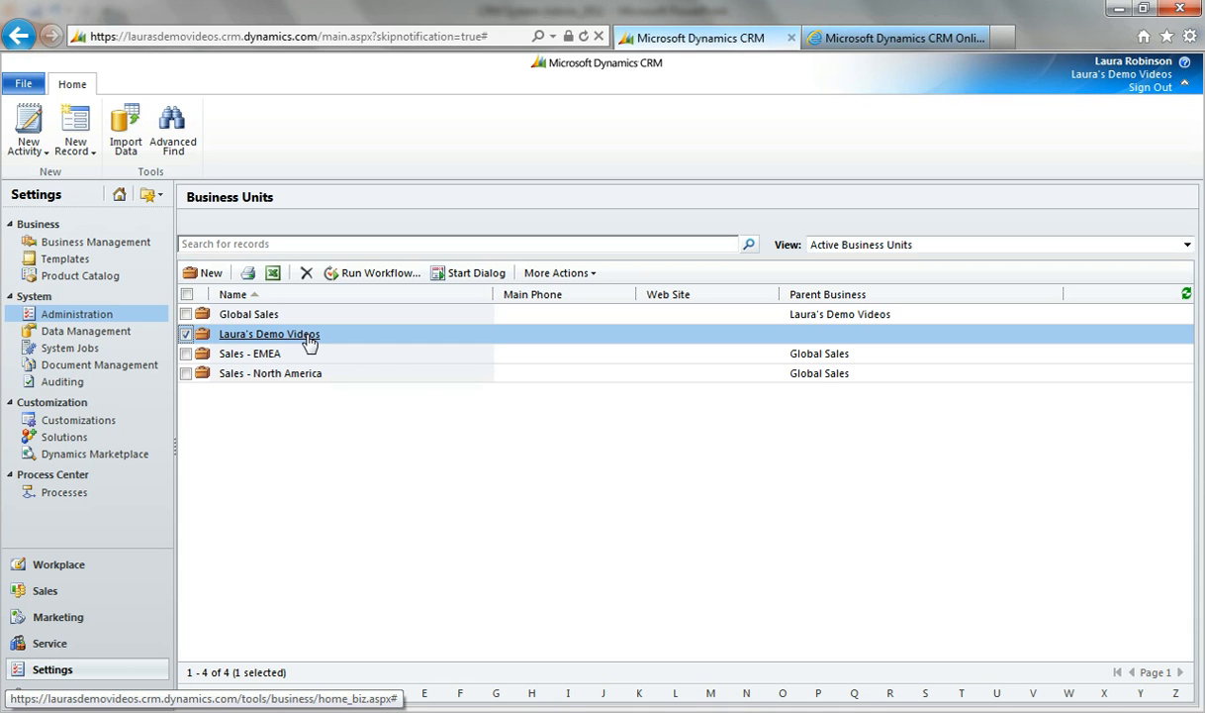
mouse_move(288, 347)
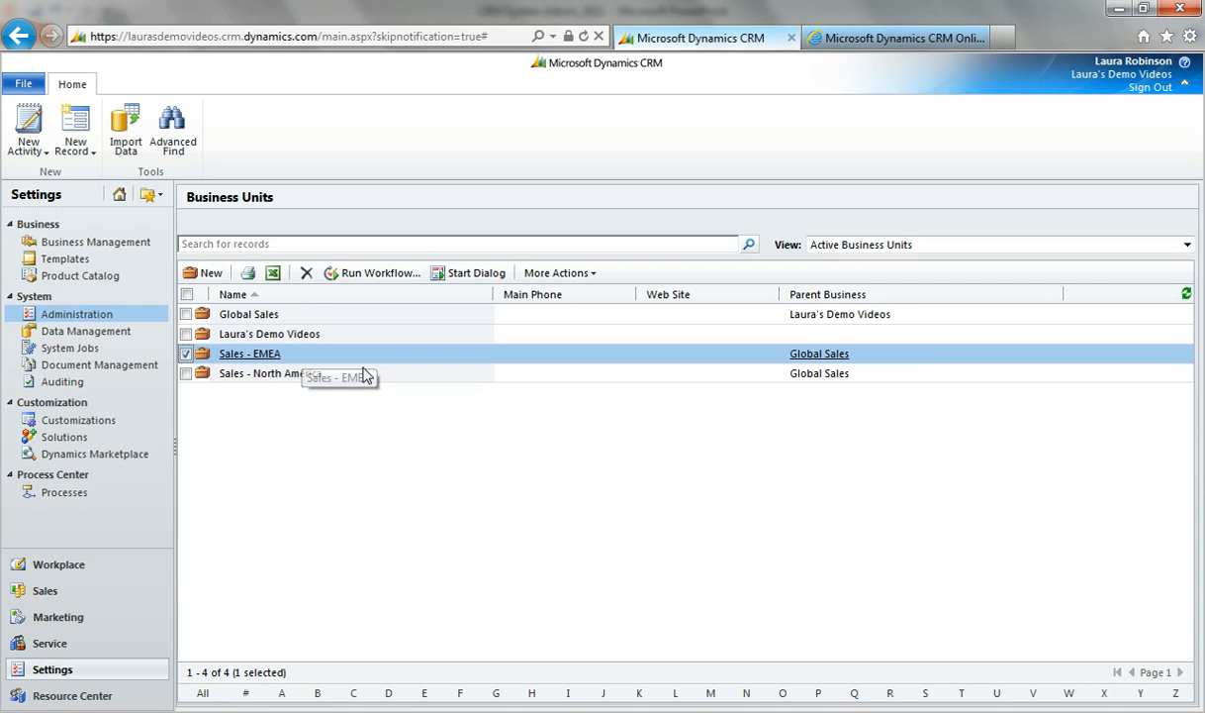
mouse_move(334, 373)
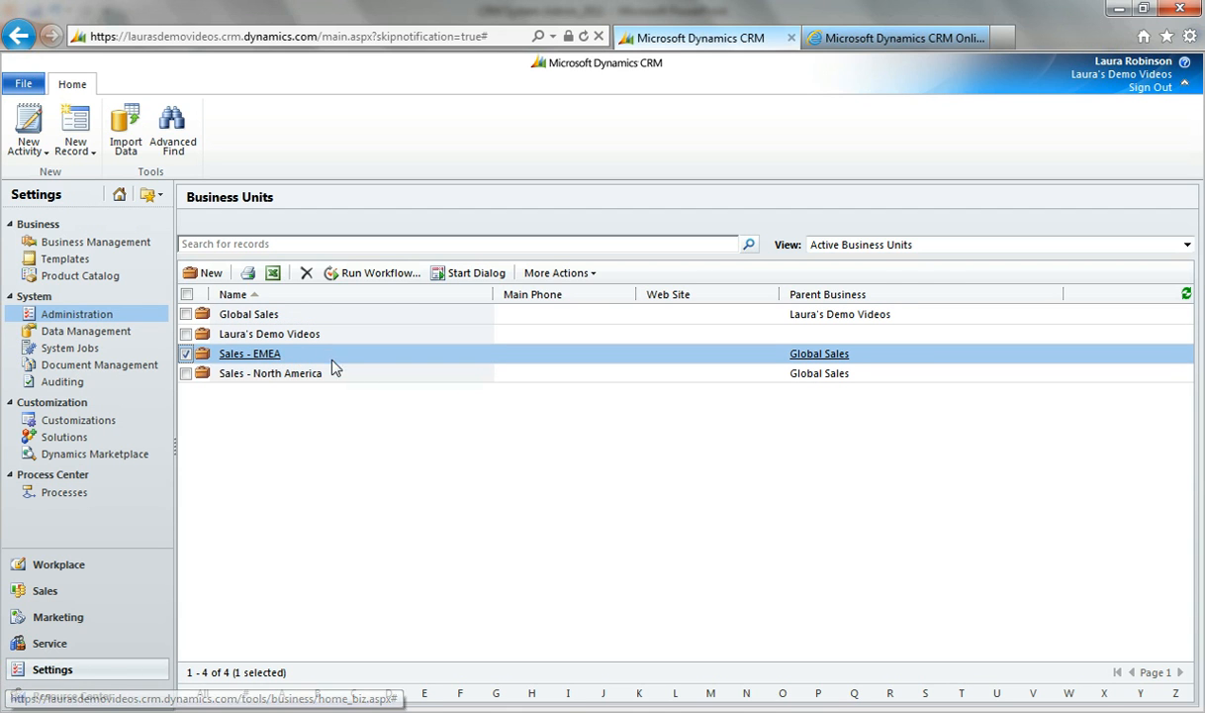
left_click(270, 373)
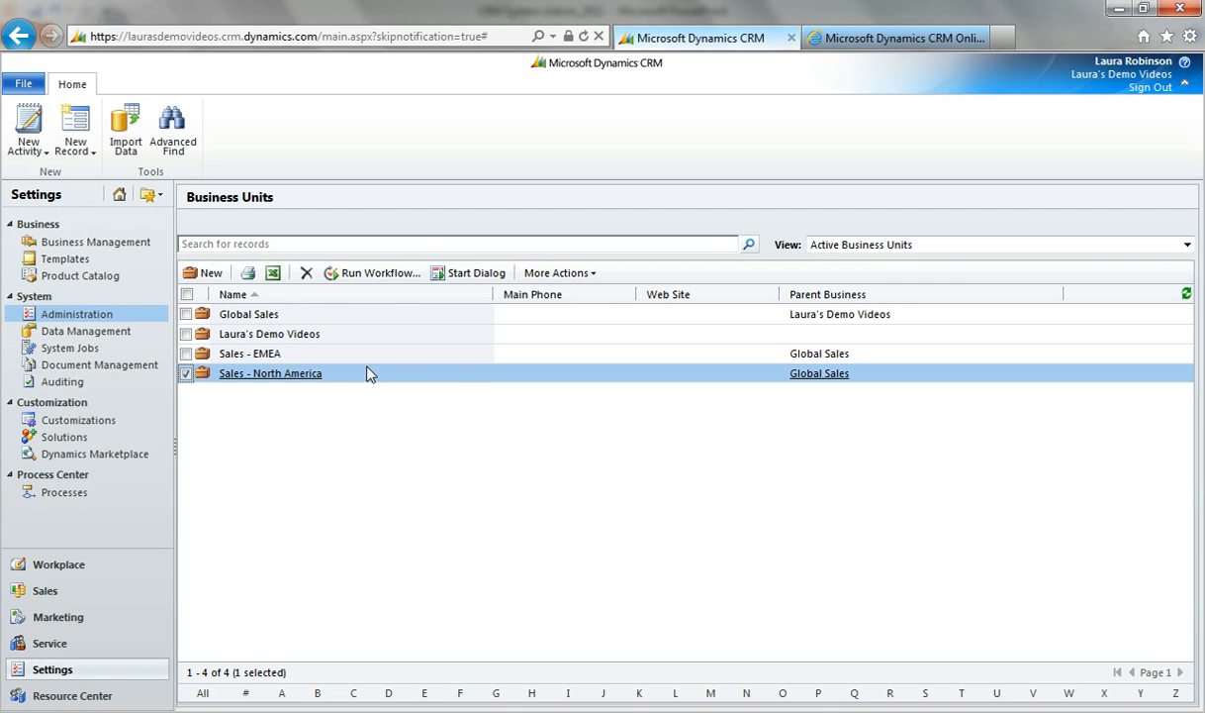
mouse_move(371, 361)
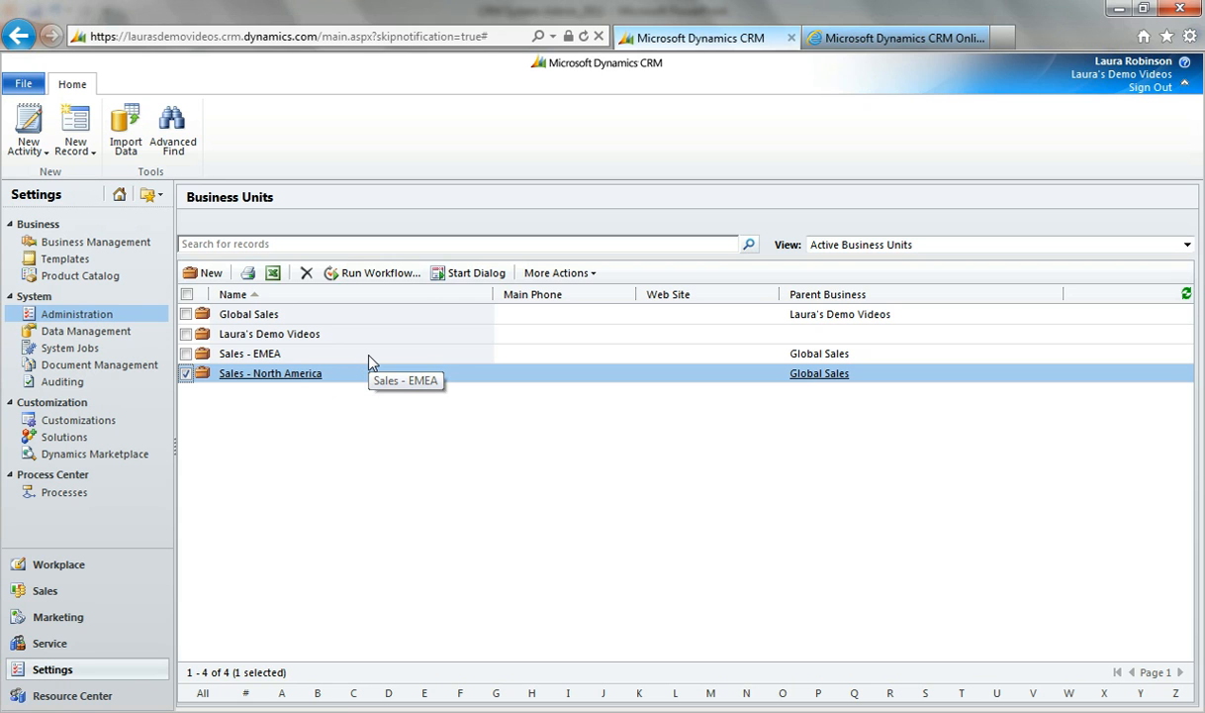
mouse_move(374, 361)
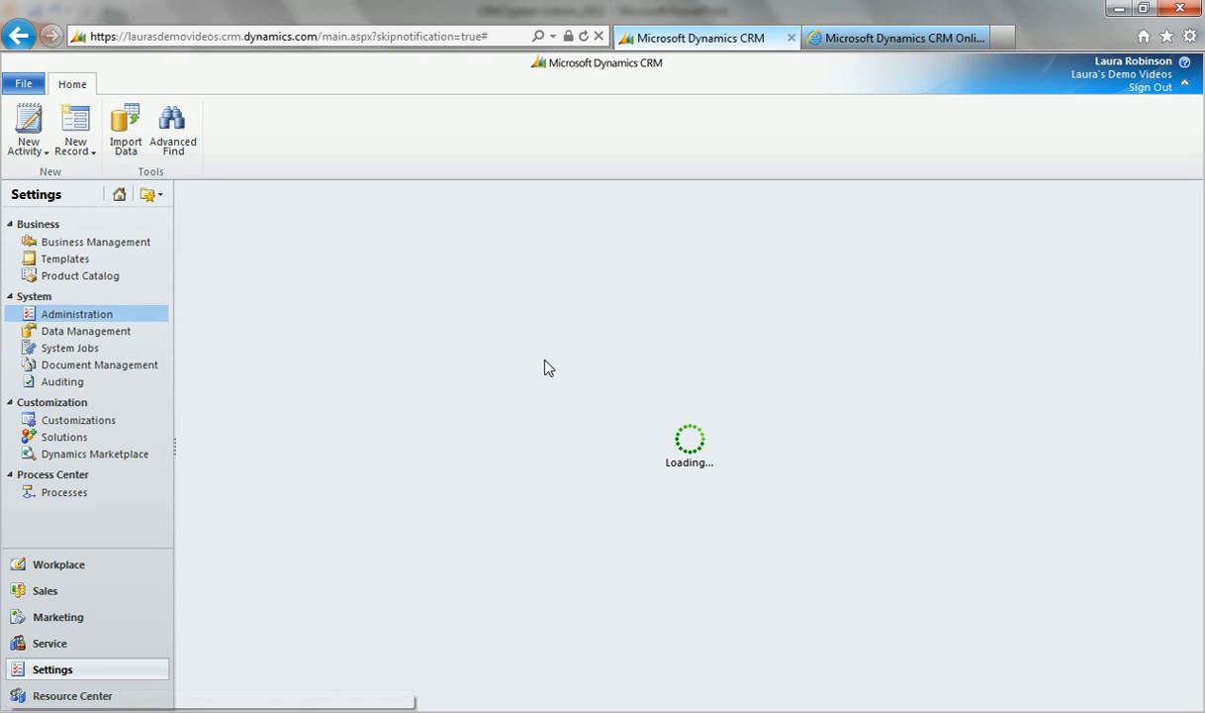
mouse_move(416, 107)
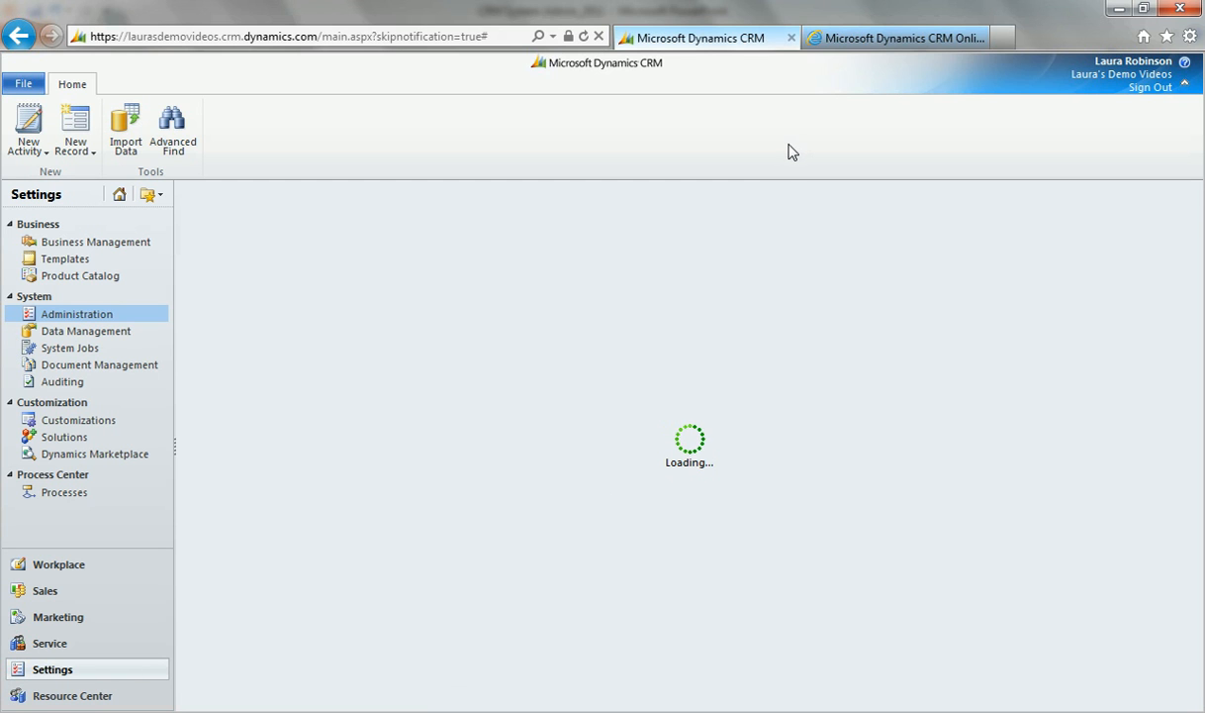
mouse_move(784, 183)
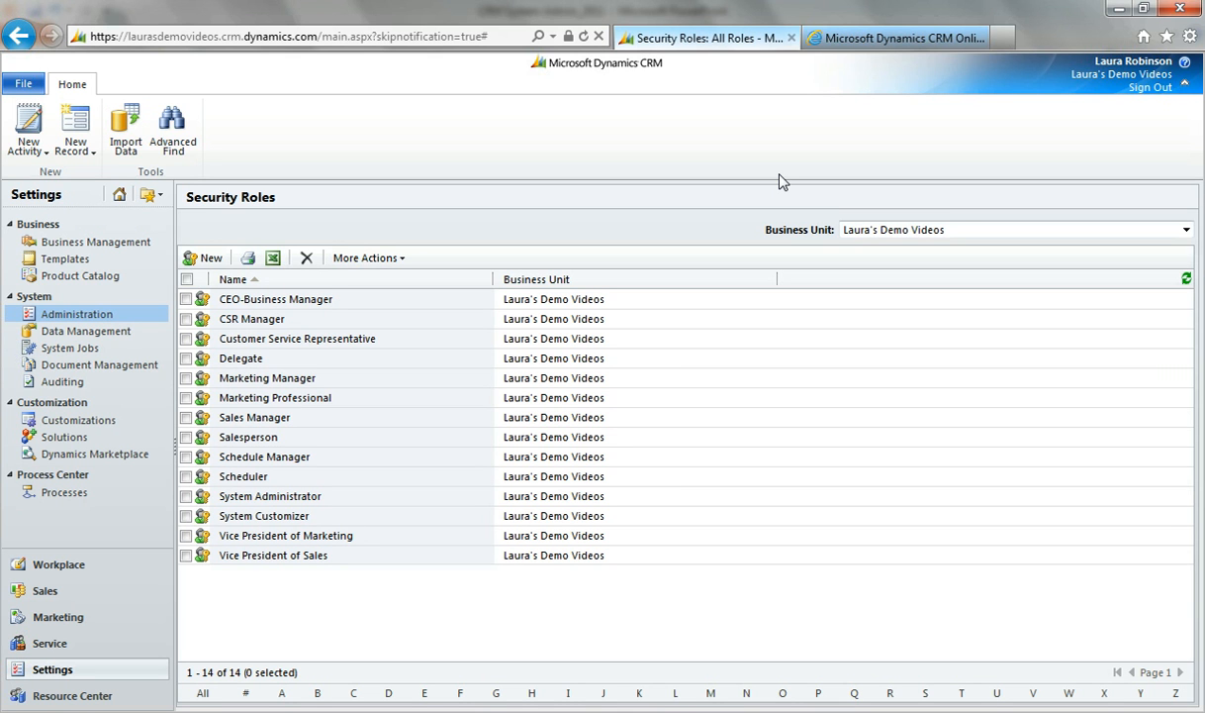
mouse_move(374, 338)
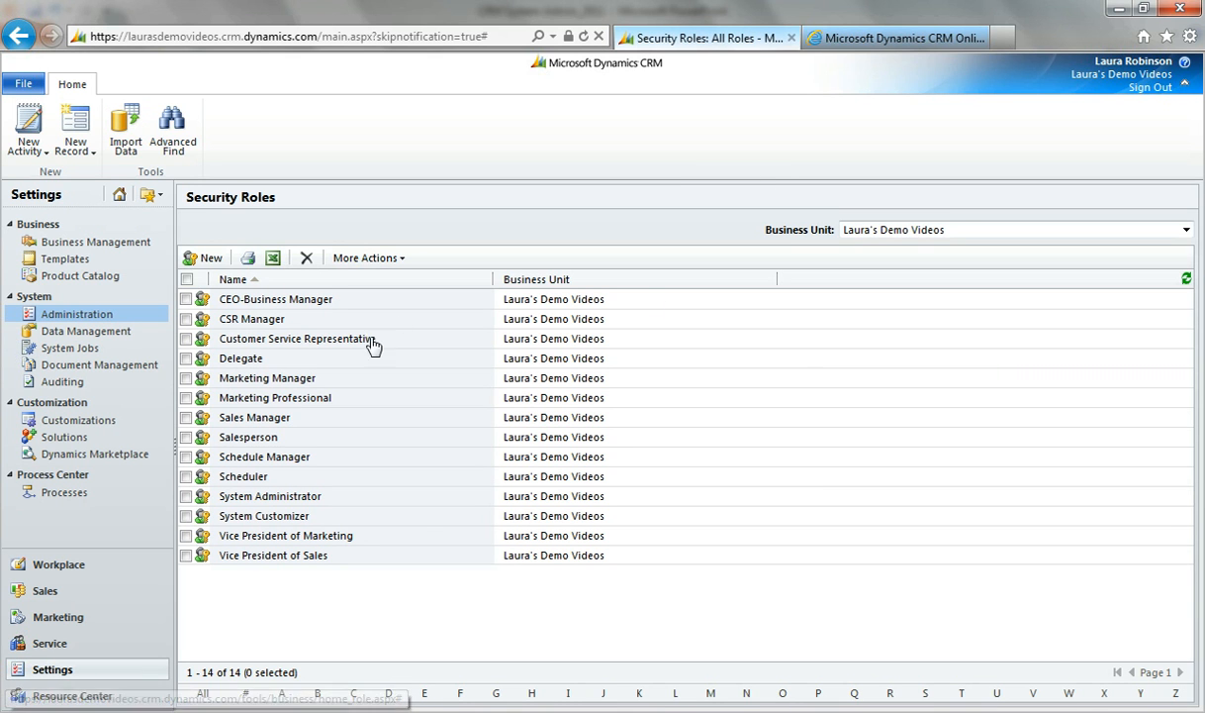
mouse_move(394, 539)
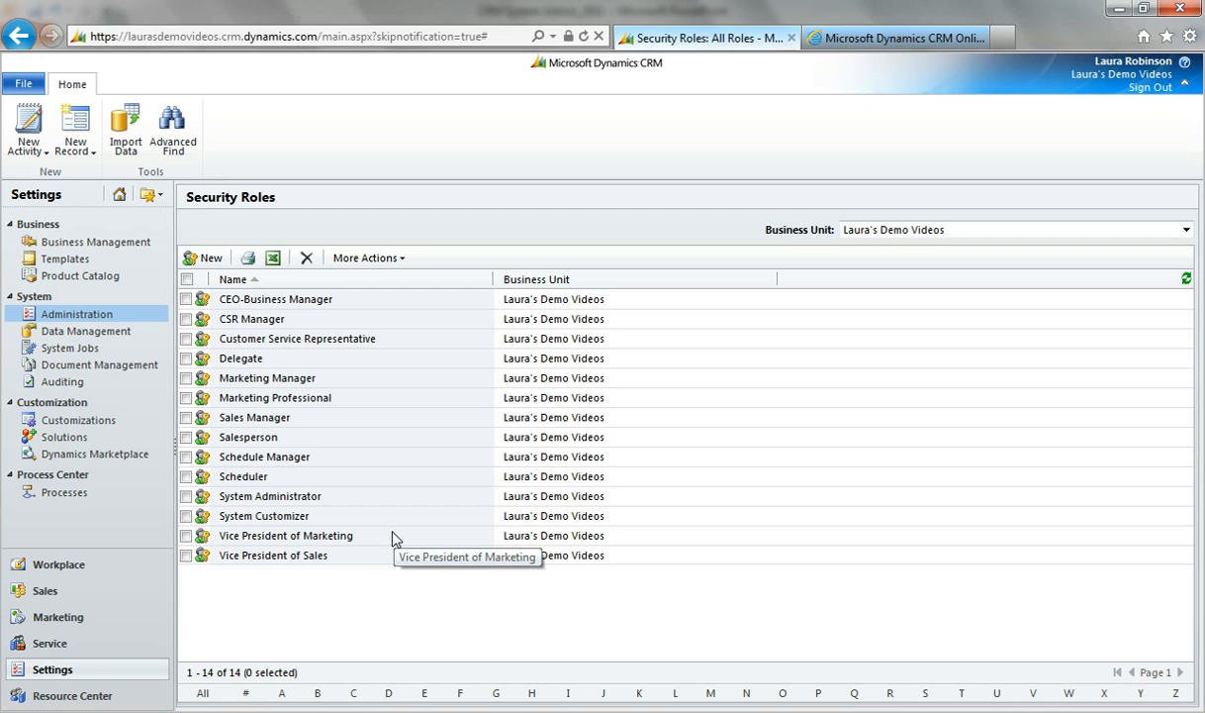
mouse_move(420, 489)
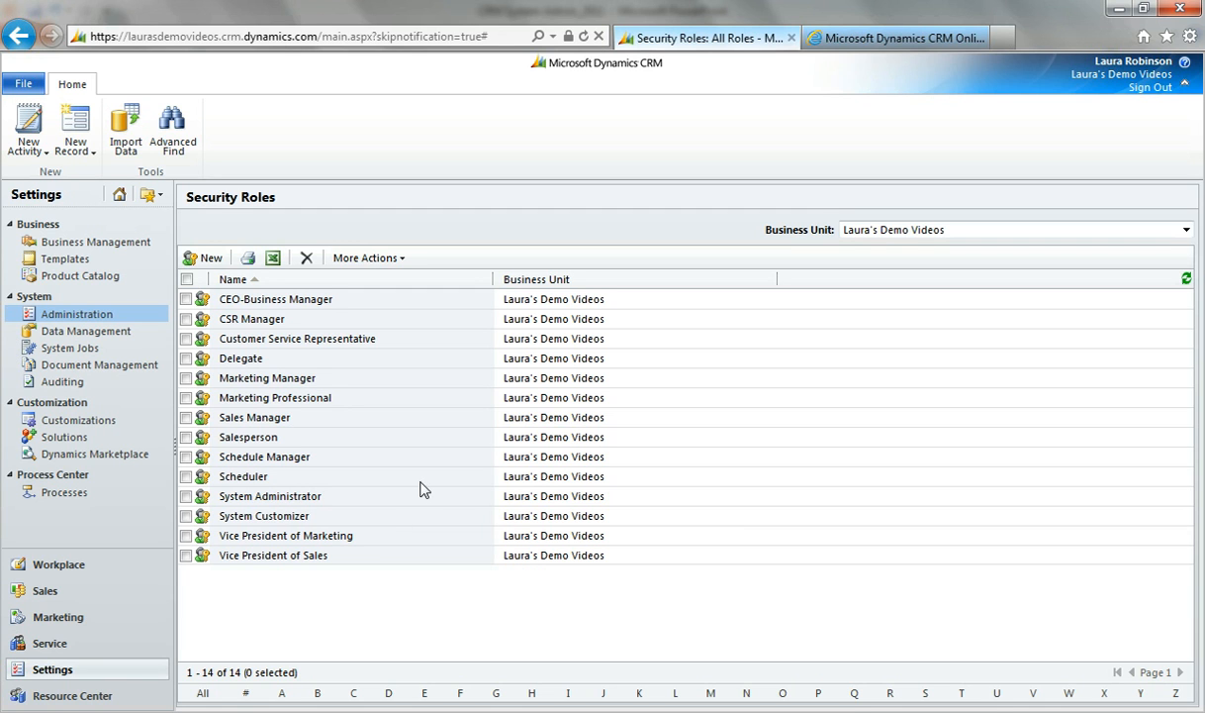
mouse_move(470, 498)
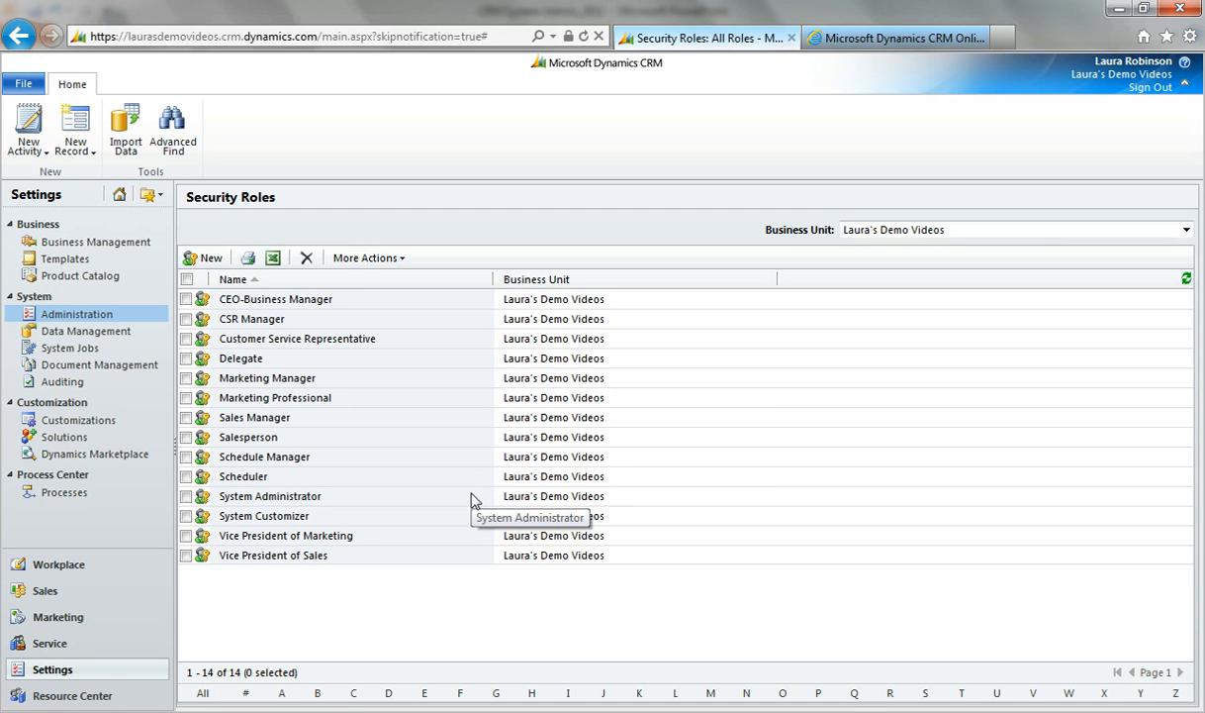
mouse_move(475, 500)
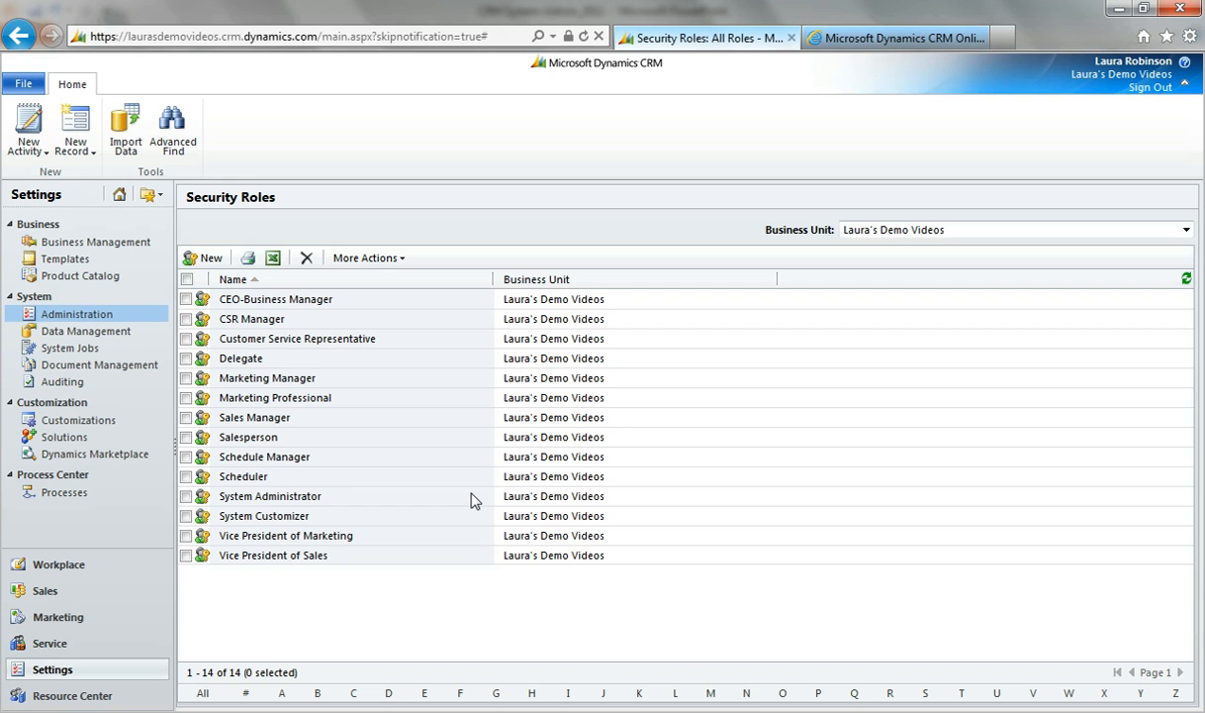
mouse_move(383, 498)
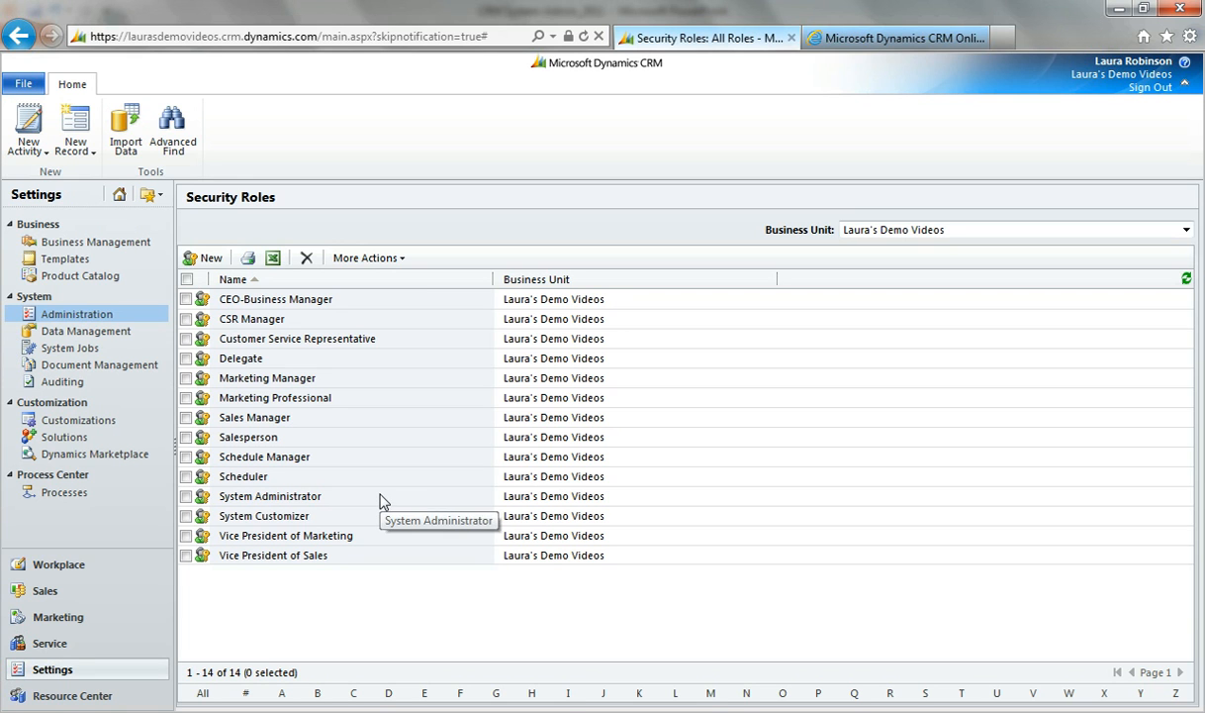
mouse_move(910, 301)
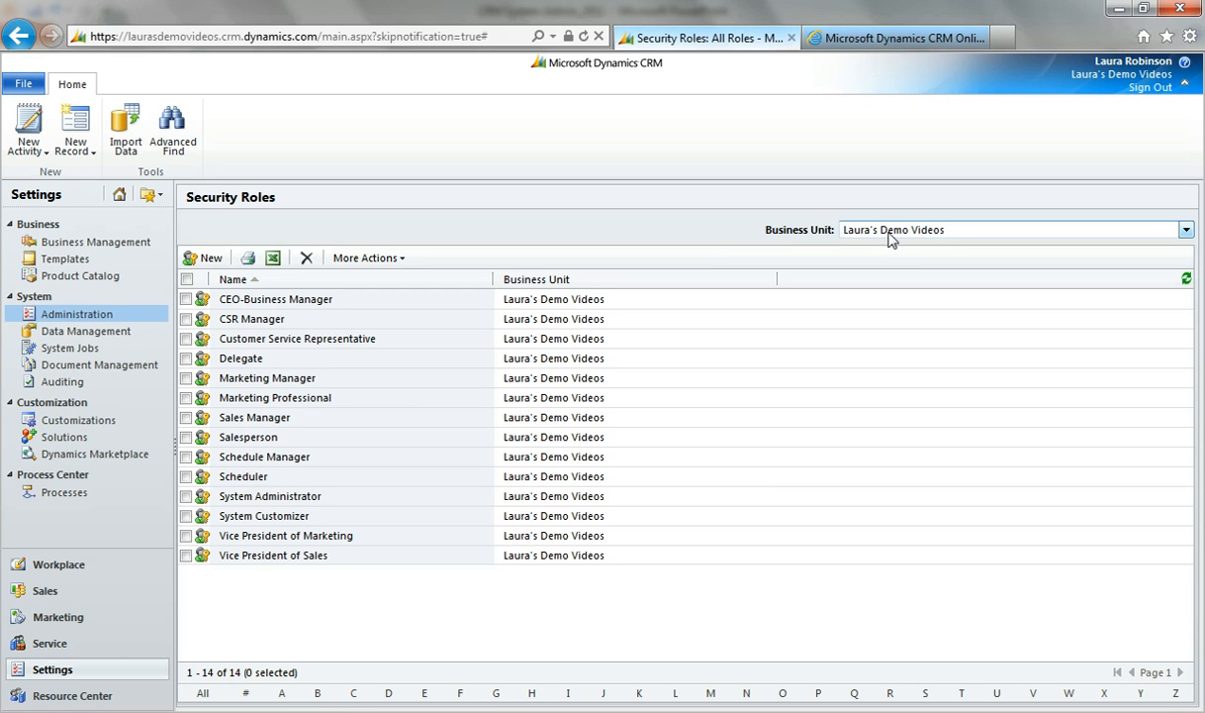
Filter the Security Roles list to the Sales - North America business unit
left_click(1185, 228)
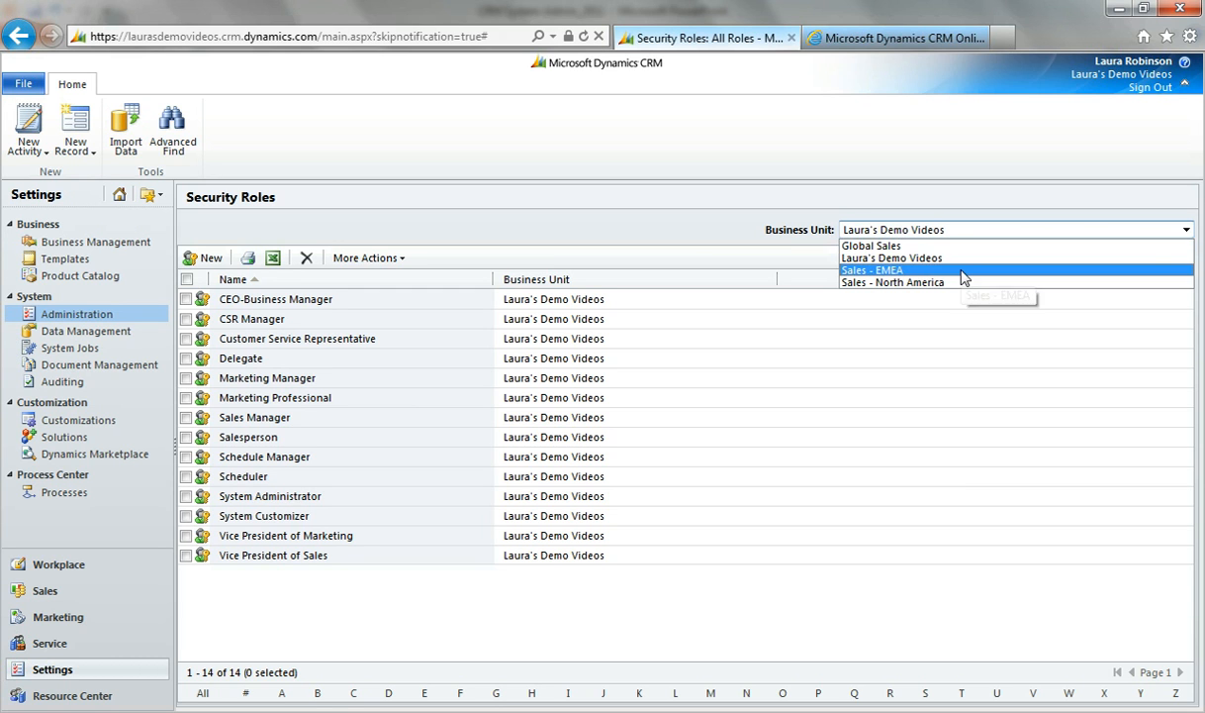
mouse_move(918, 280)
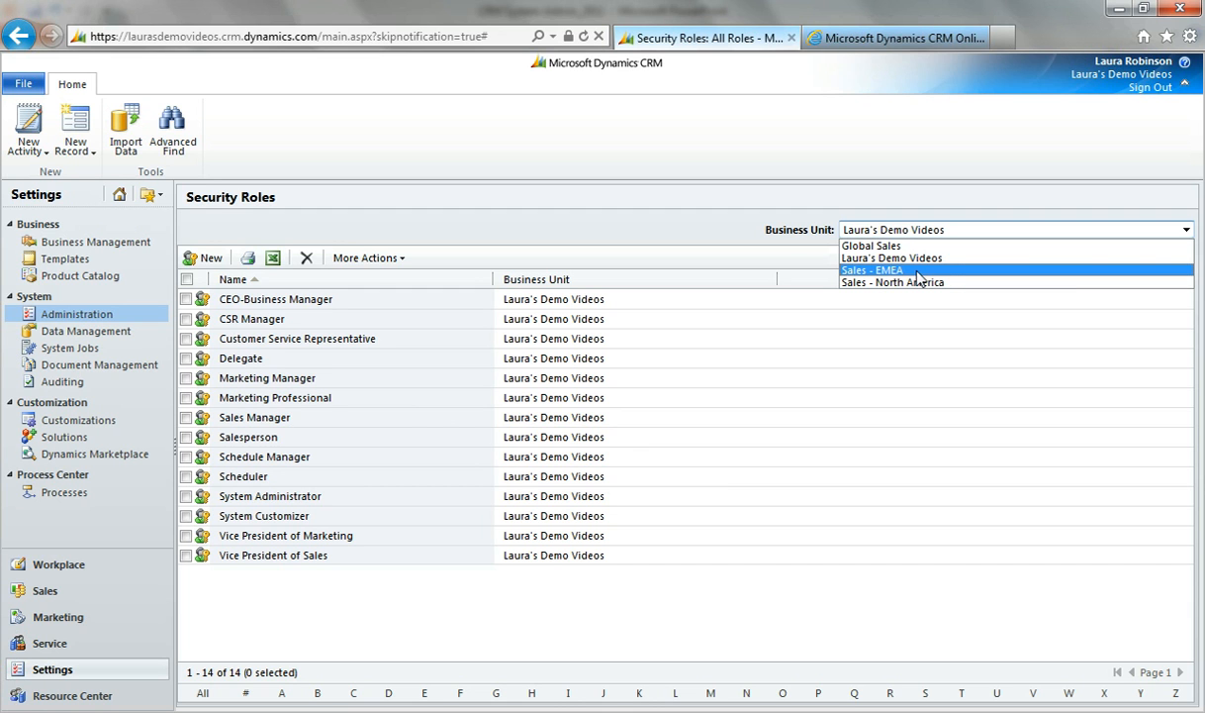
mouse_move(891, 282)
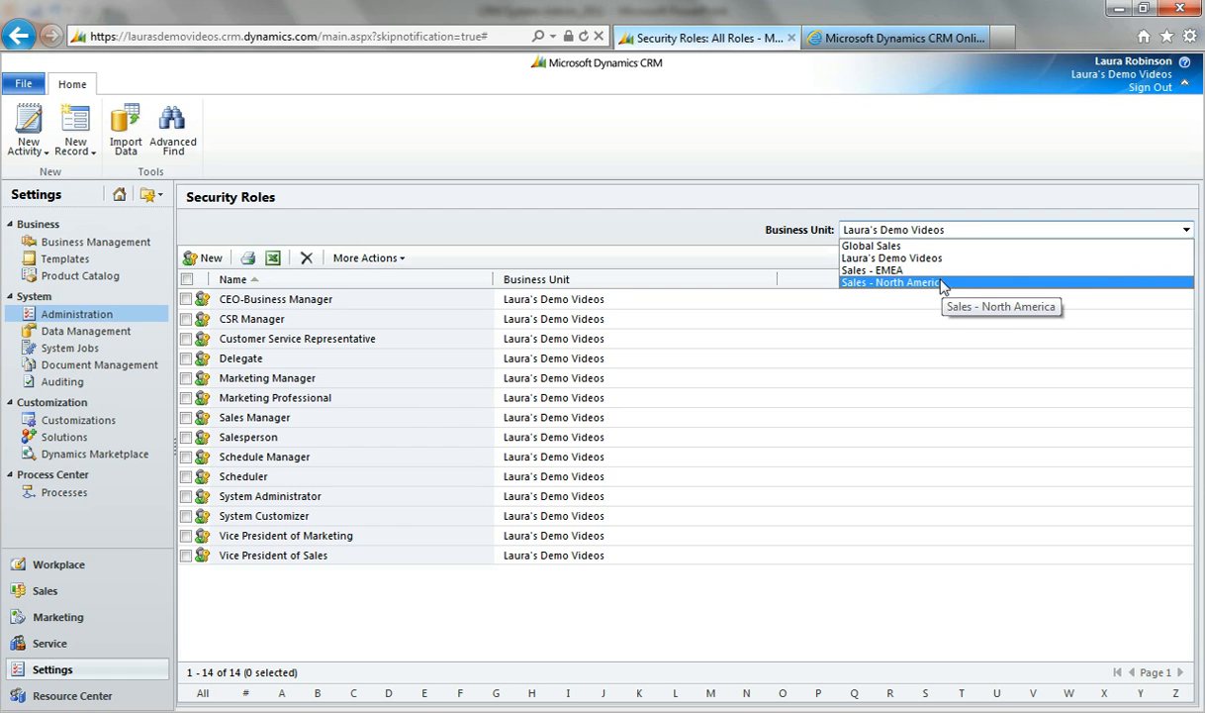
left_click(890, 282)
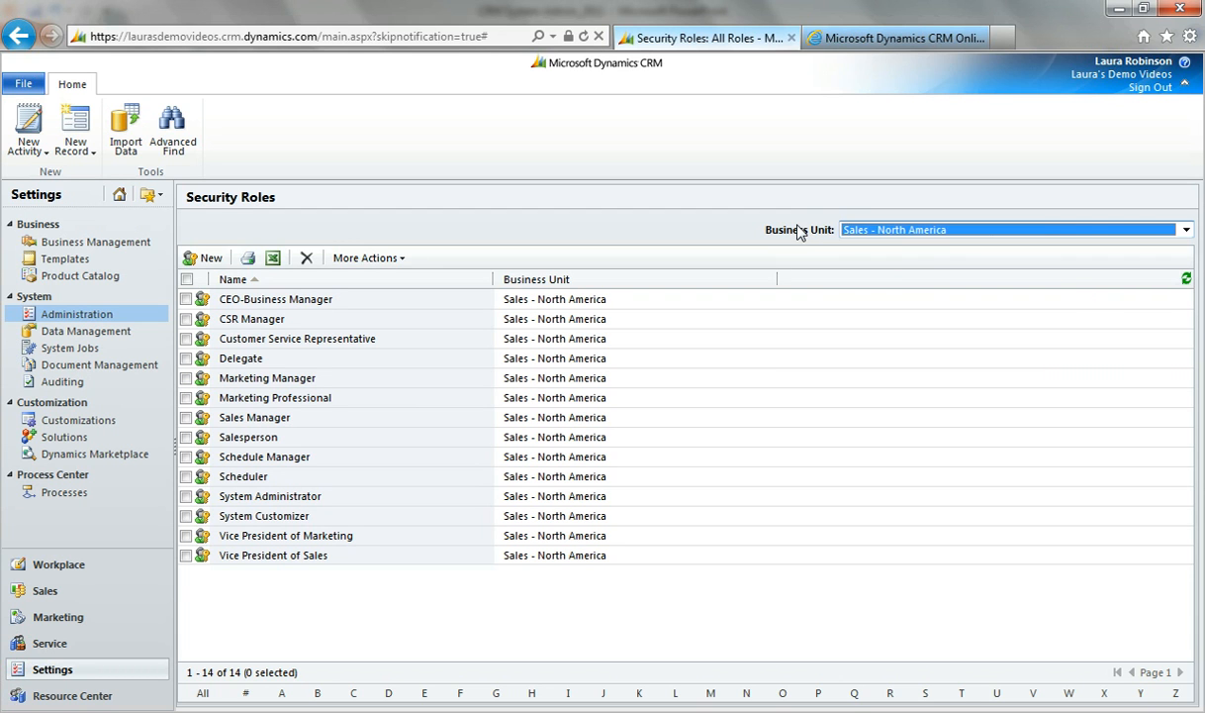
mouse_move(270, 495)
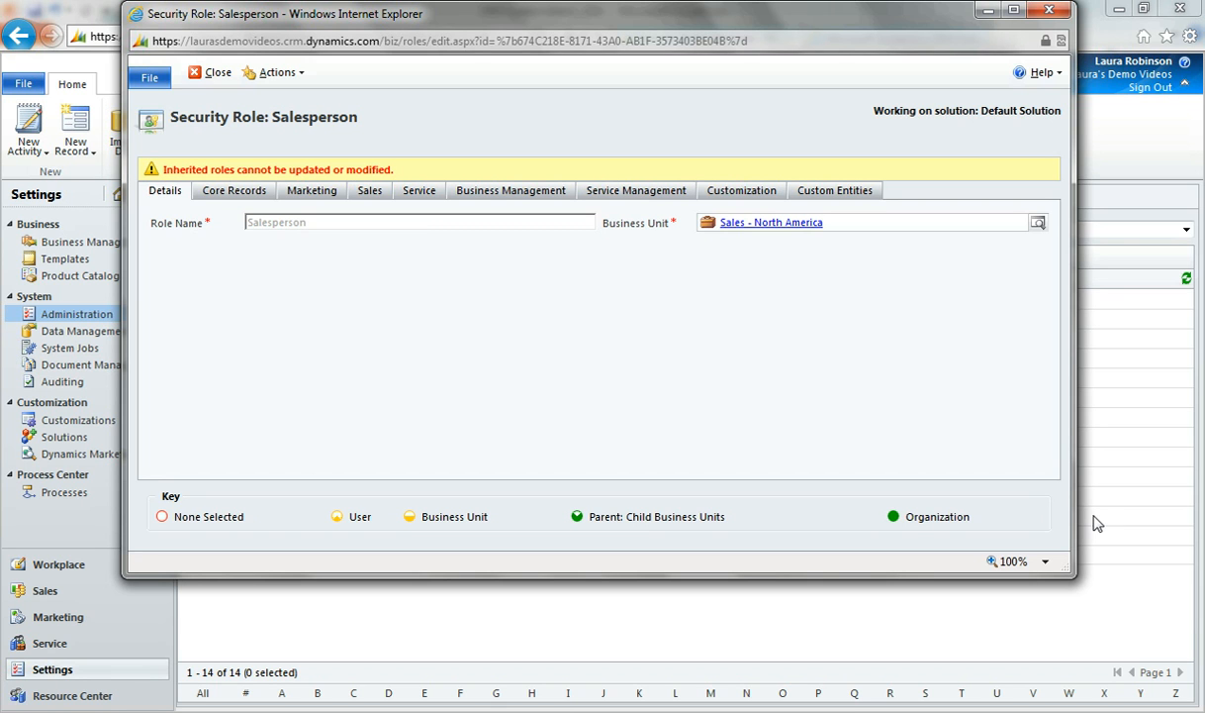
mouse_move(469, 541)
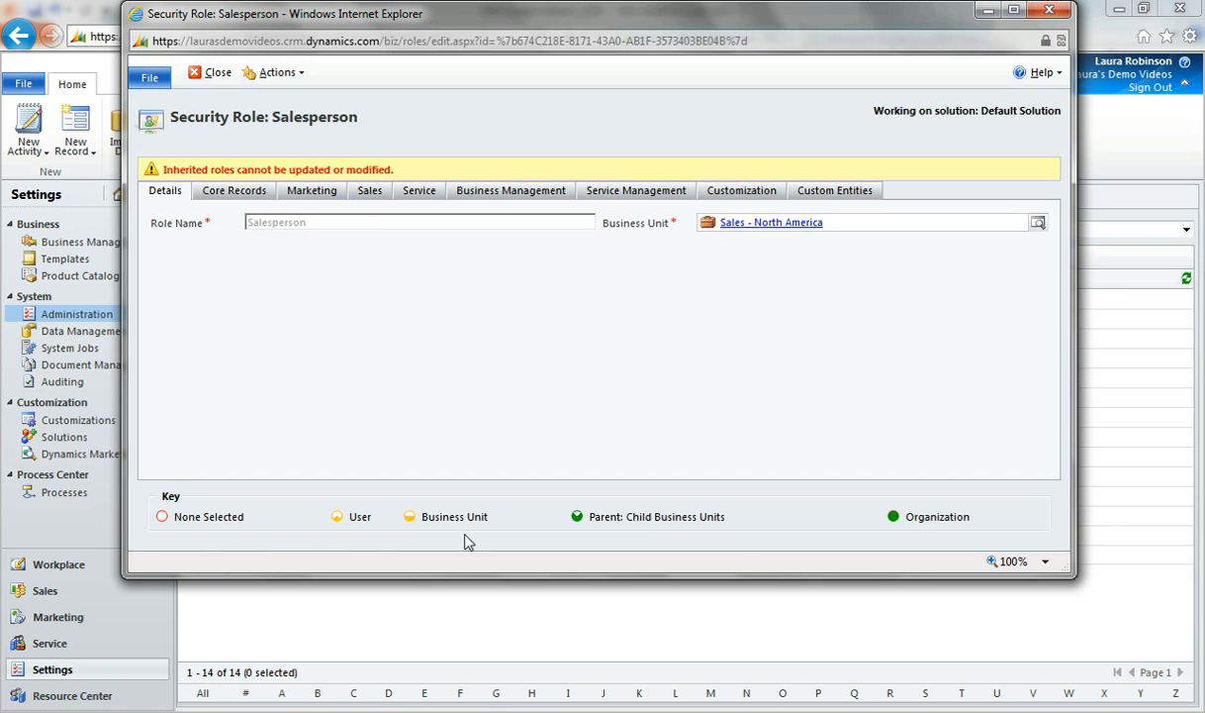
mouse_move(162, 495)
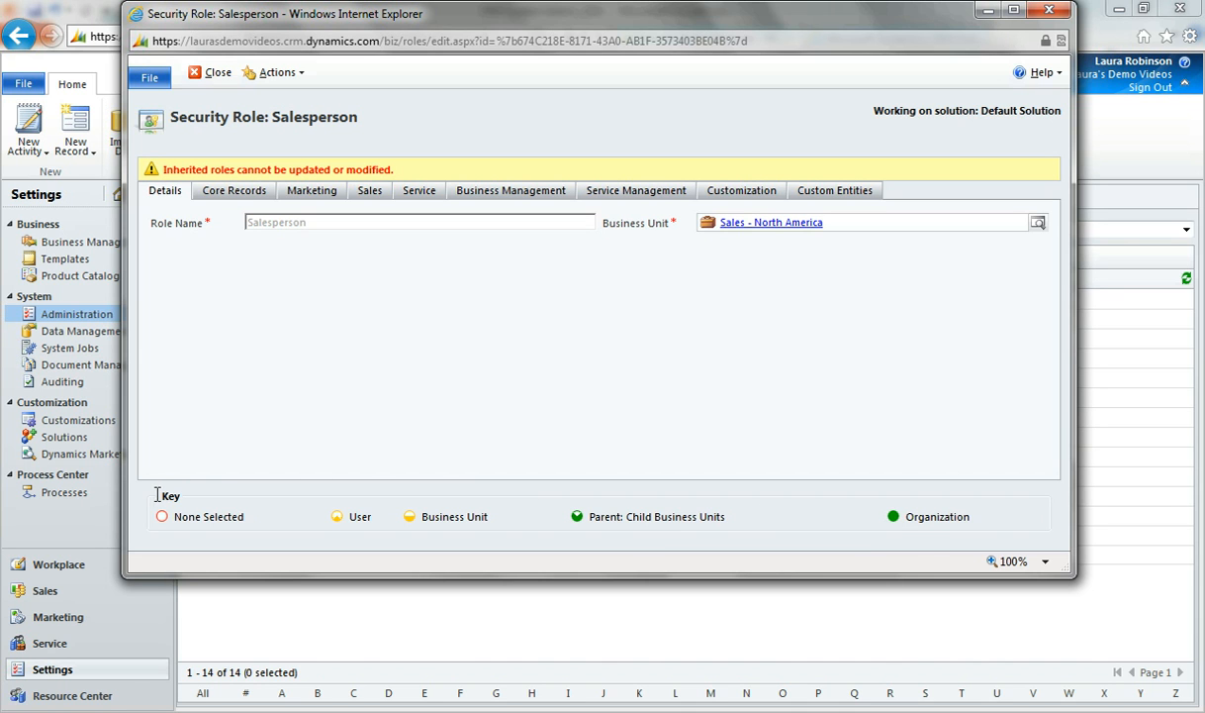
mouse_move(221, 552)
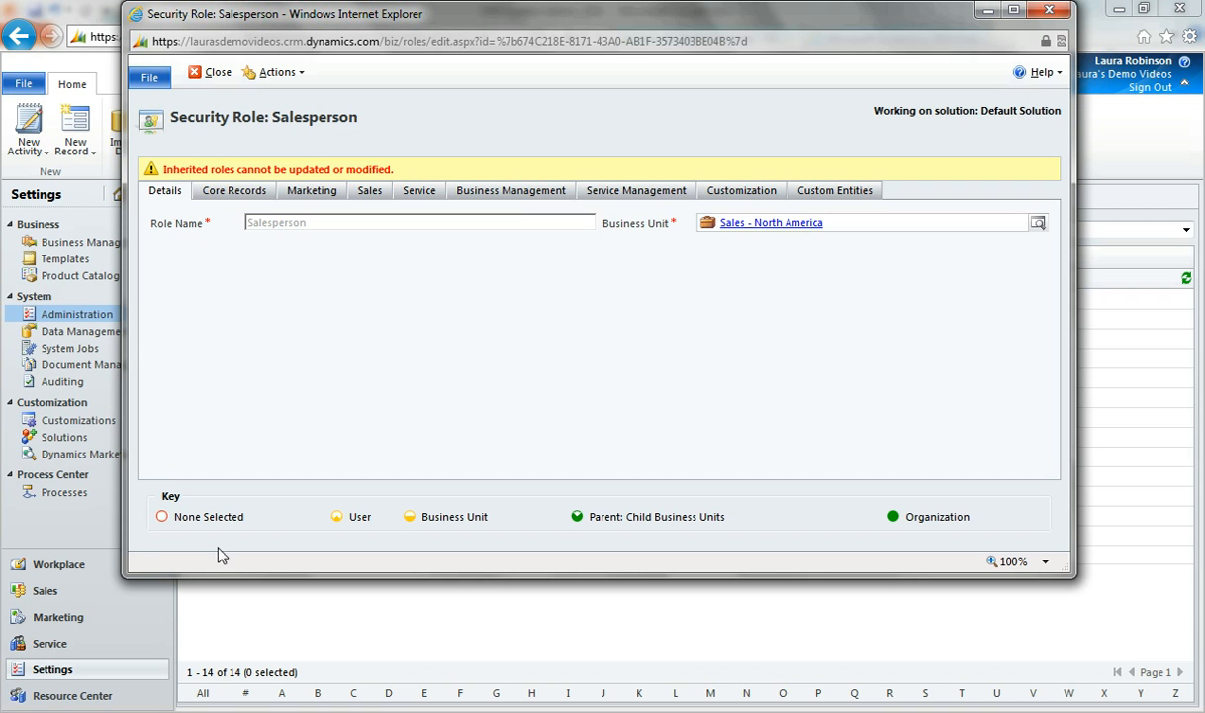
mouse_move(164, 517)
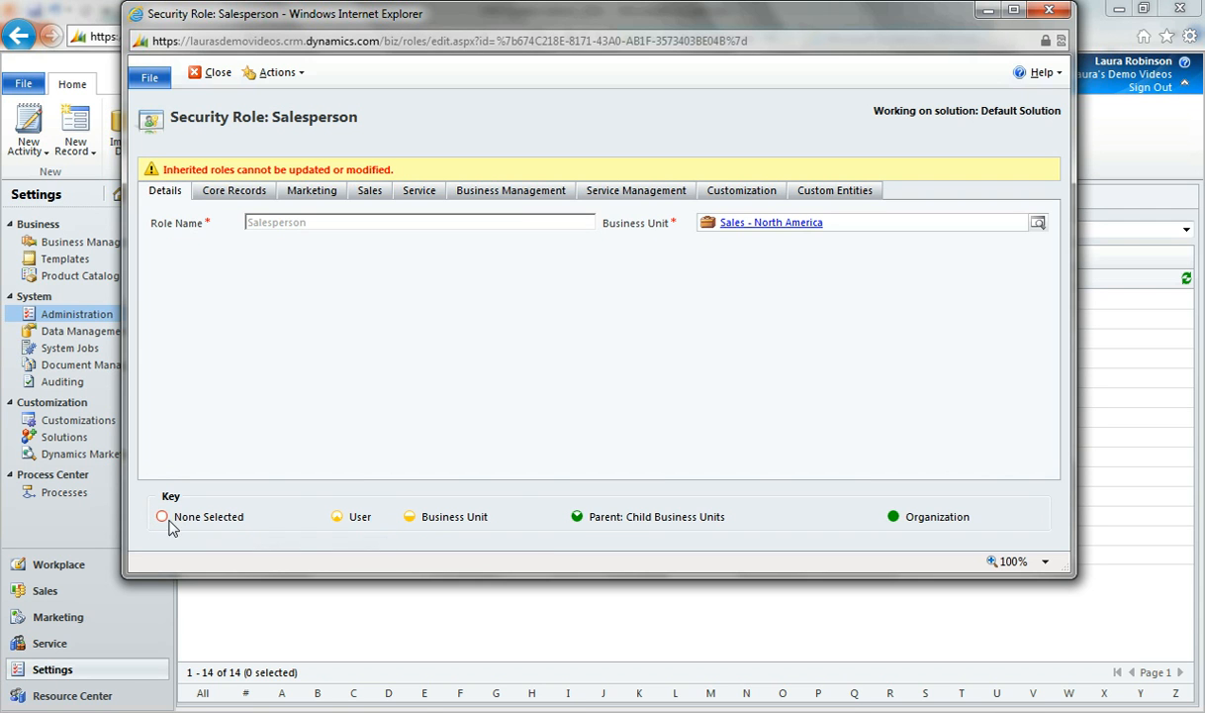
mouse_move(337, 515)
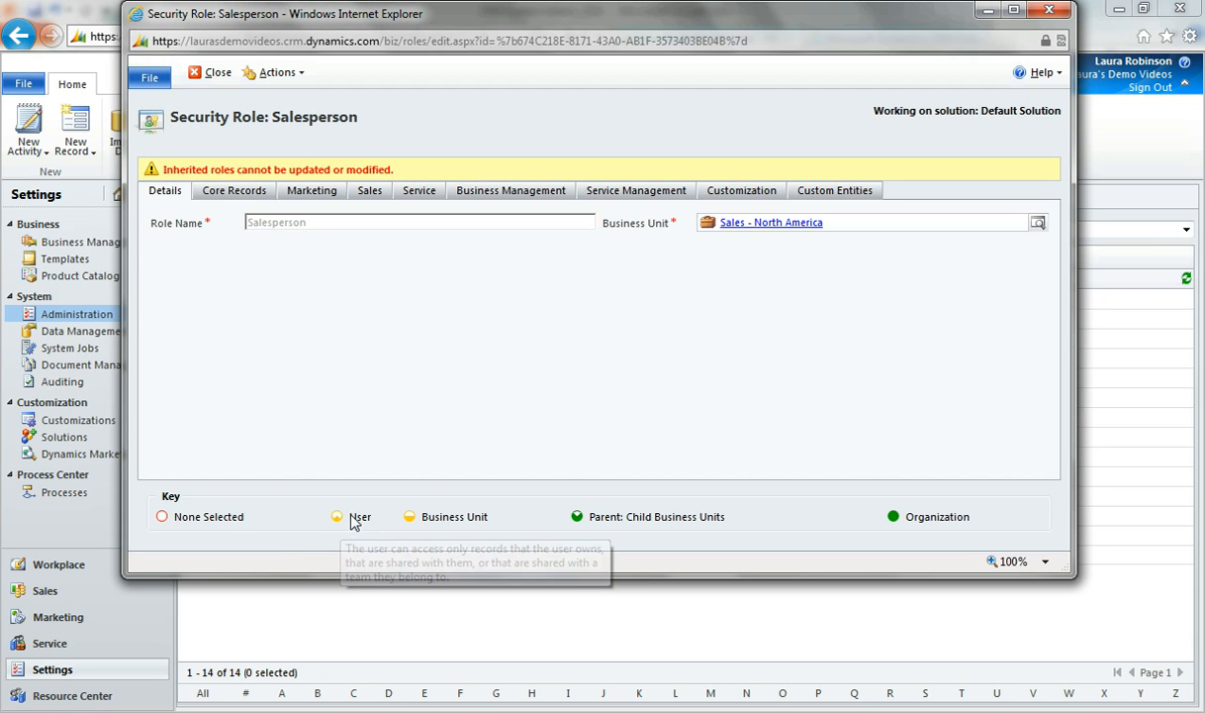
mouse_move(409, 515)
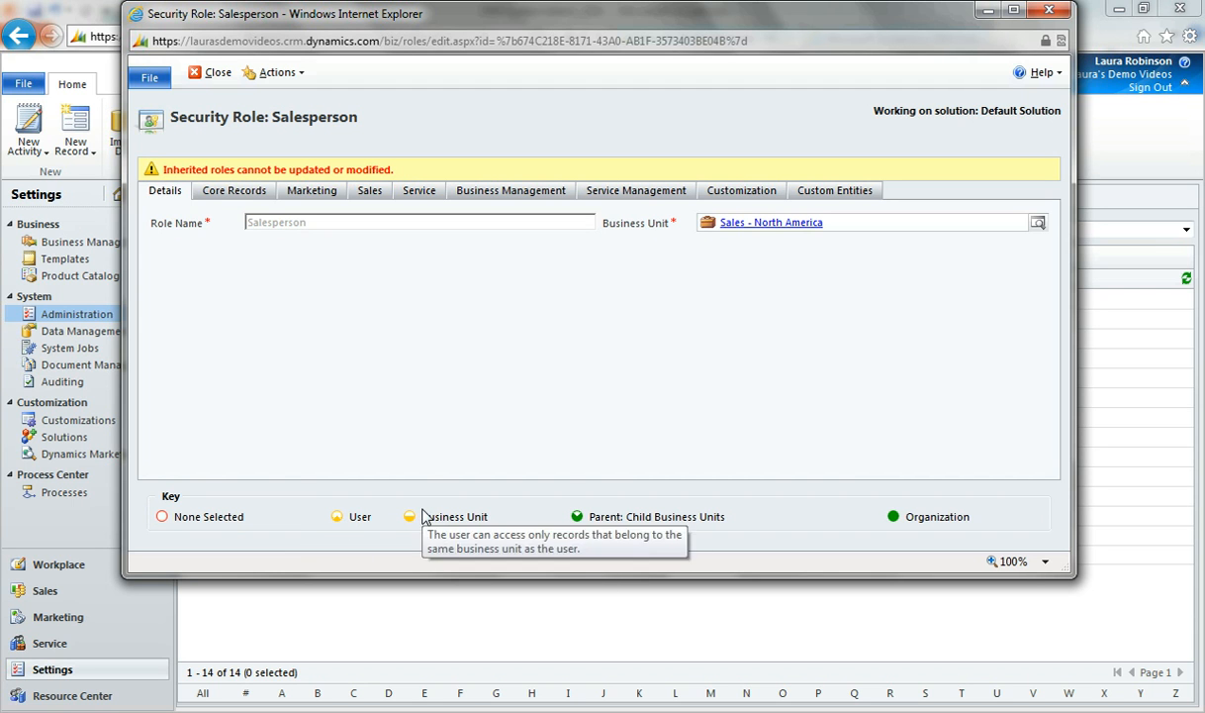
mouse_move(642, 523)
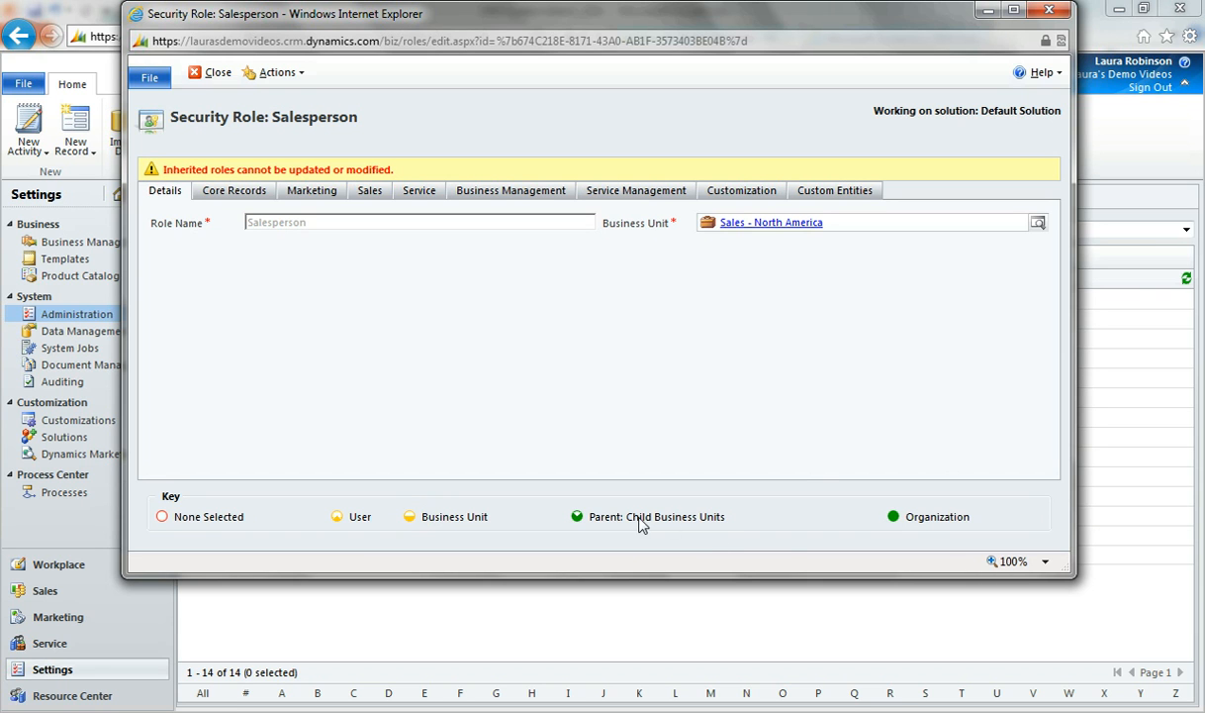
mouse_move(923, 492)
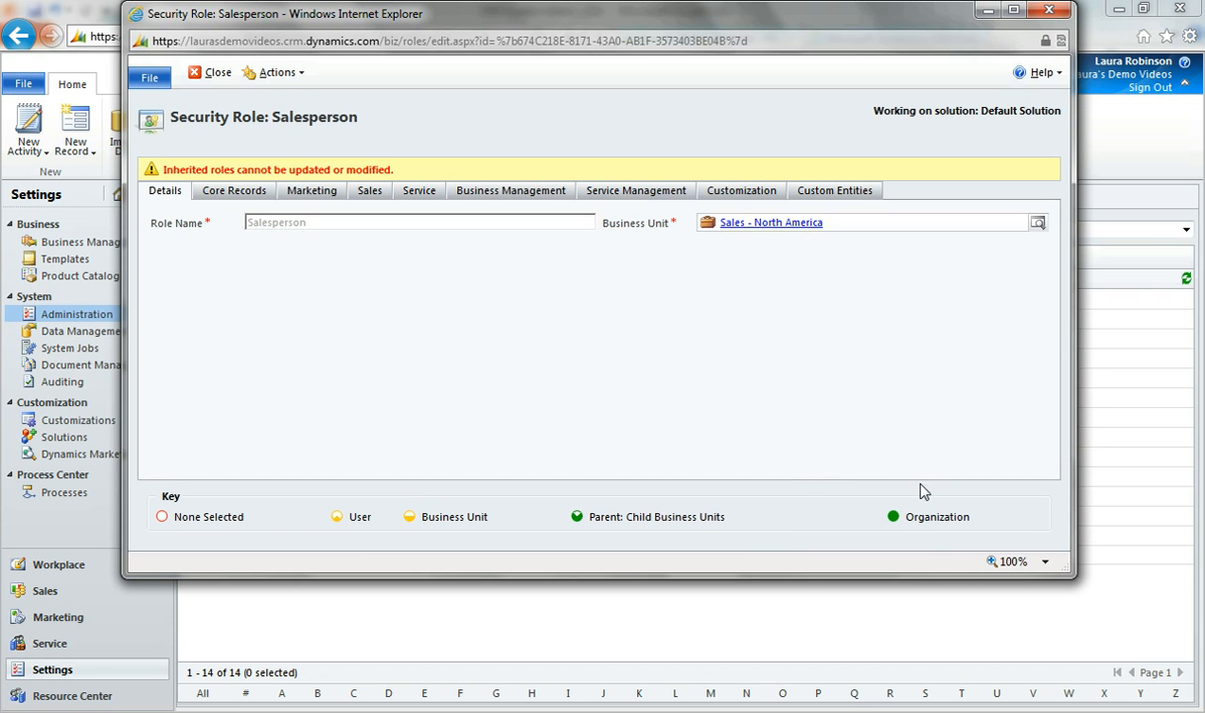
mouse_move(894, 516)
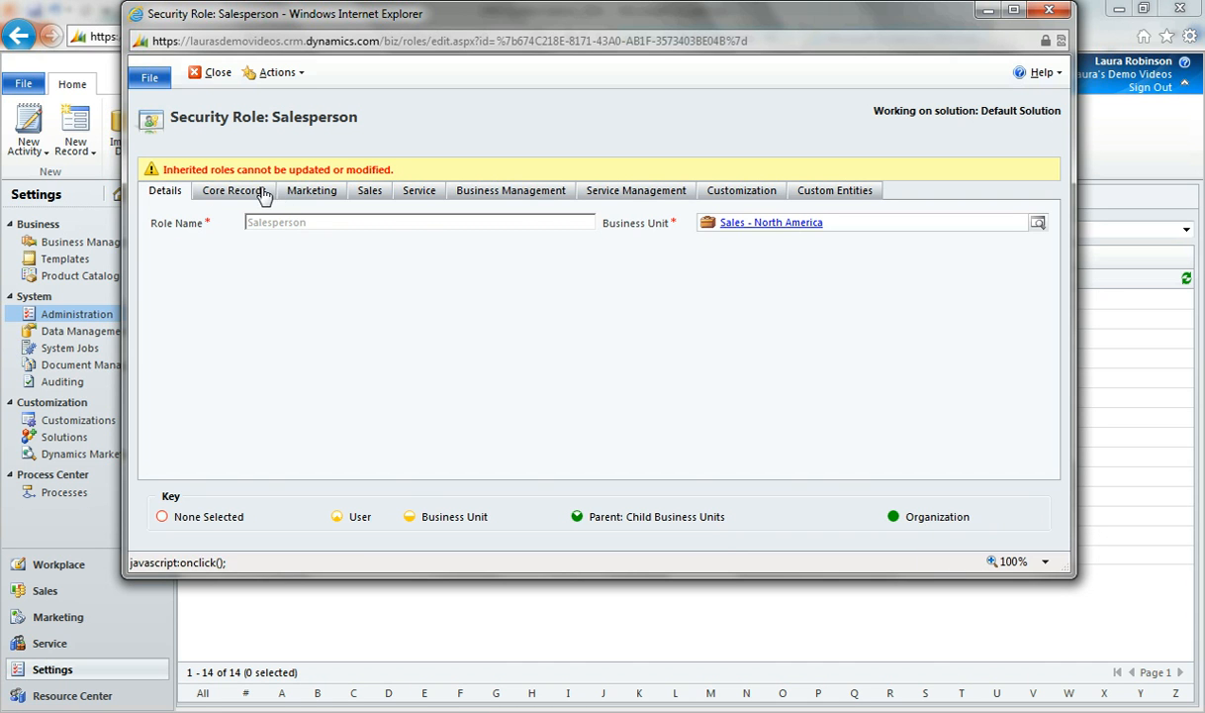
Show the Salesperson role's Core Records privileges down to Miscellaneous Privileges
left_click(235, 190)
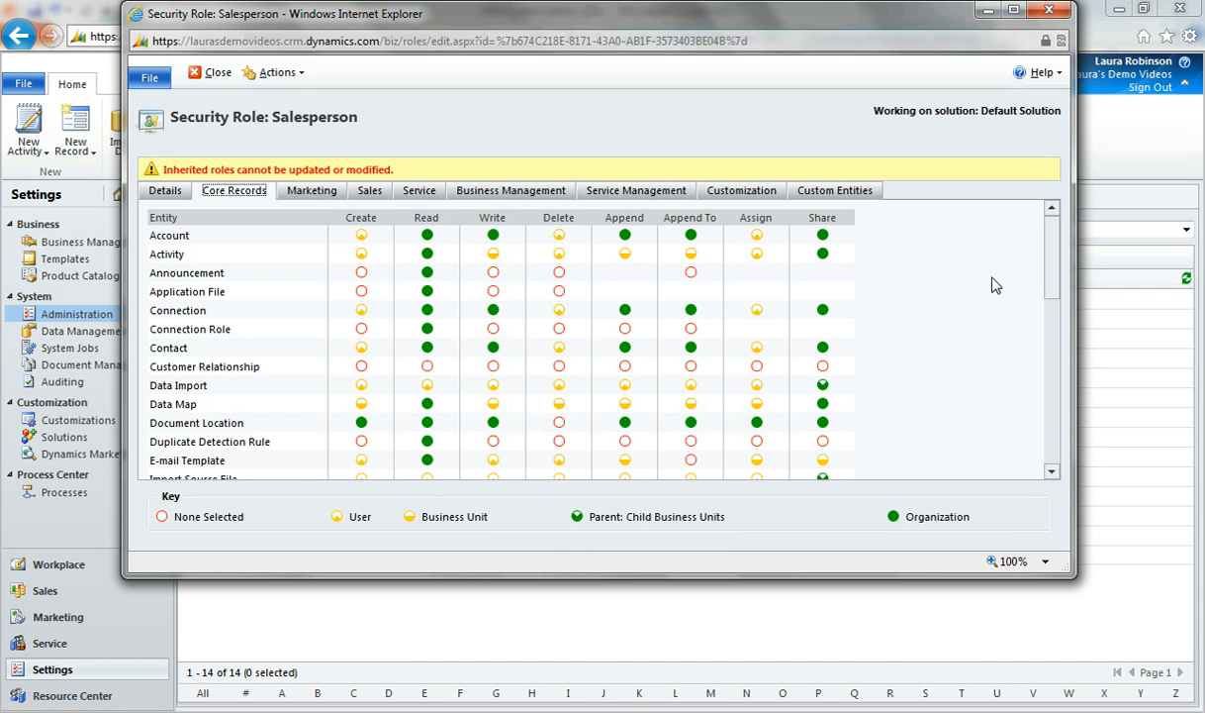
scroll("down", 3)
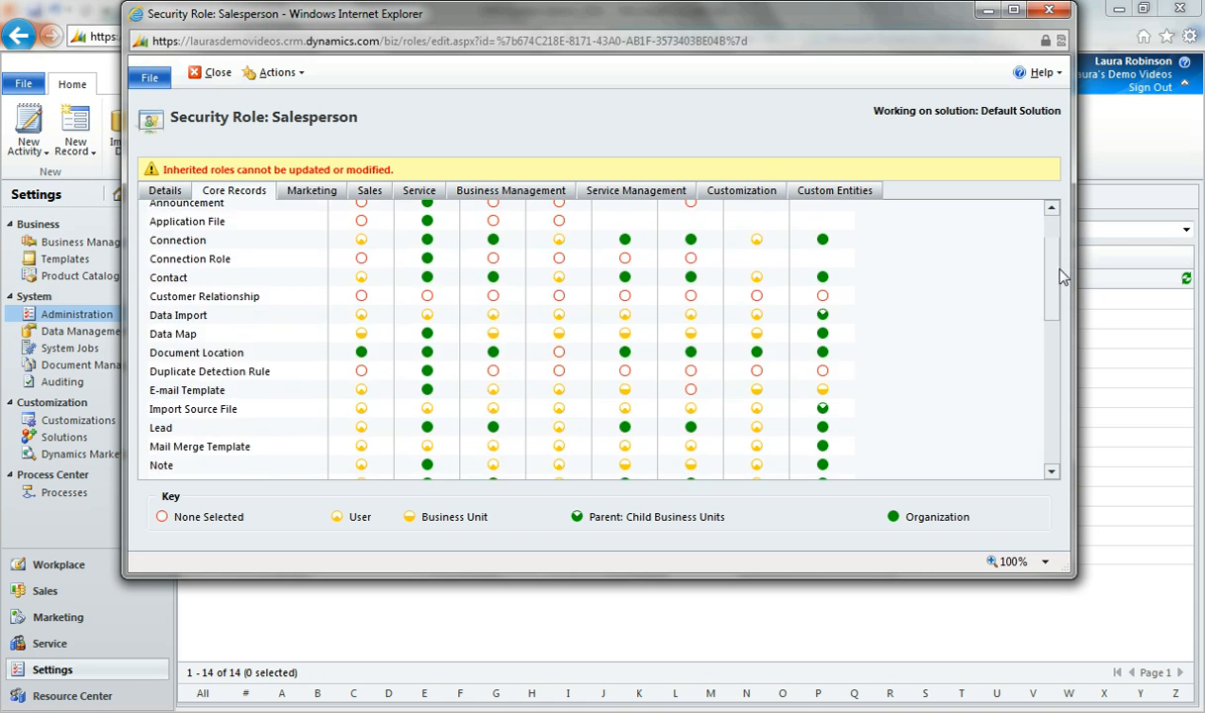
scroll("down", 3)
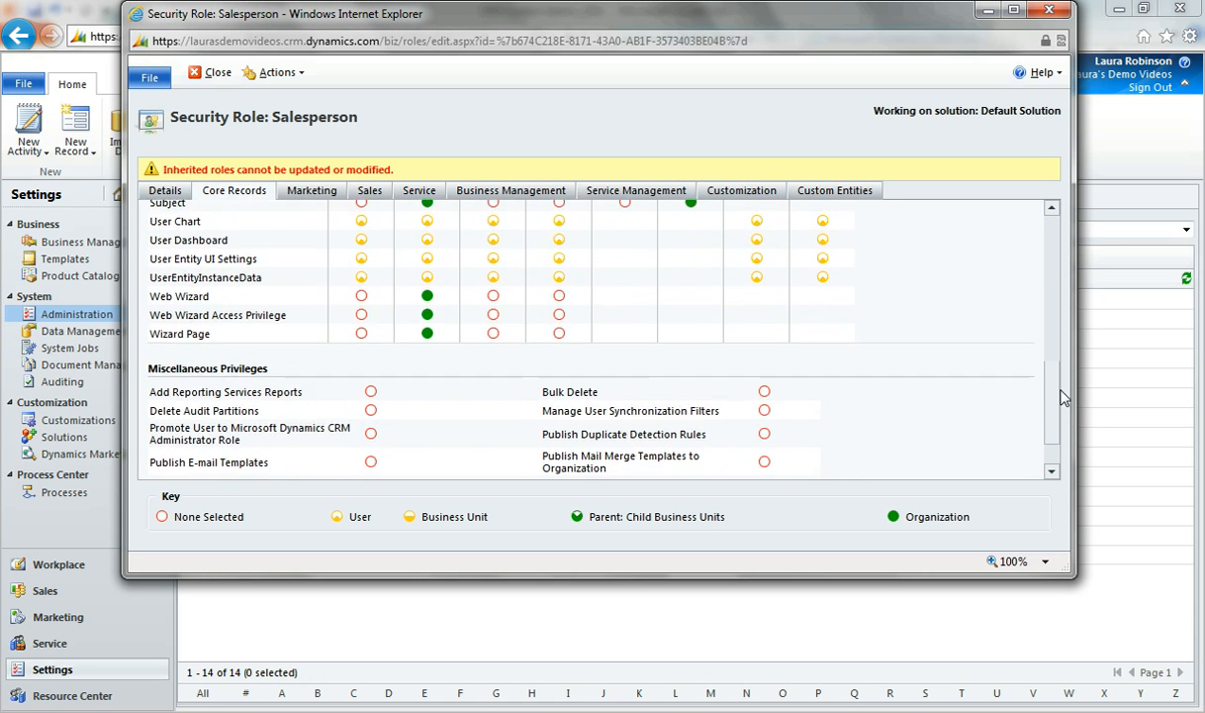
scroll("down", 3)
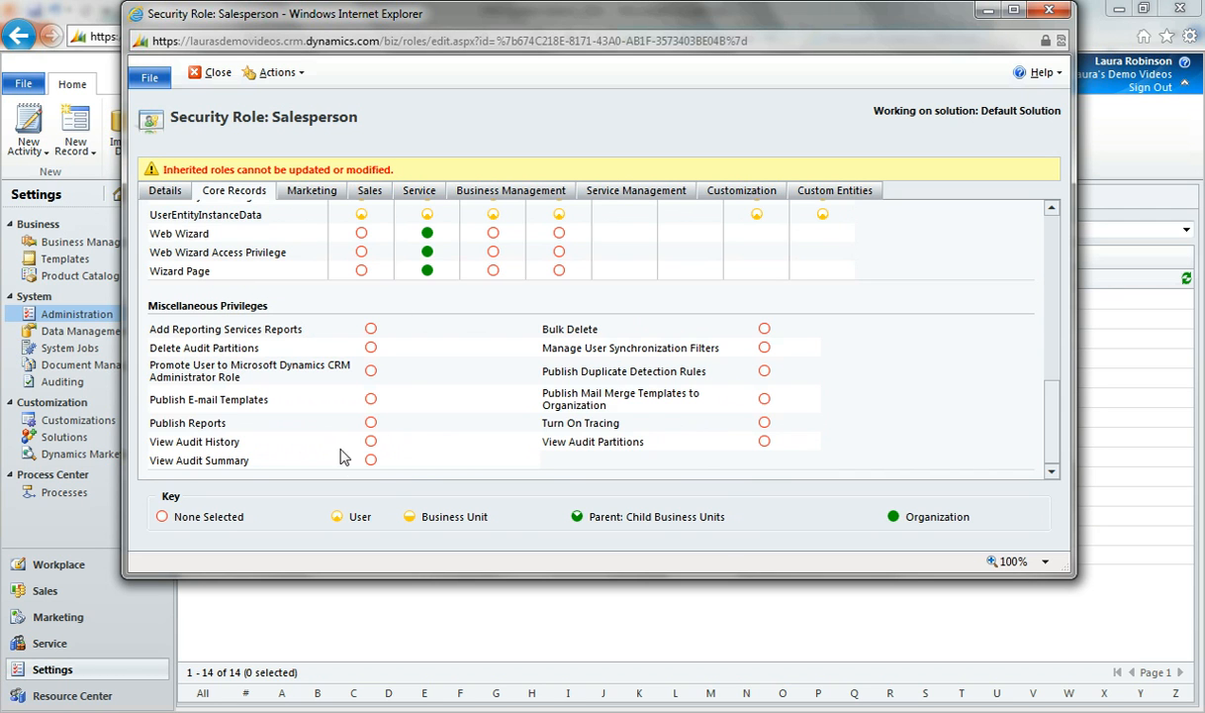
mouse_move(366, 441)
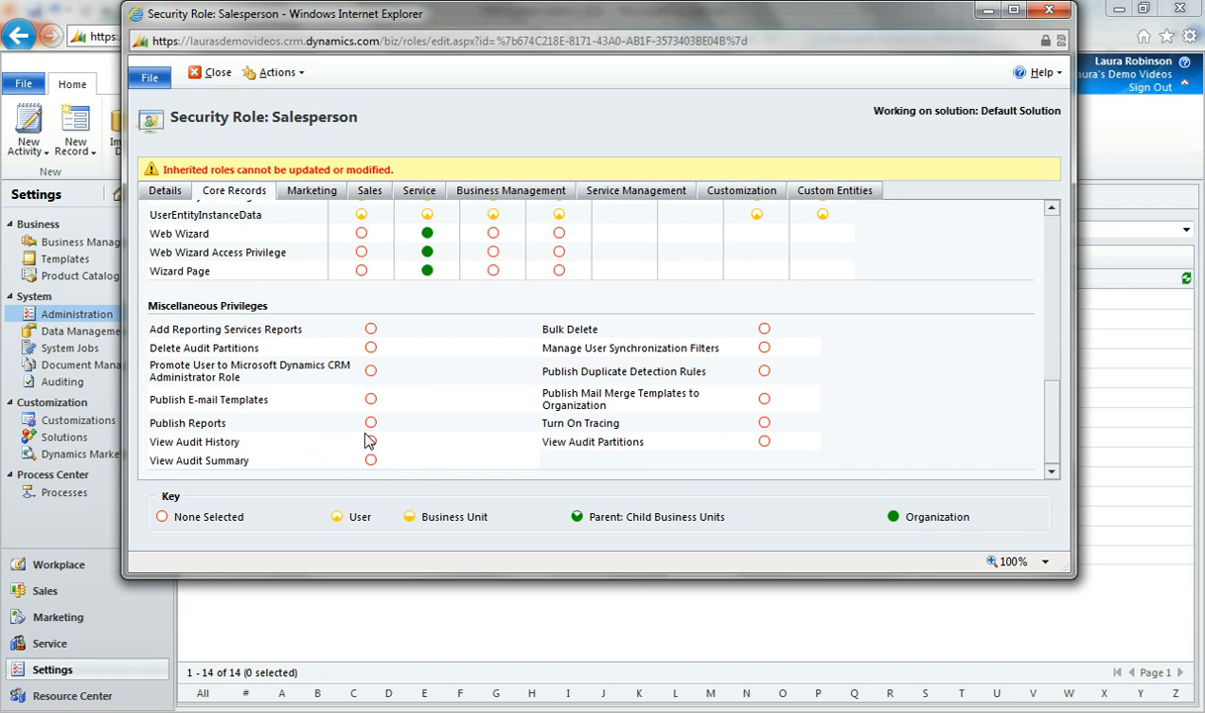
mouse_move(371, 422)
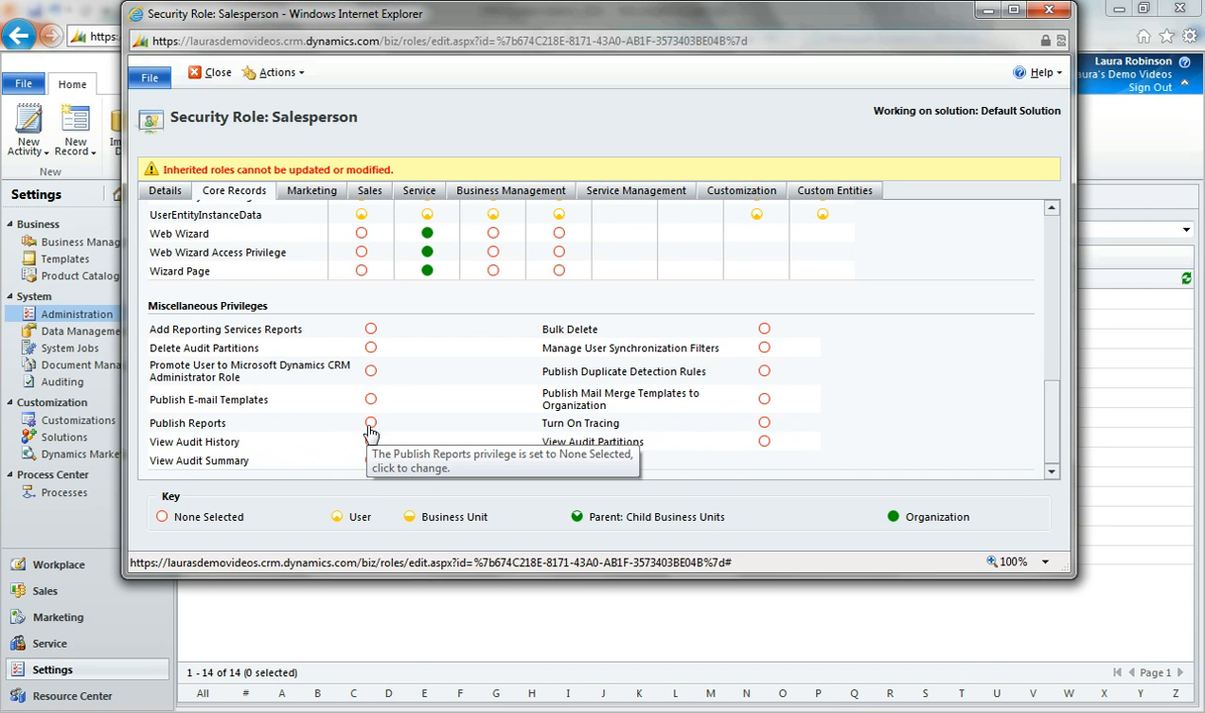
mouse_move(371, 427)
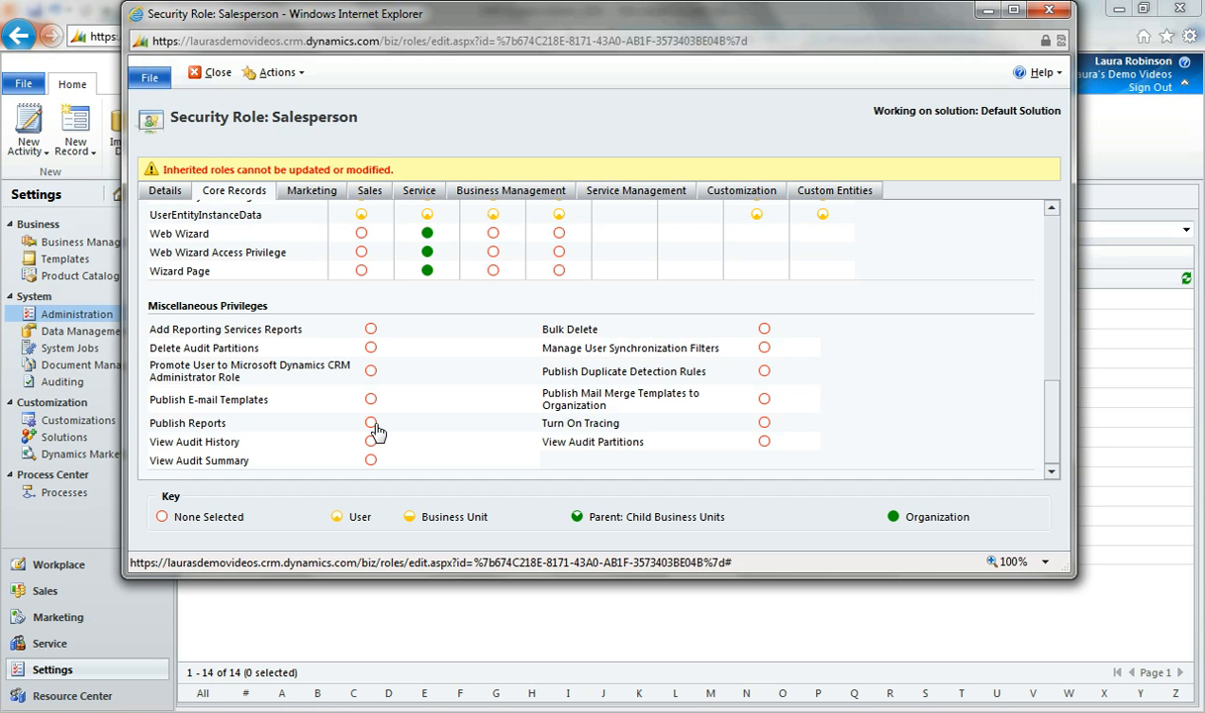
Cycle the Publish Reports privilege until it reaches Organization level
left_click(370, 422)
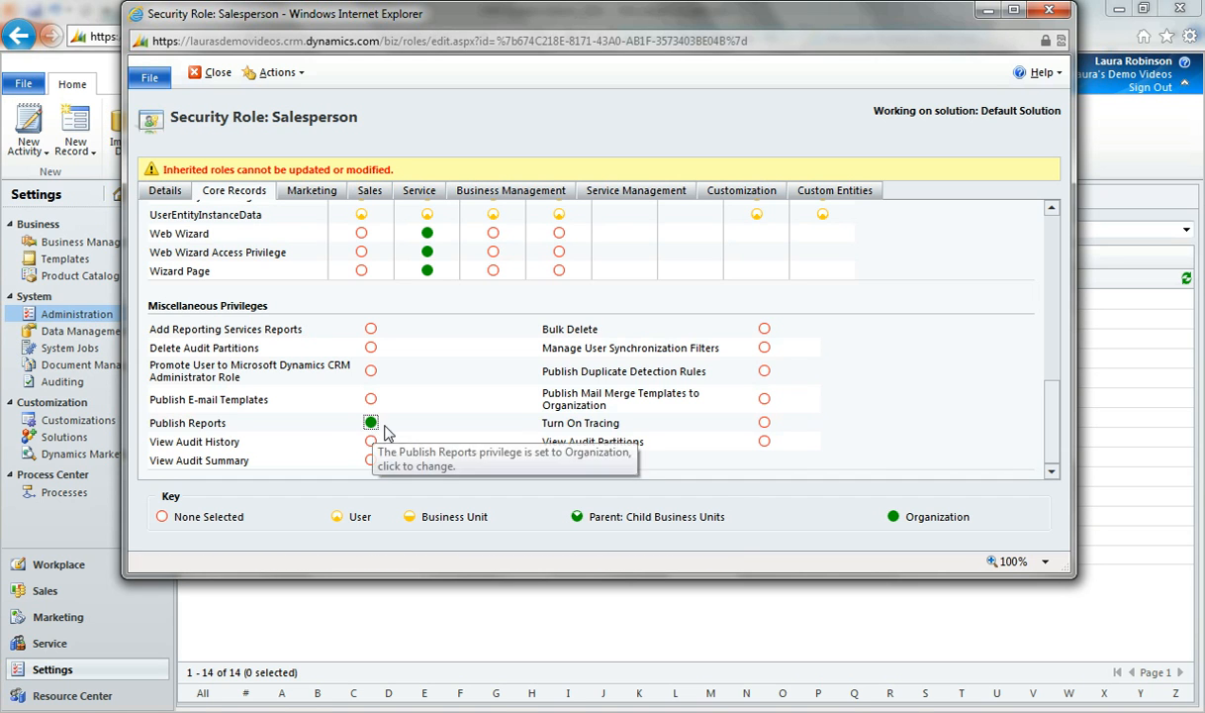
left_click(370, 423)
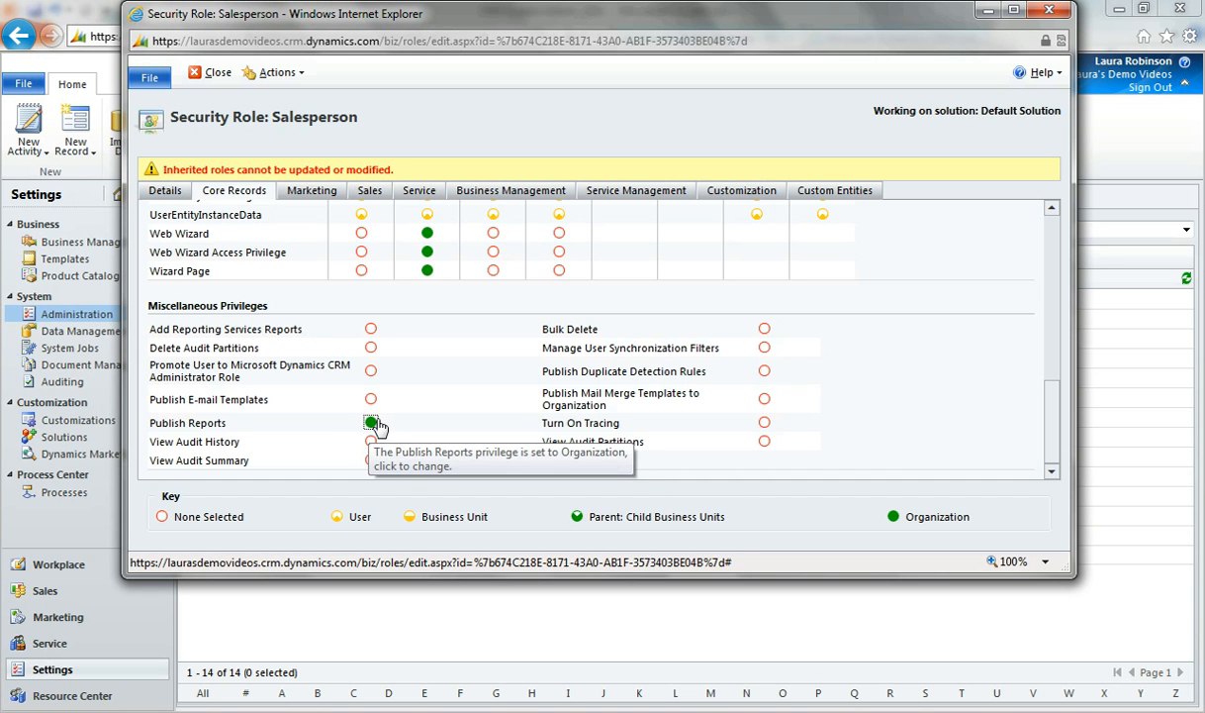
left_click(370, 422)
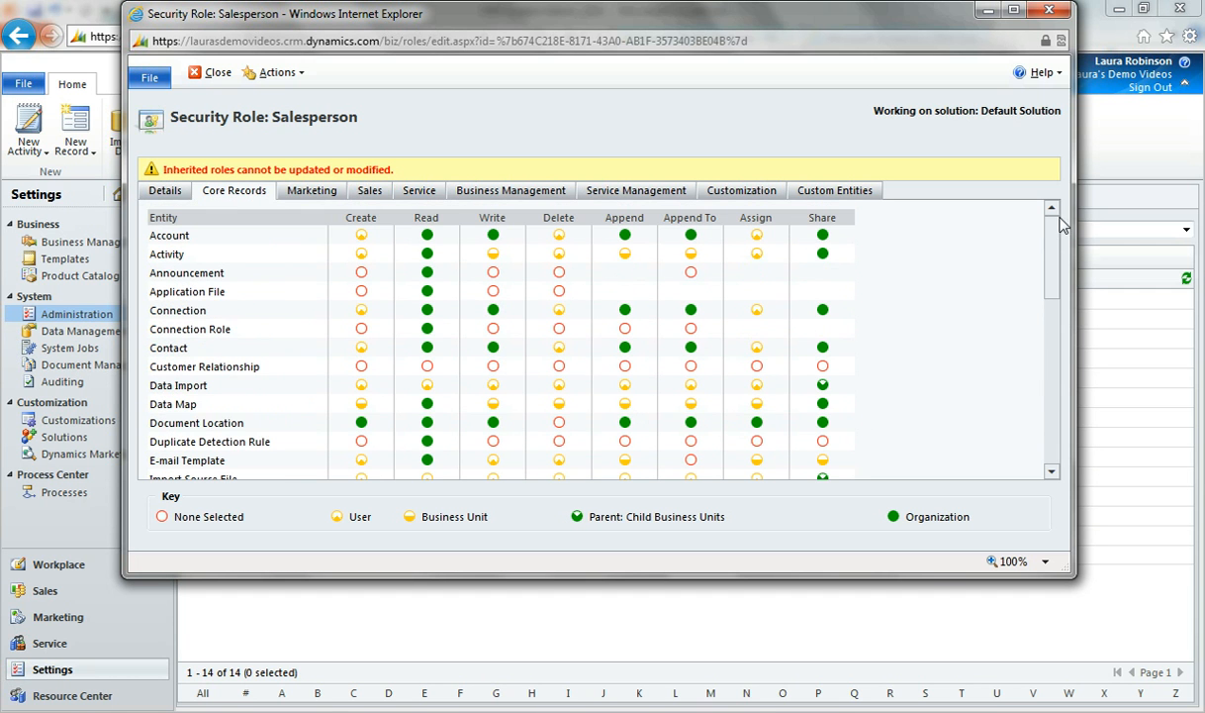
mouse_move(405, 299)
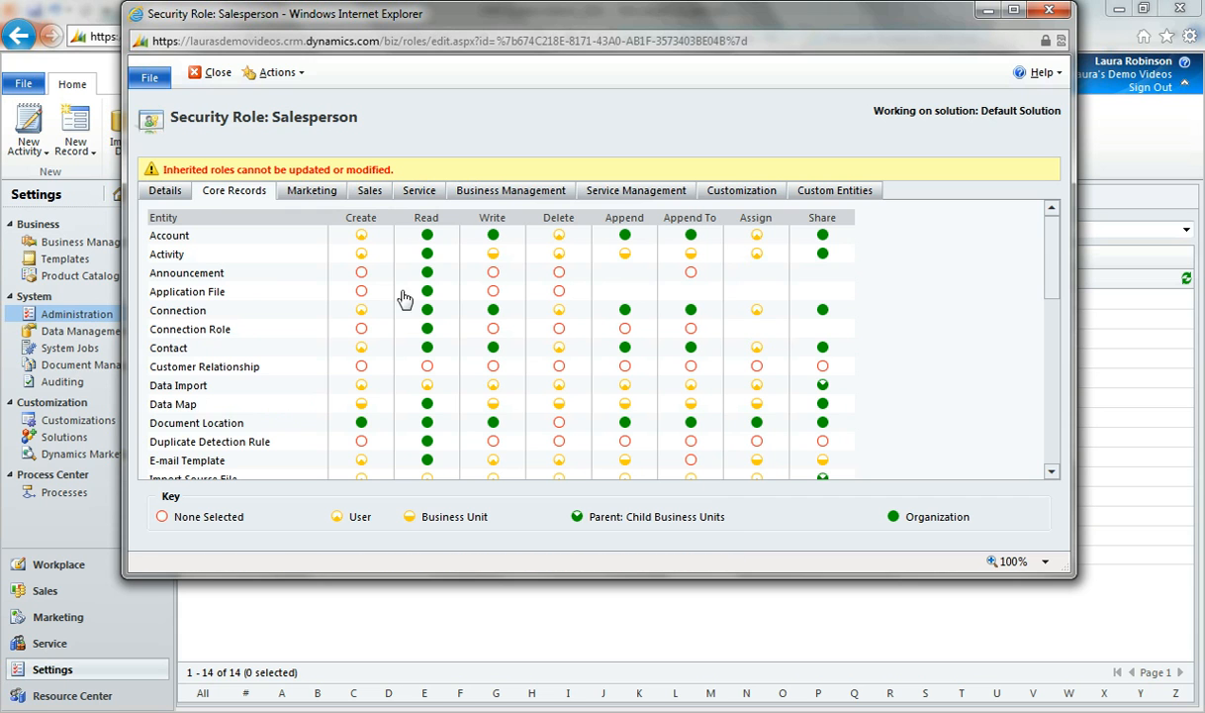
mouse_move(417, 242)
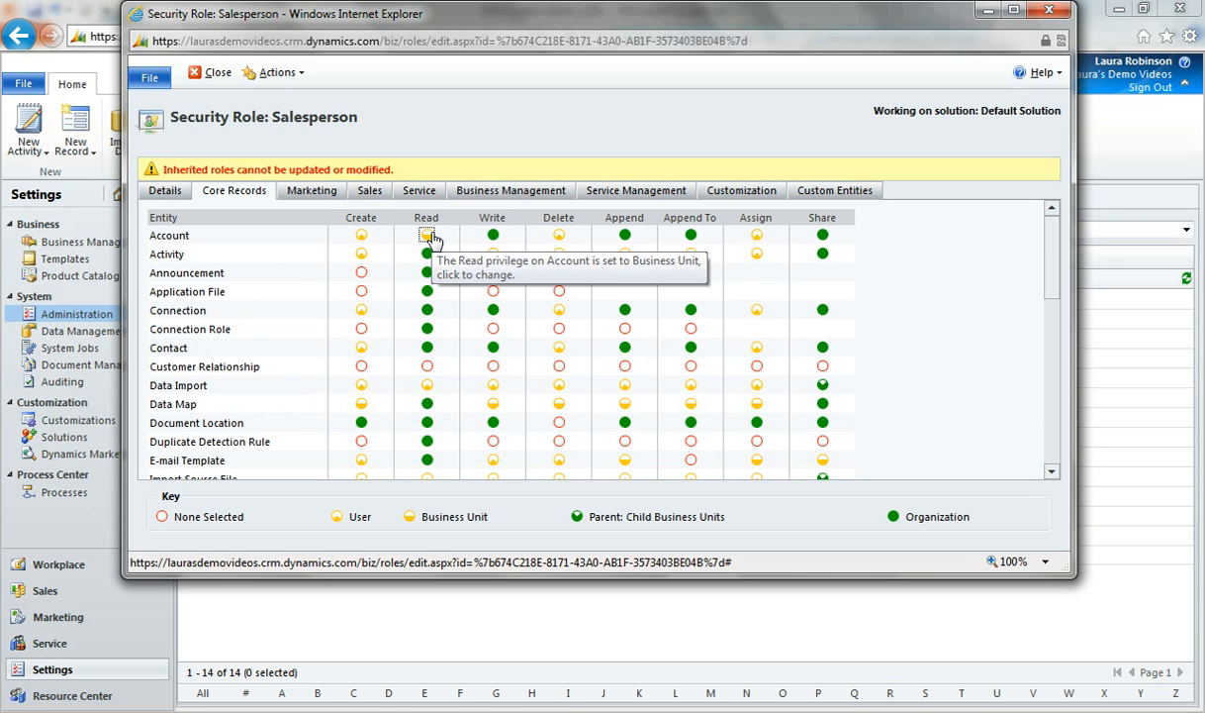
Cycle the Account Read privilege, leaving it at Organization level
left_click(426, 235)
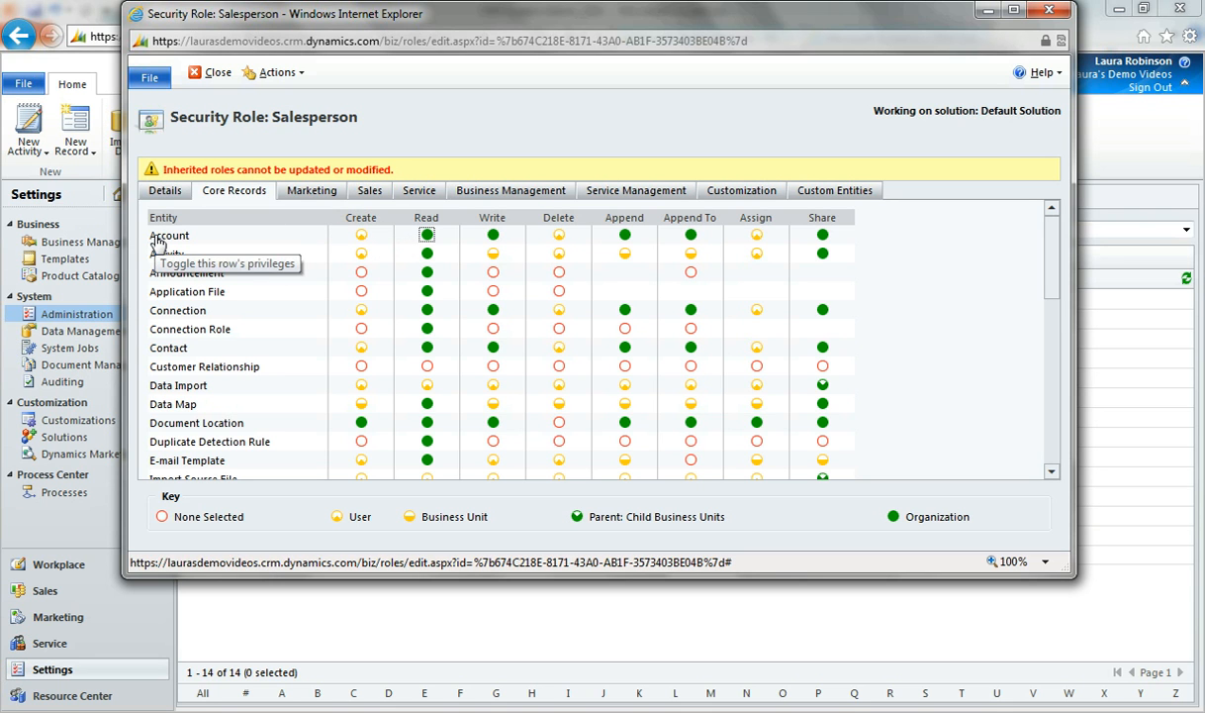
mouse_move(561, 226)
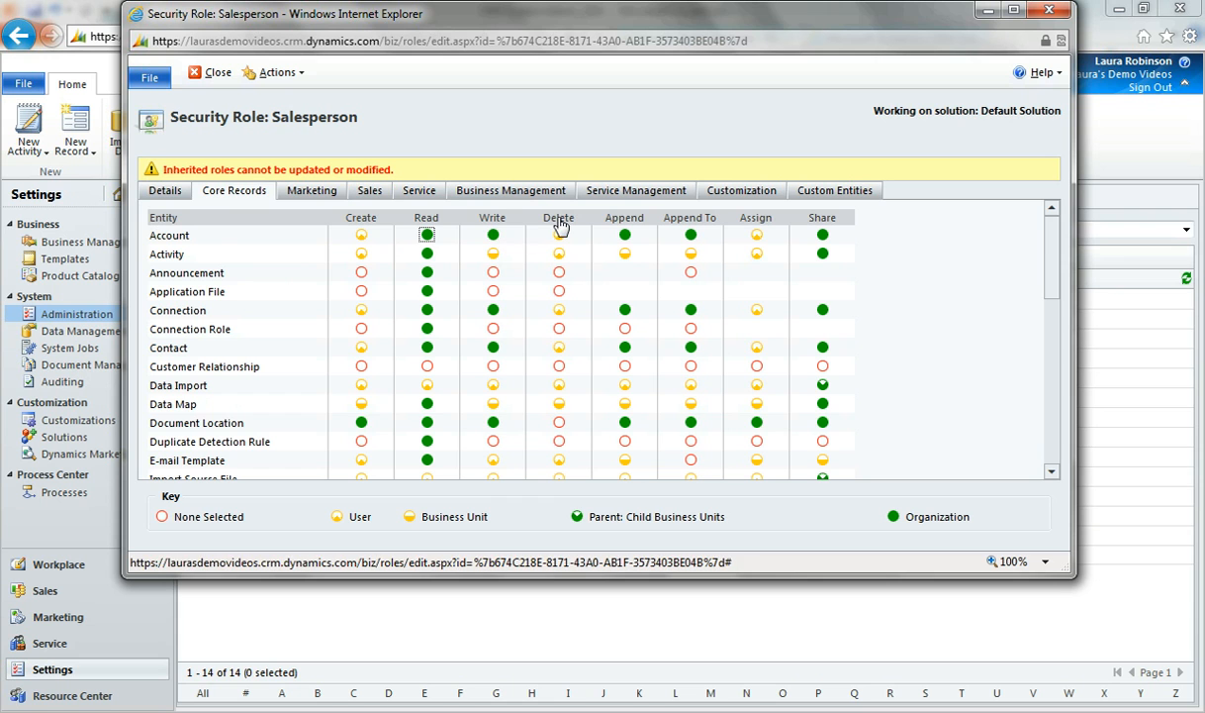
mouse_move(560, 226)
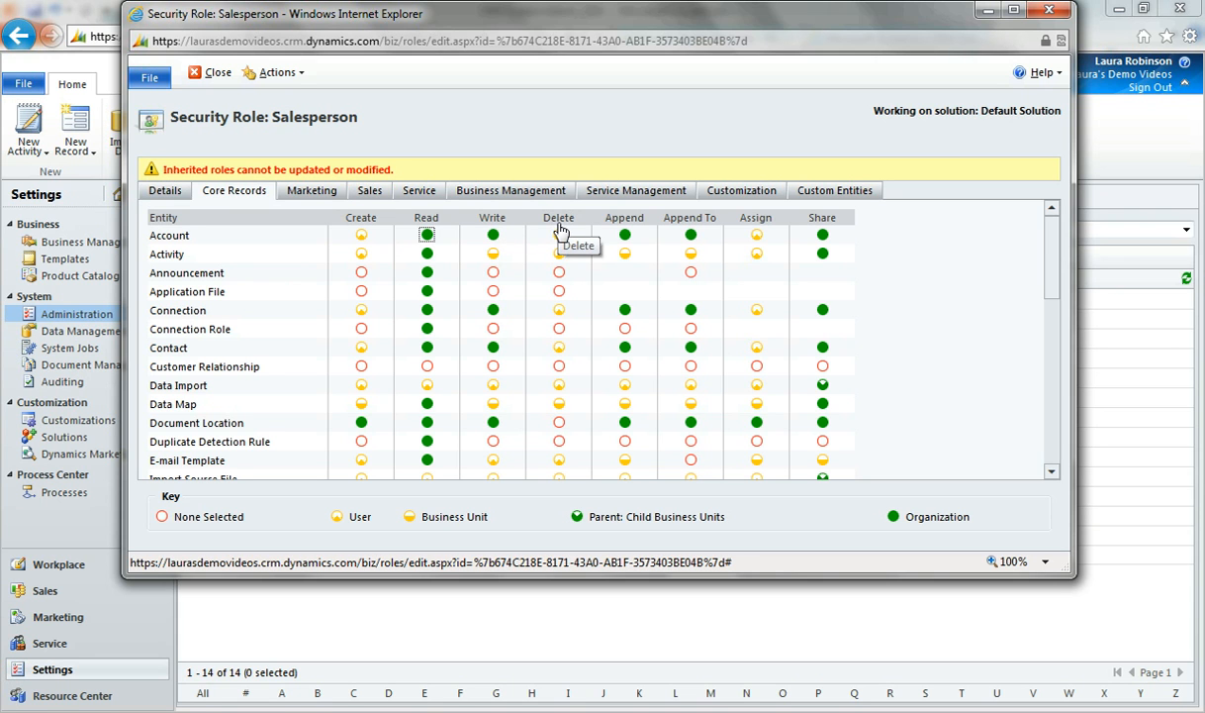
mouse_move(566, 238)
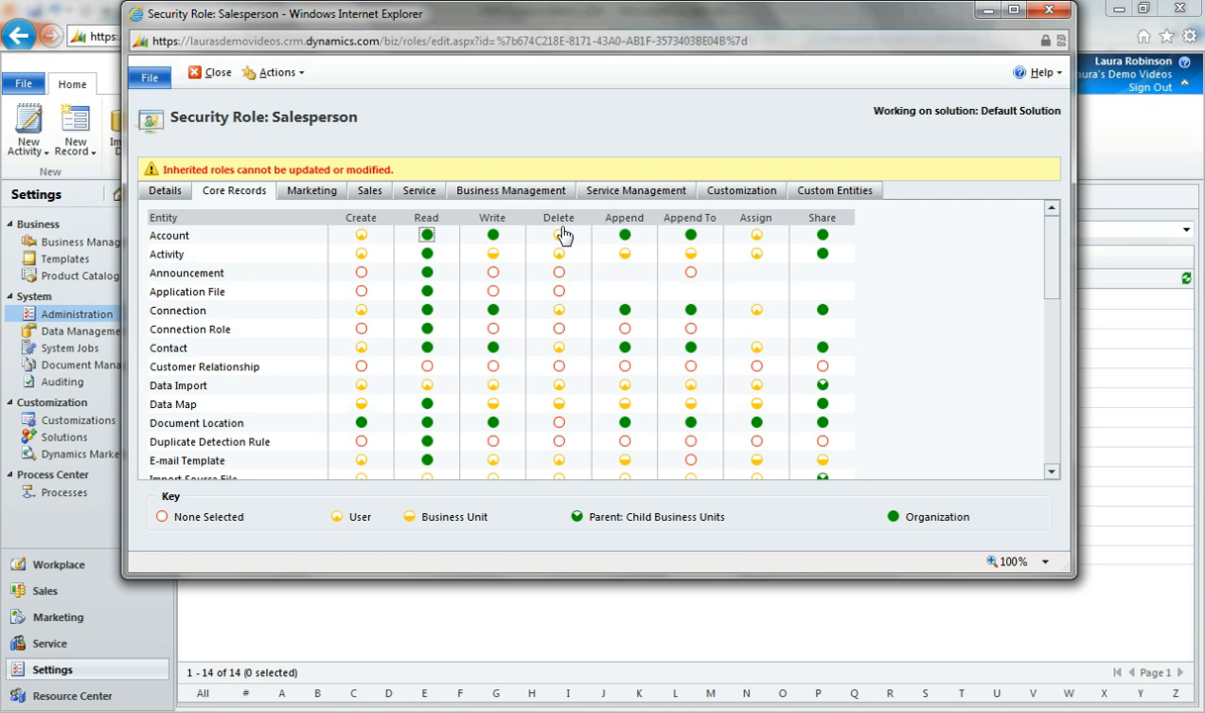
mouse_move(559, 236)
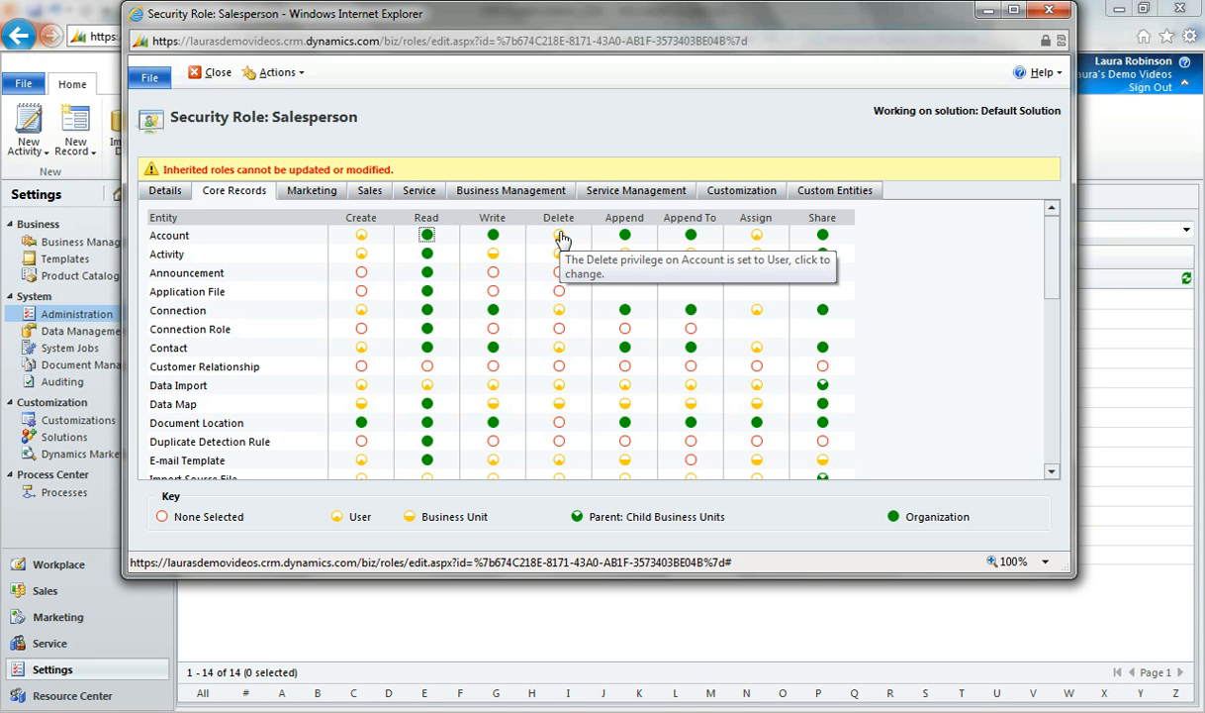
mouse_move(572, 245)
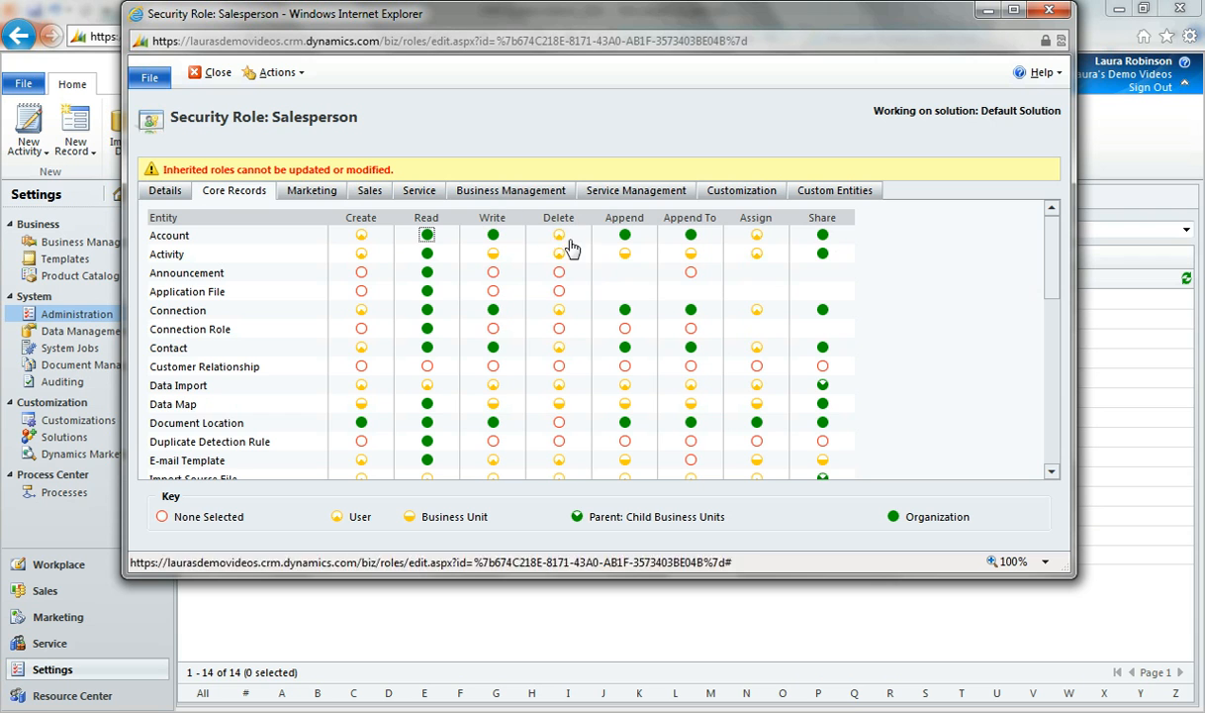
mouse_move(558, 217)
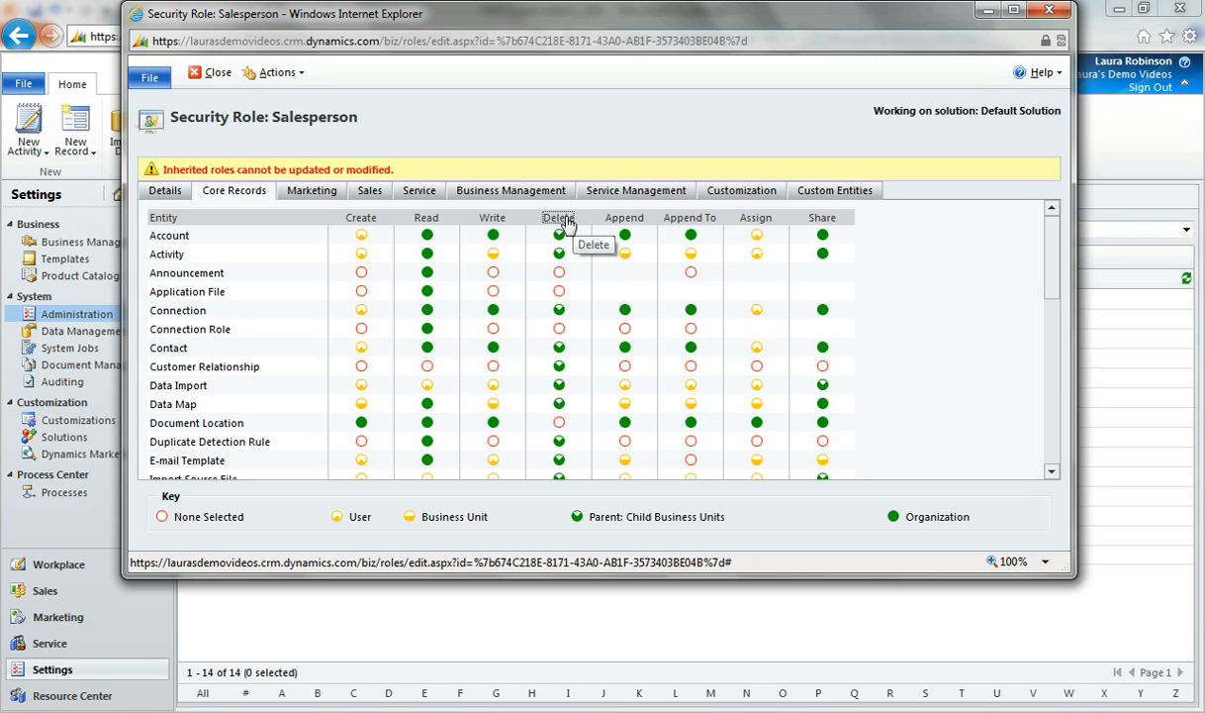
Clear the Delete privilege for every core record entity to None Selected
left_click(558, 217)
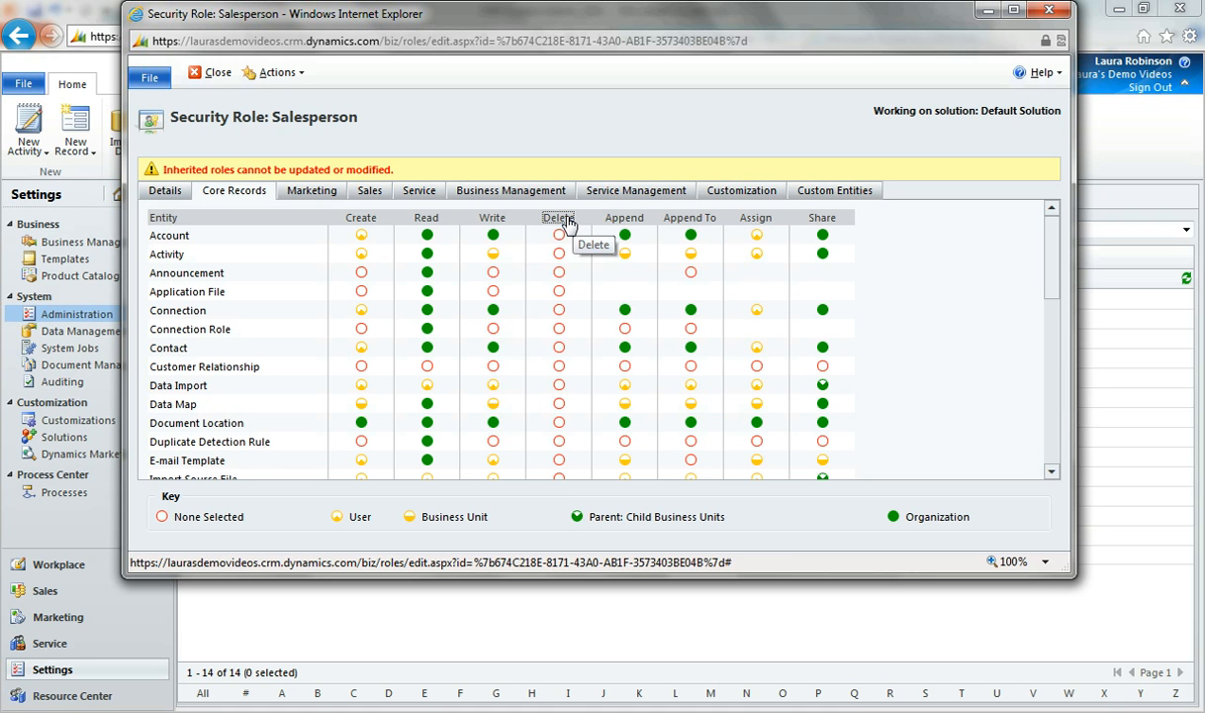
mouse_move(569, 396)
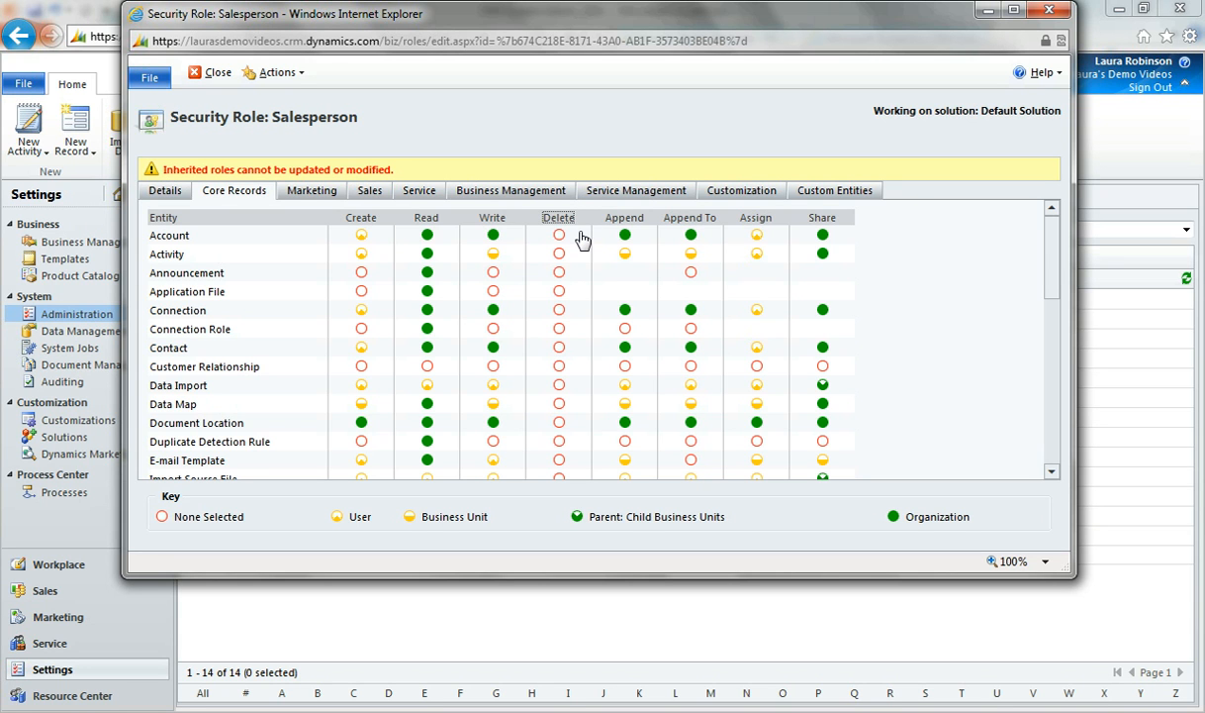
mouse_move(579, 242)
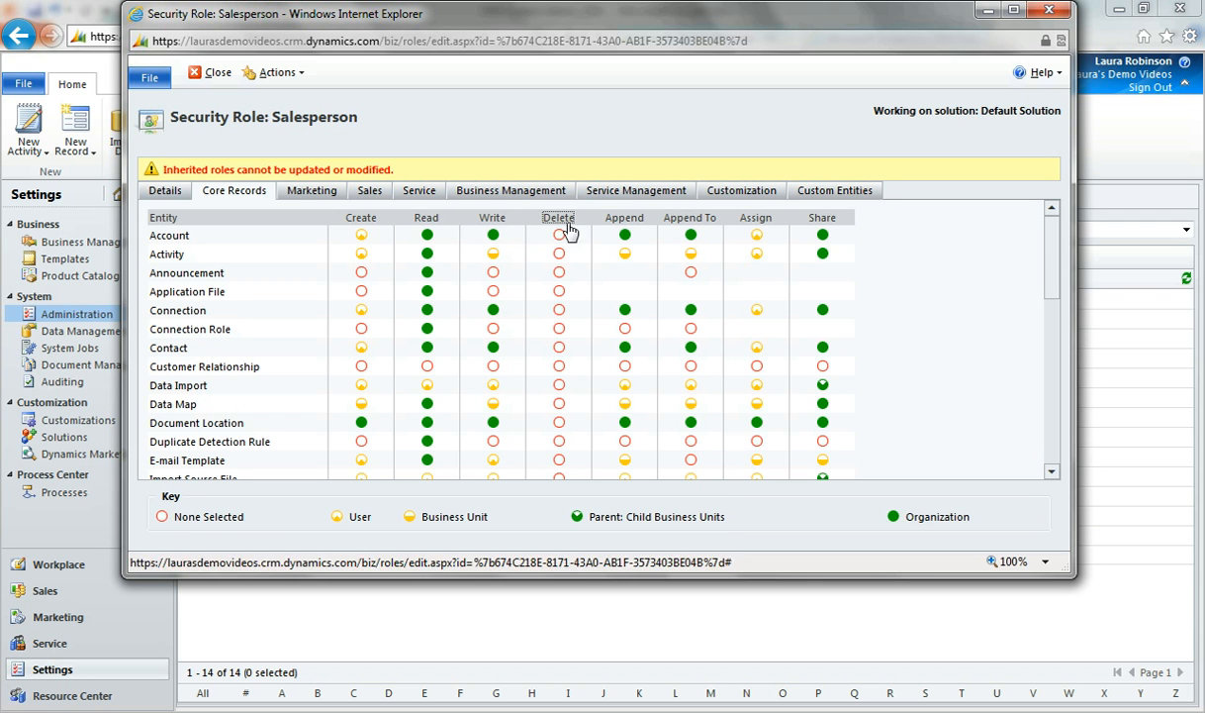
mouse_move(376, 225)
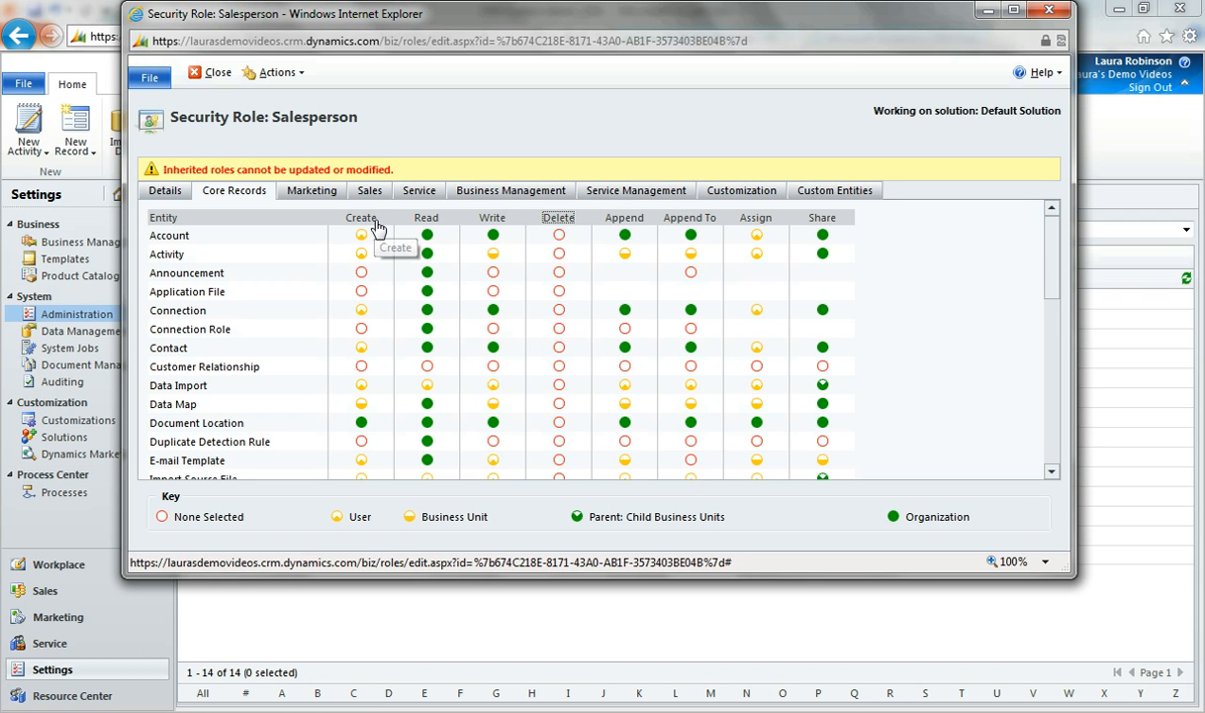
mouse_move(372, 227)
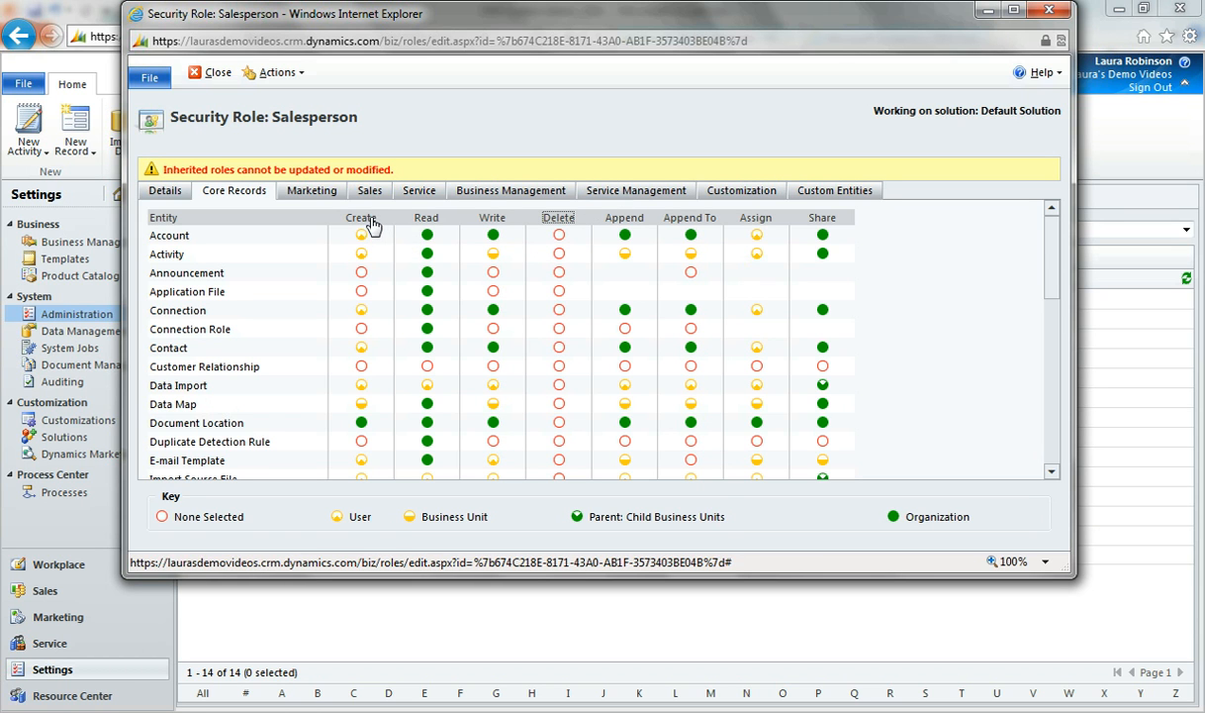
mouse_move(438, 229)
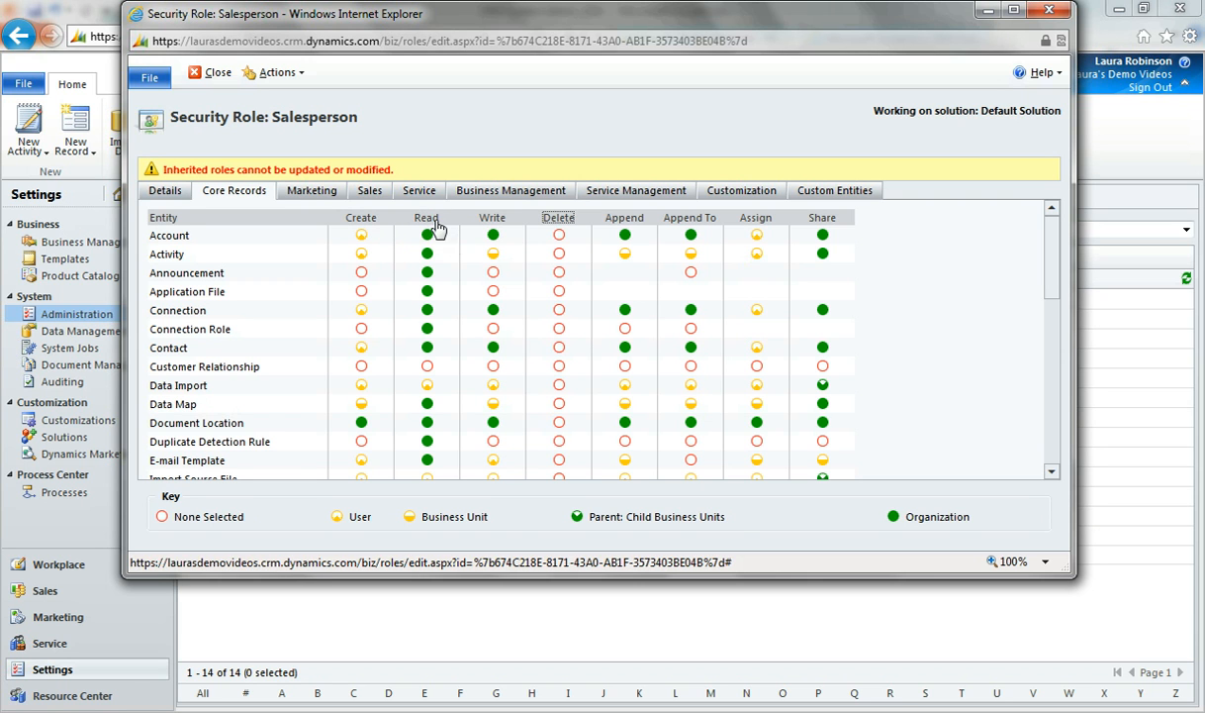
mouse_move(397, 225)
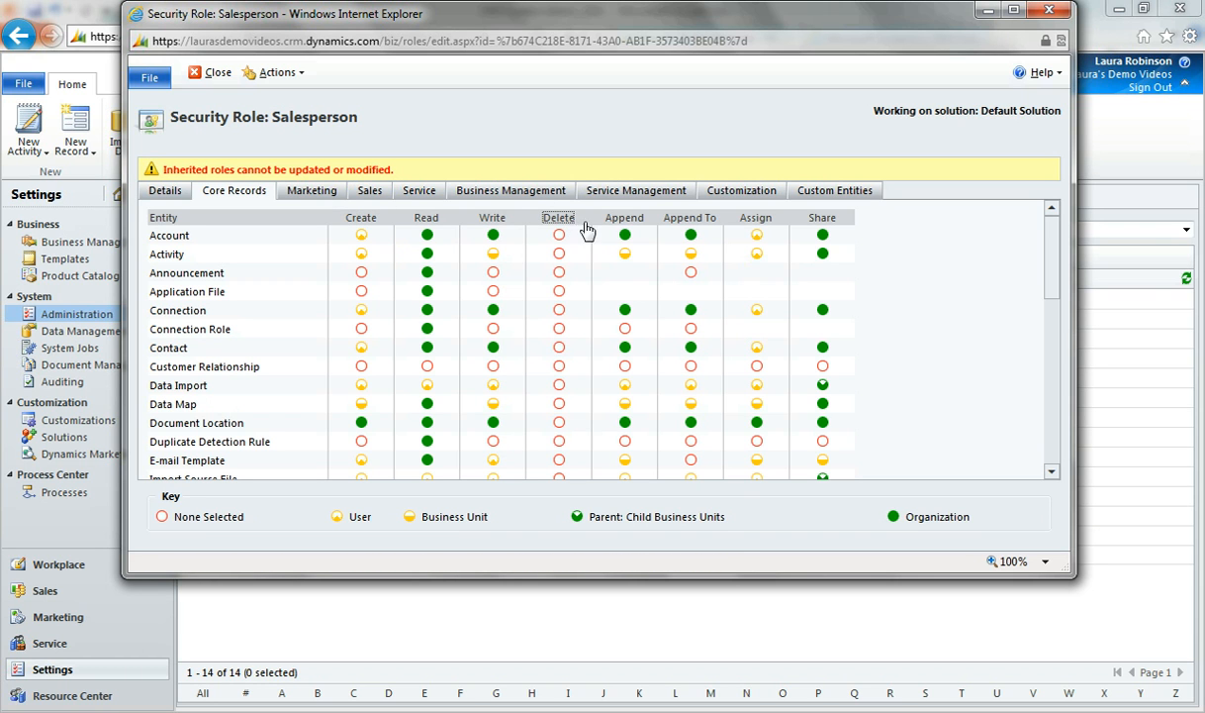
mouse_move(690, 229)
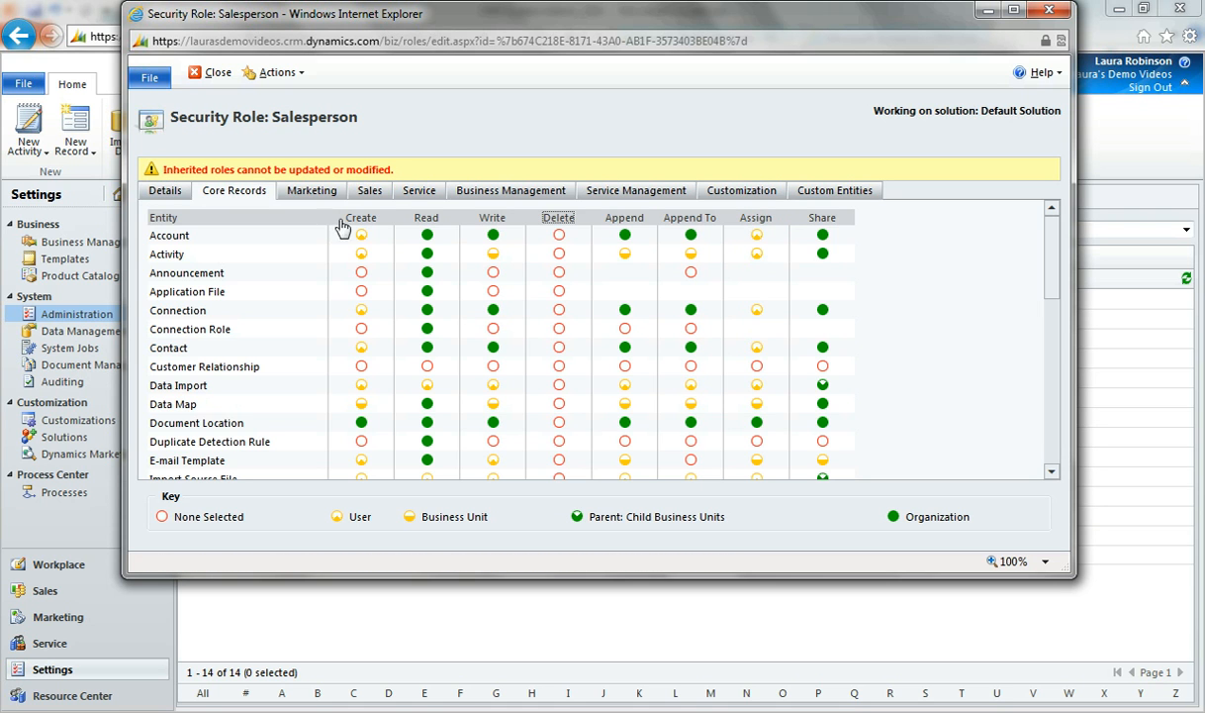
Review the Marketing, Sales, Service, Business Management and Customization privilege grids
left_click(311, 190)
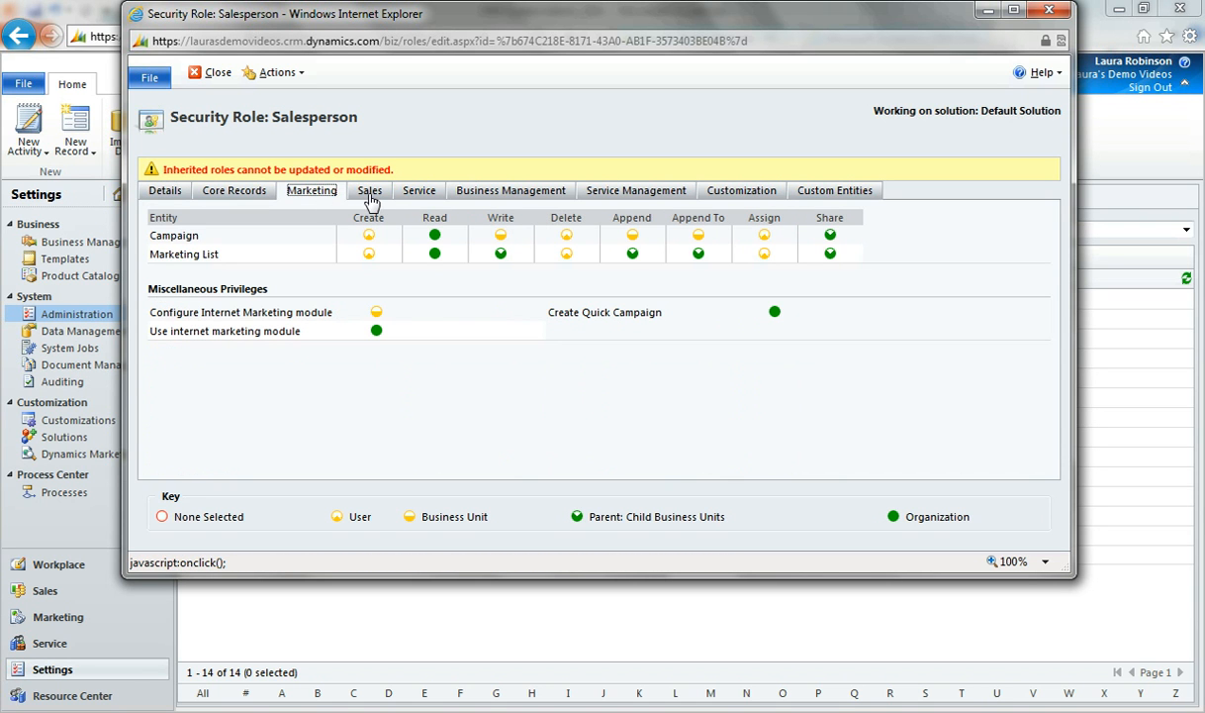
left_click(369, 190)
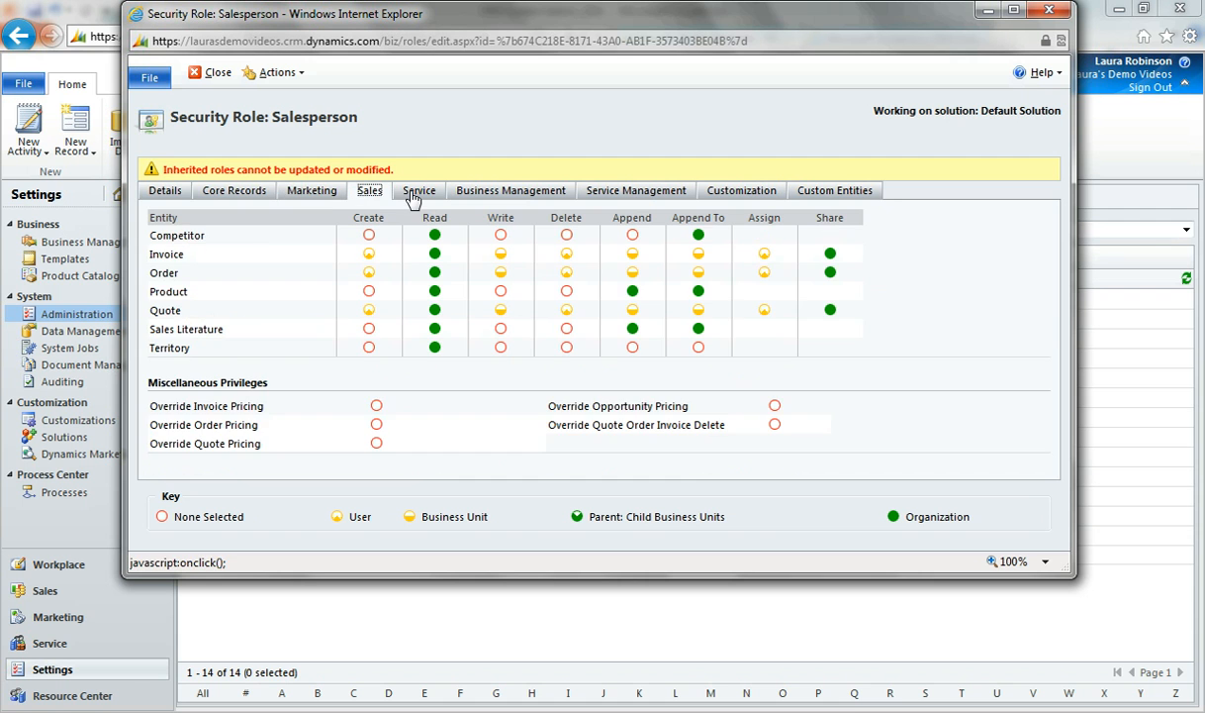
left_click(419, 190)
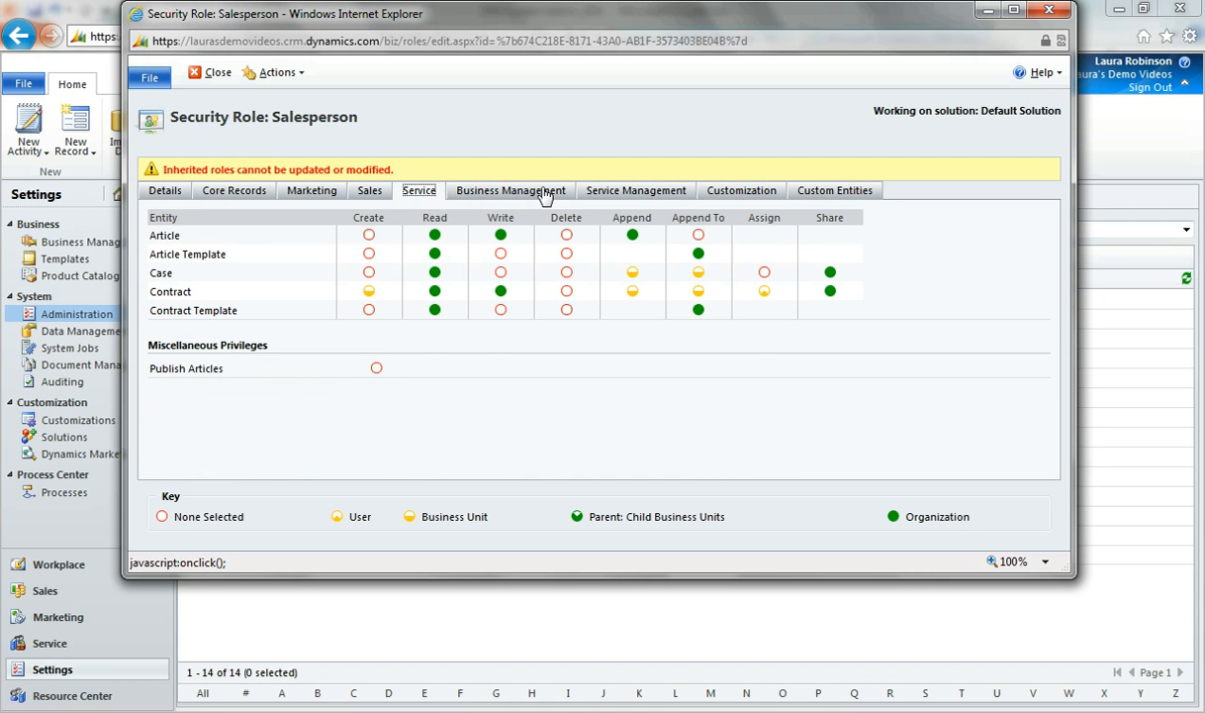
left_click(510, 190)
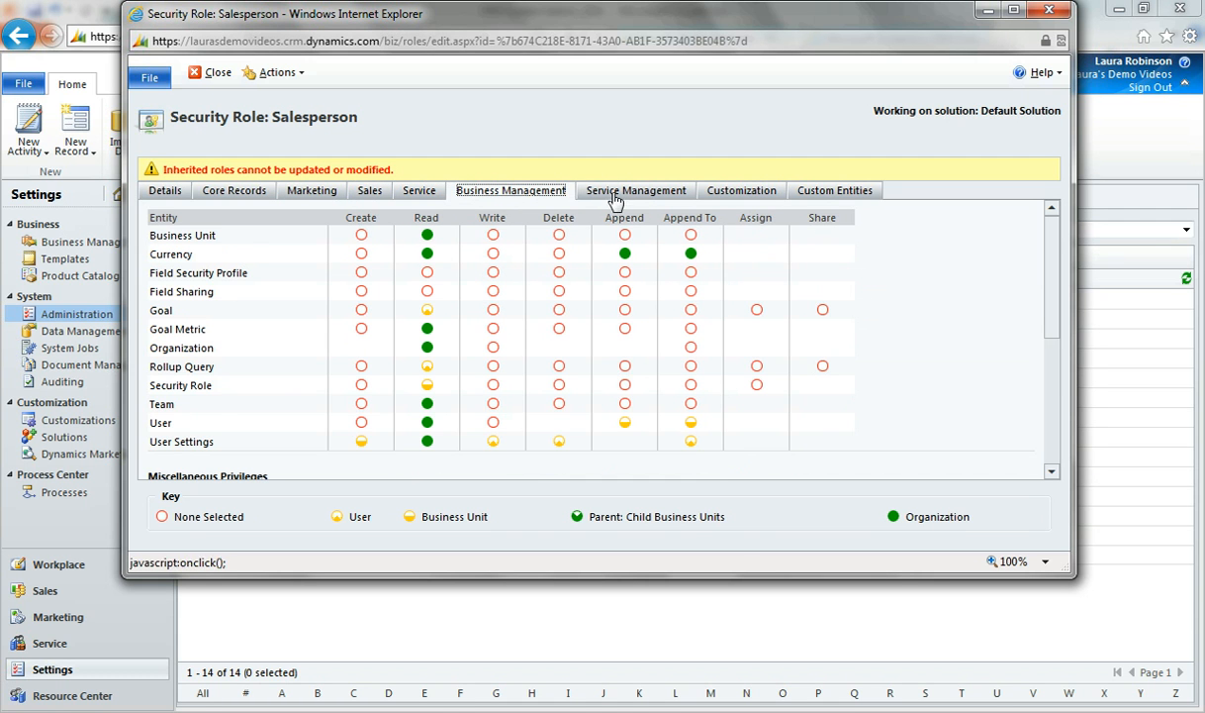
left_click(741, 190)
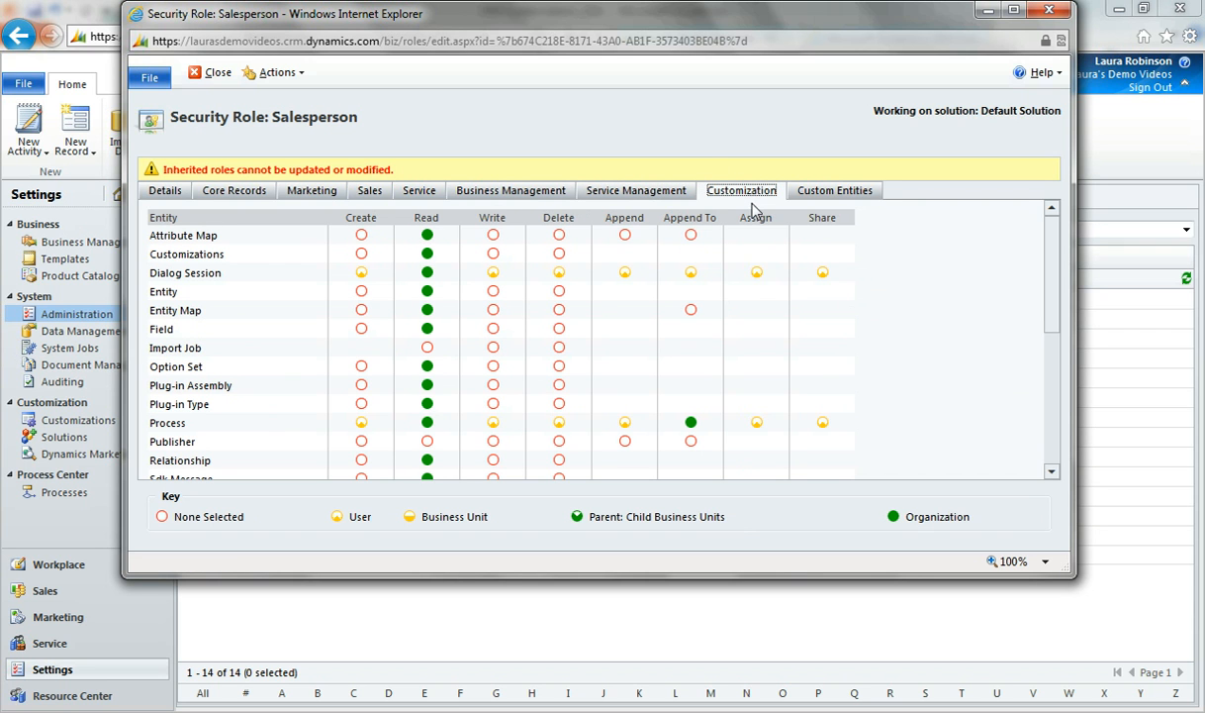
mouse_move(355, 270)
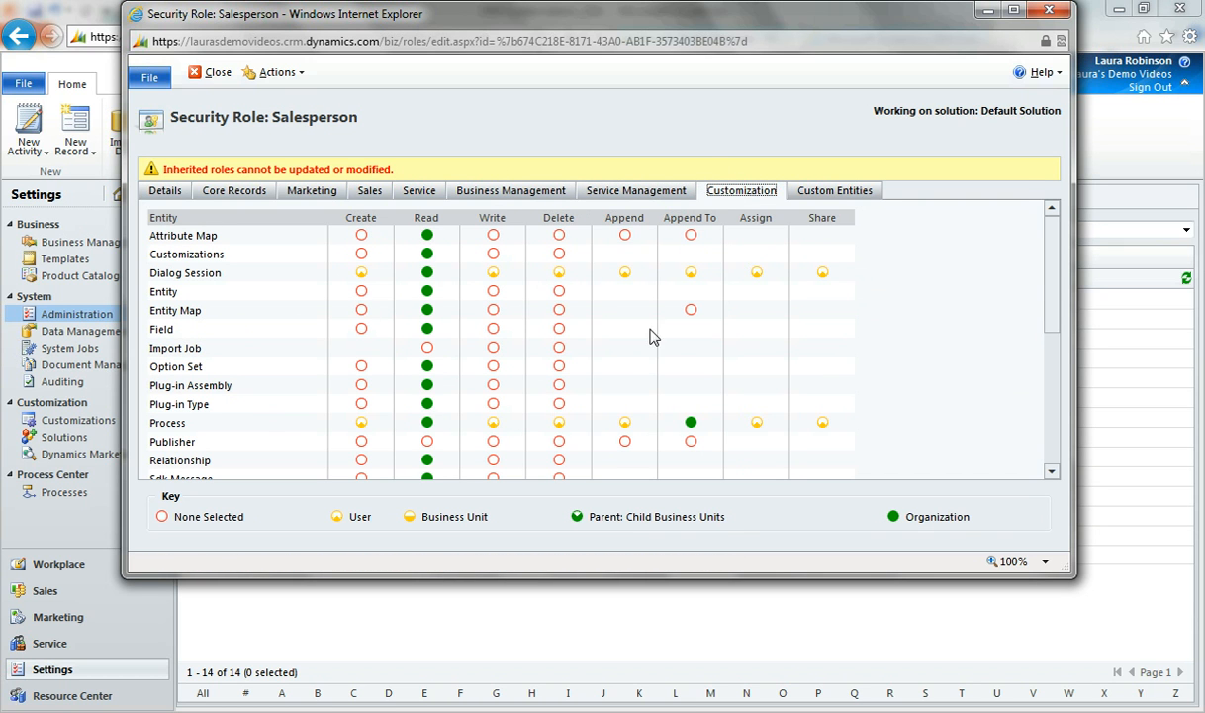
mouse_move(324, 323)
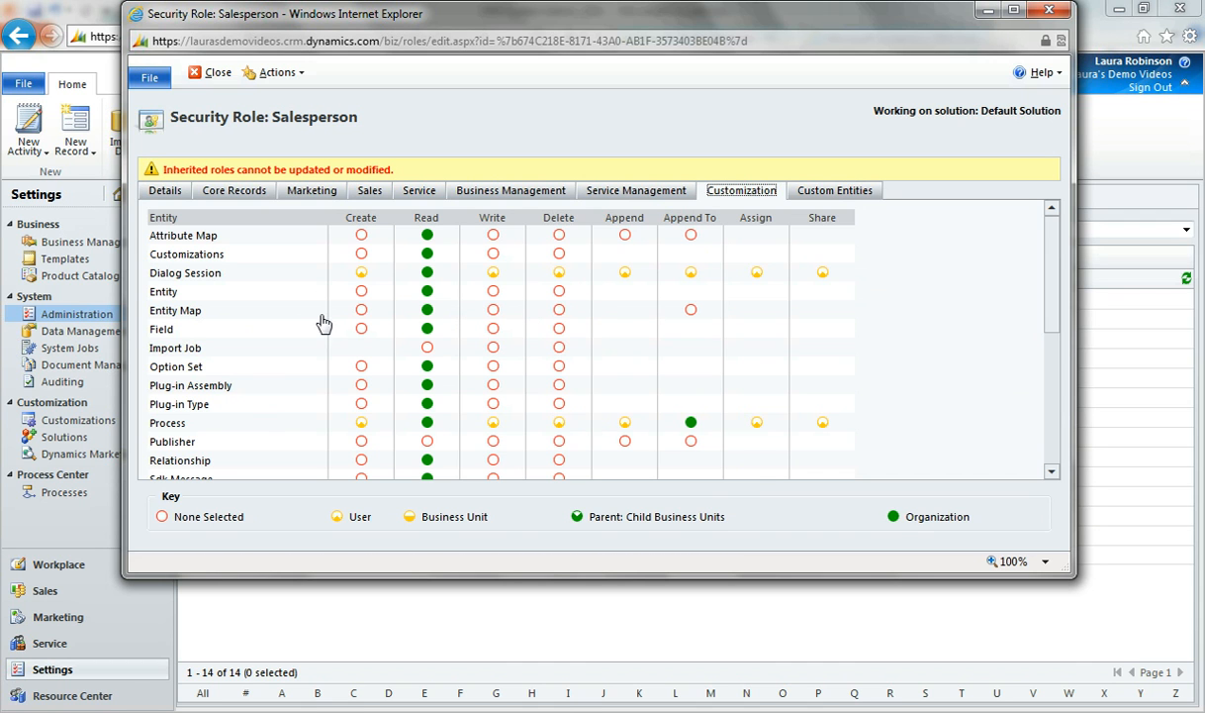
mouse_move(833, 384)
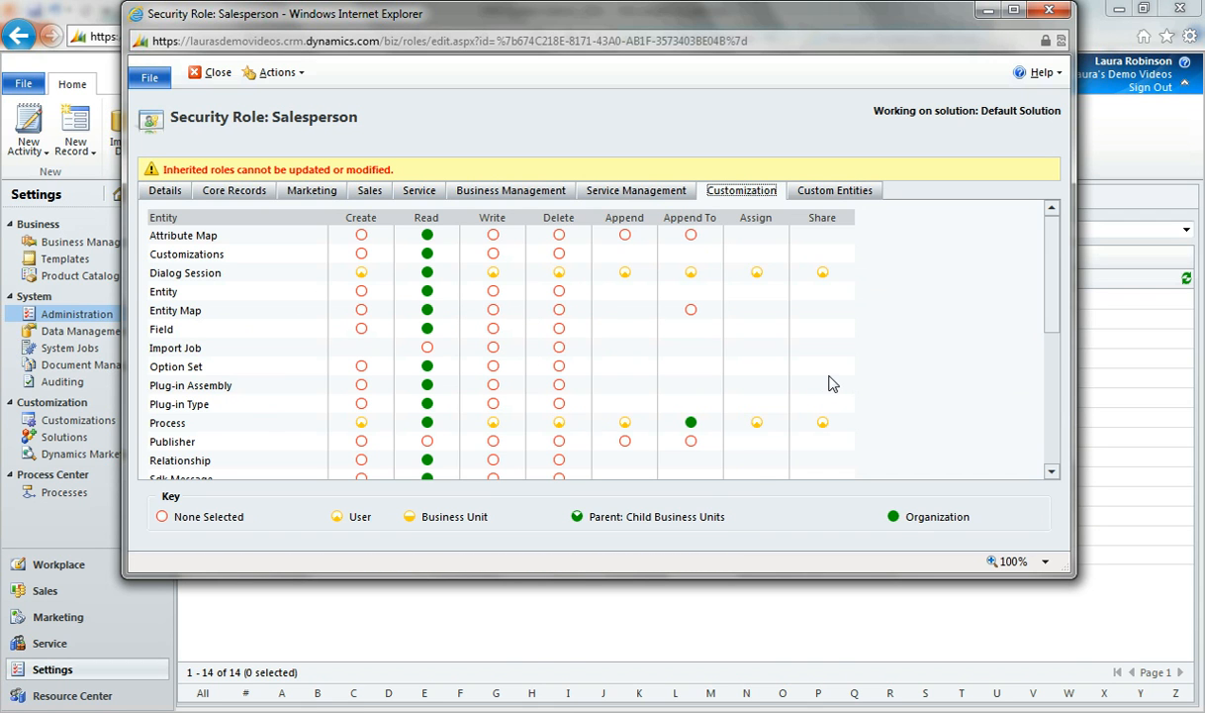
mouse_move(834, 190)
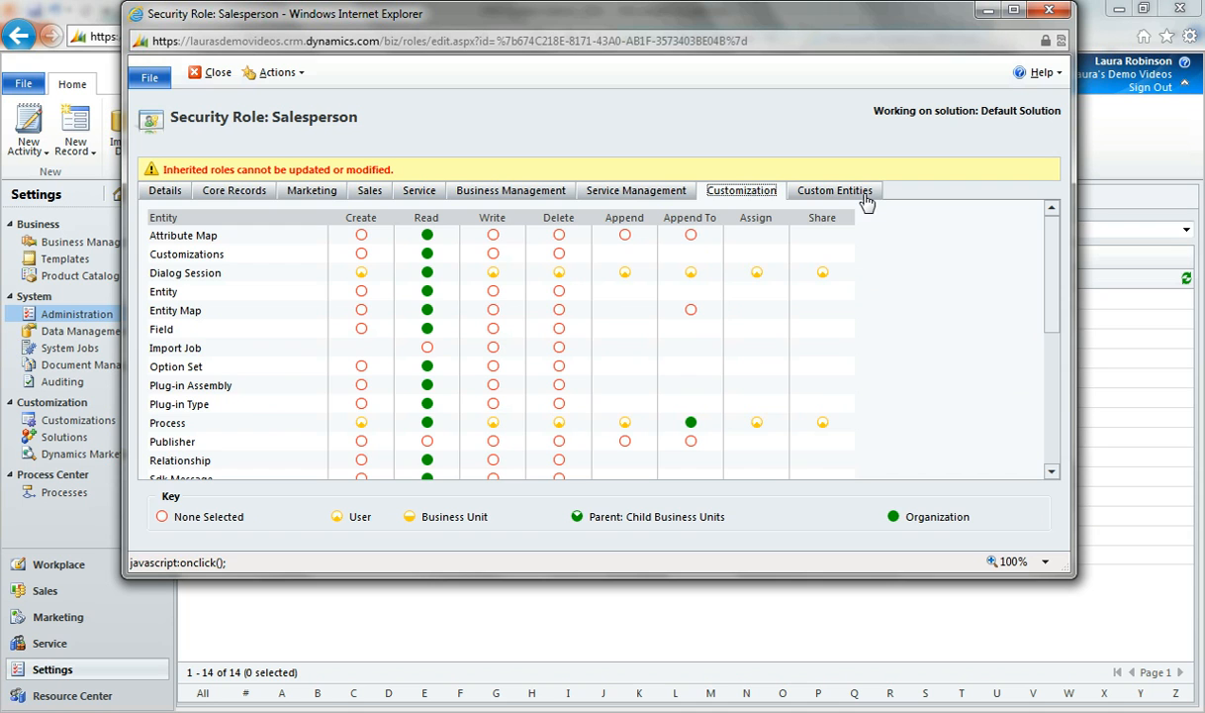
Show the Custom Entities grid, where Partner has no privileges
left_click(834, 190)
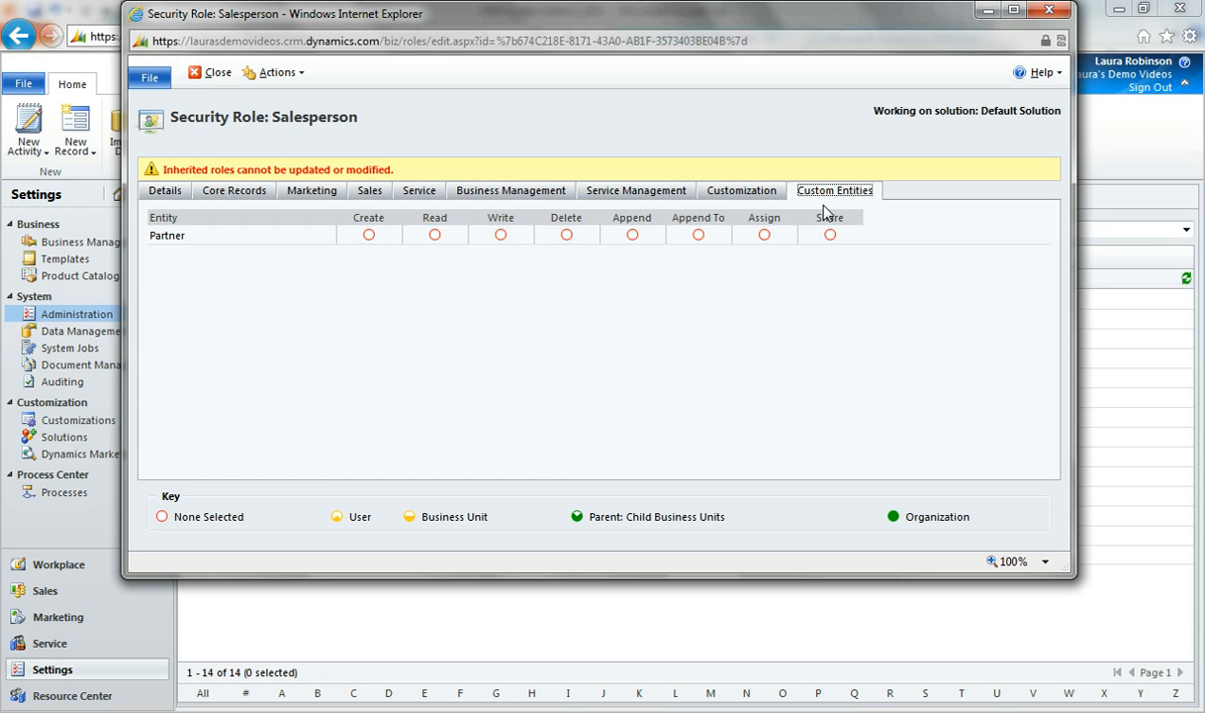
mouse_move(782, 223)
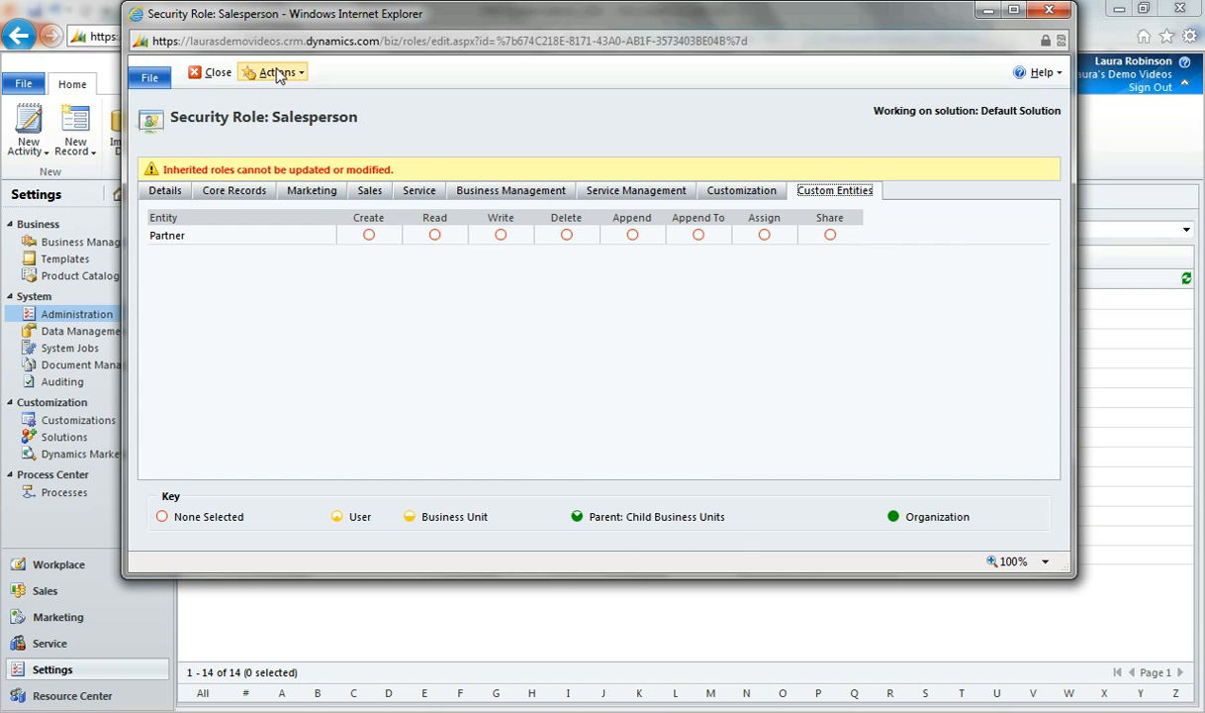
left_click(272, 71)
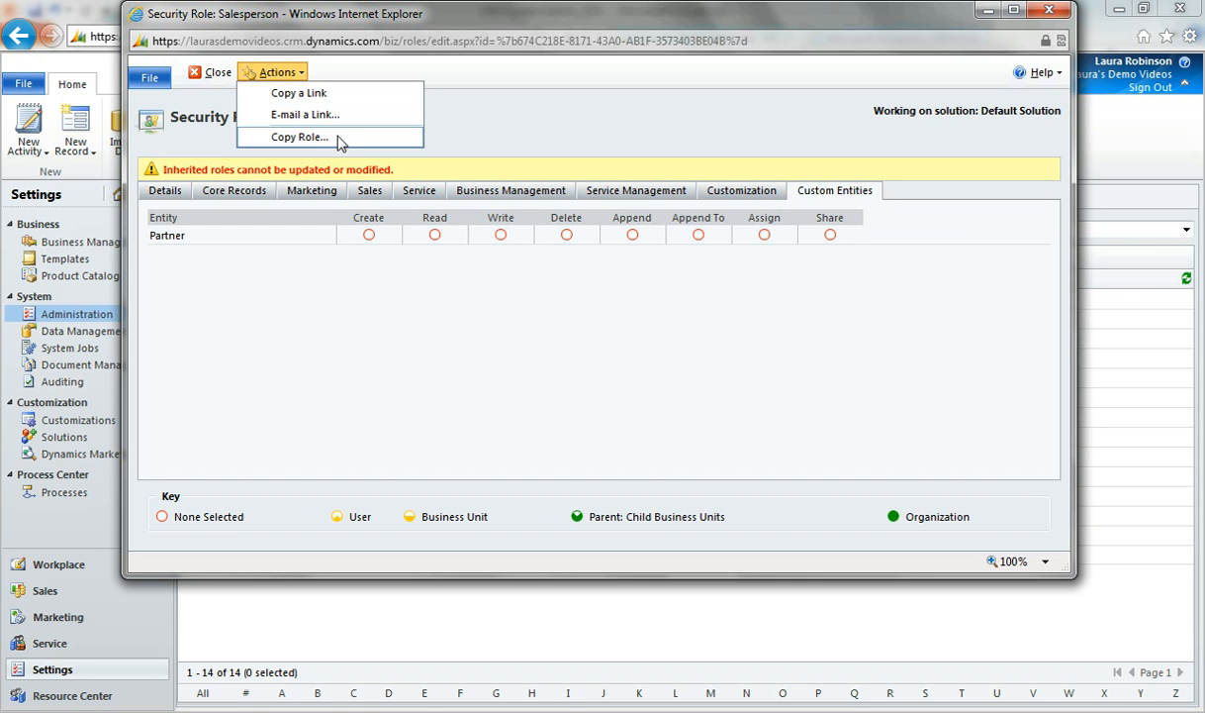
mouse_move(346, 138)
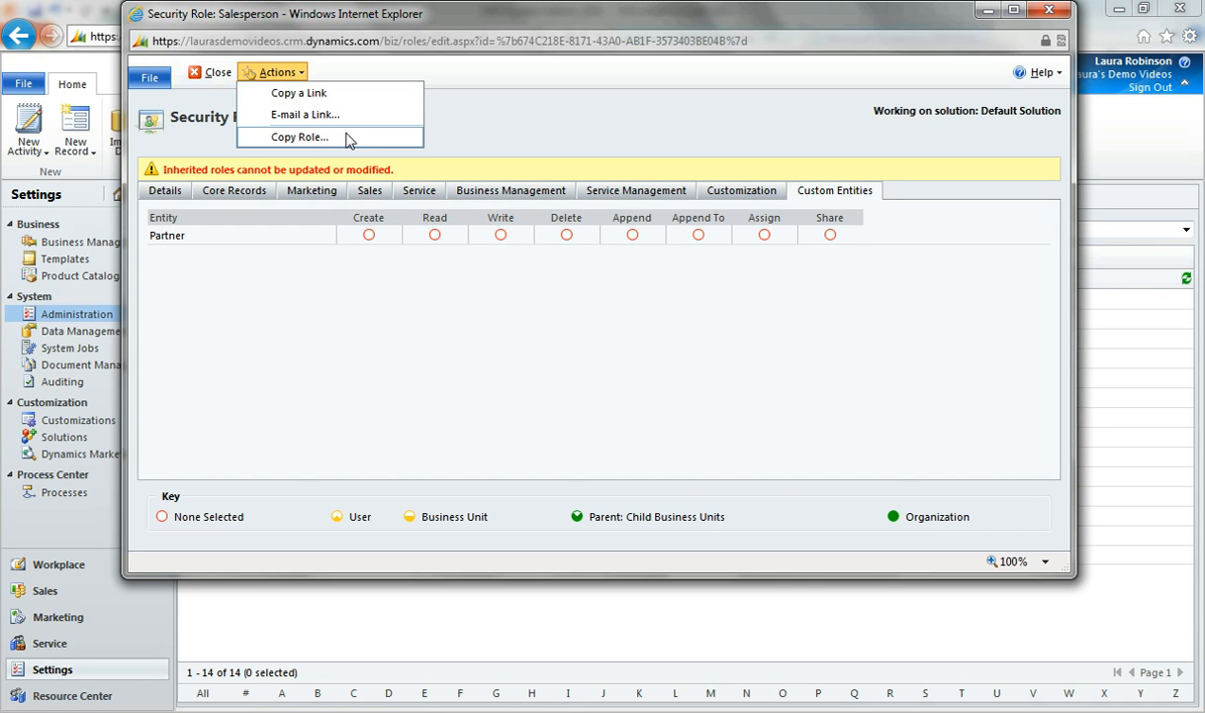
mouse_move(299, 136)
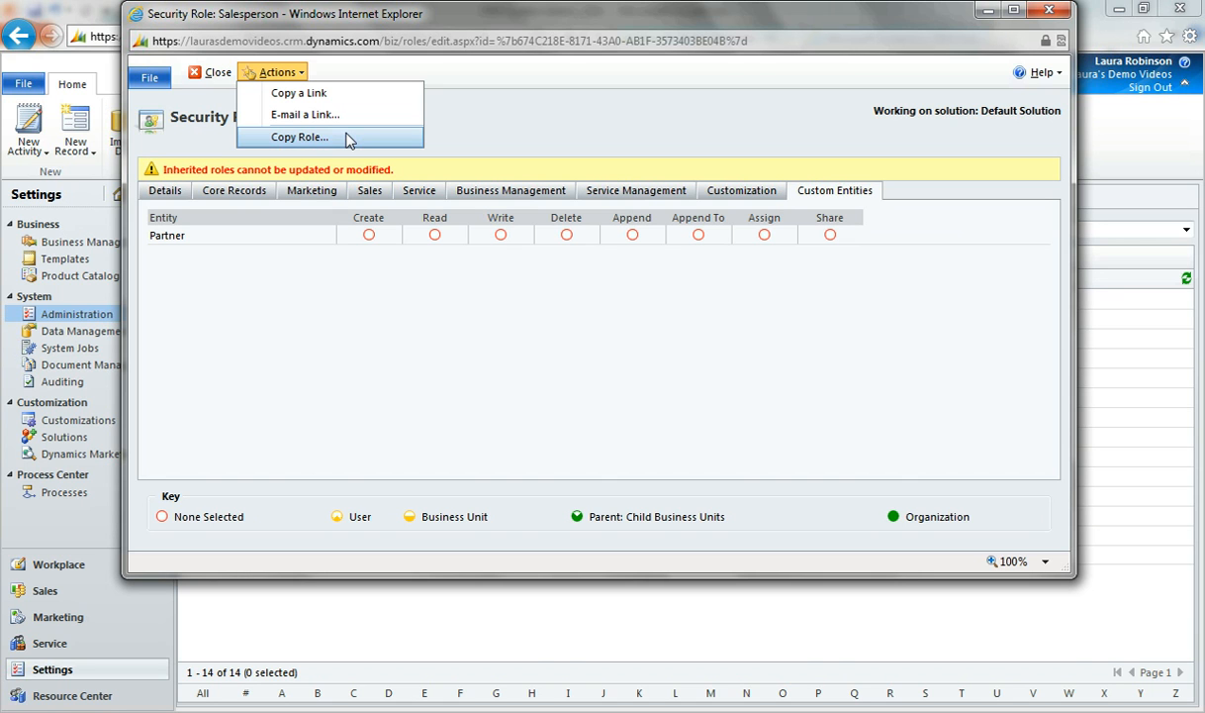
mouse_move(339, 143)
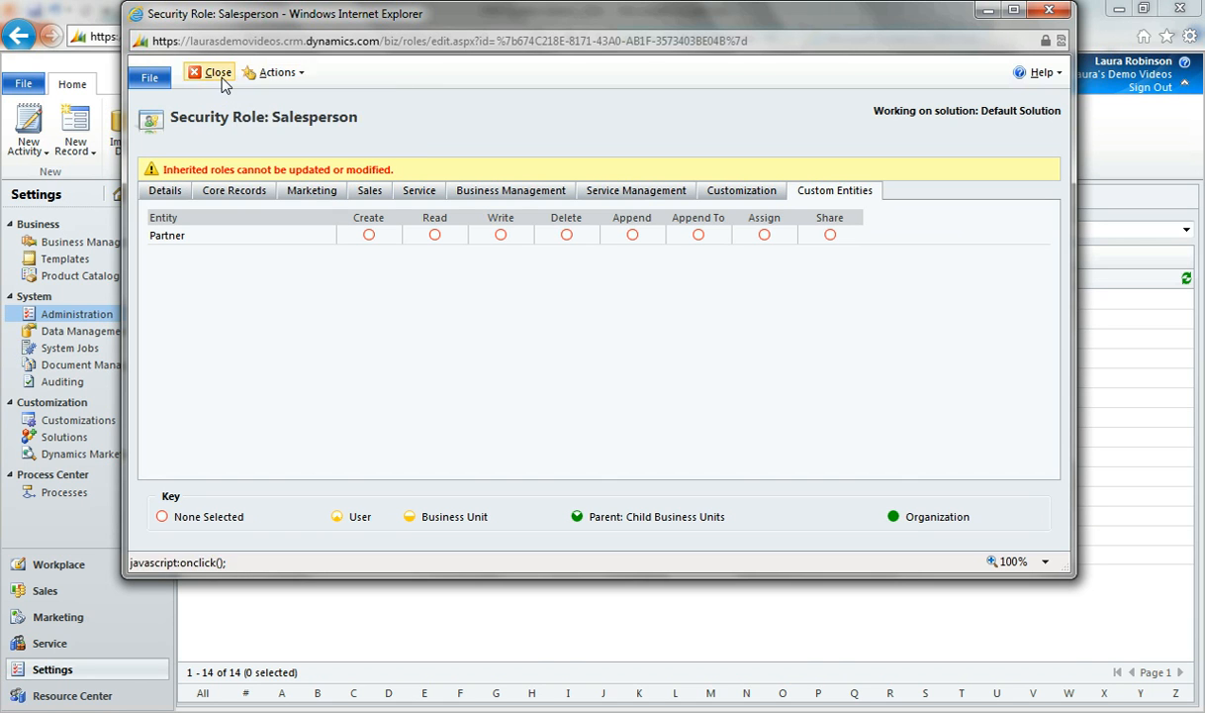
Leave the role page, return to Administration and list the enabled users
left_click(217, 72)
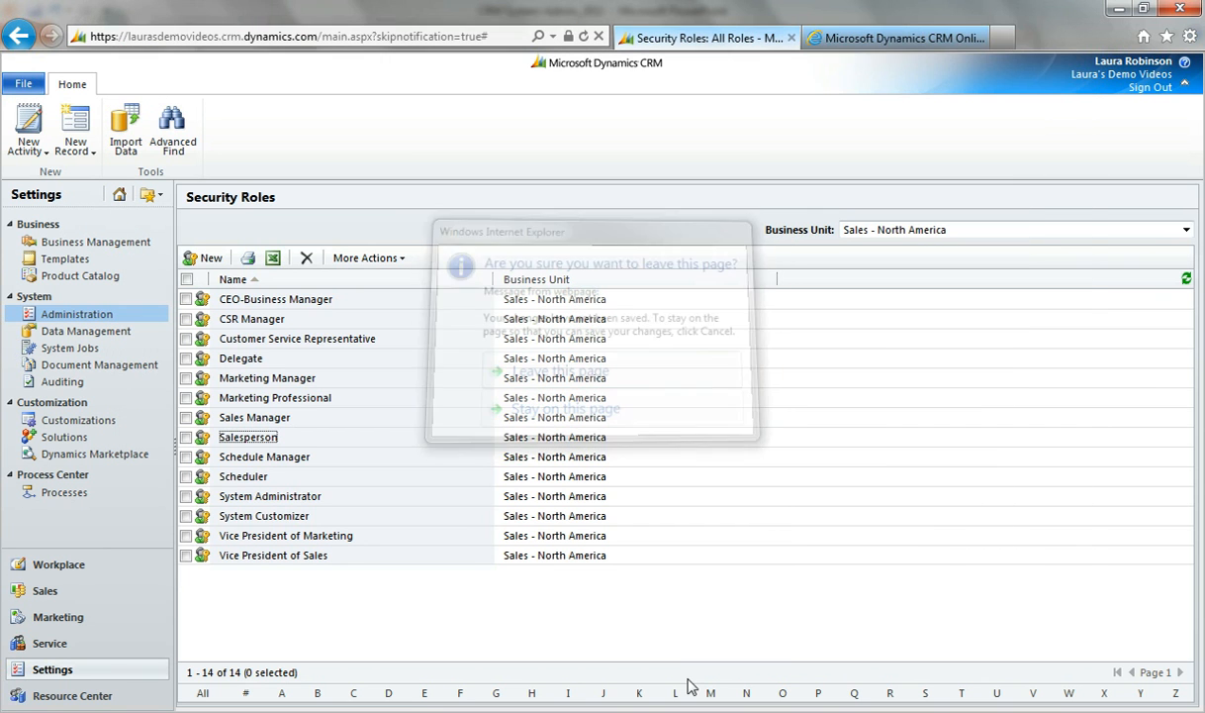
left_click(560, 370)
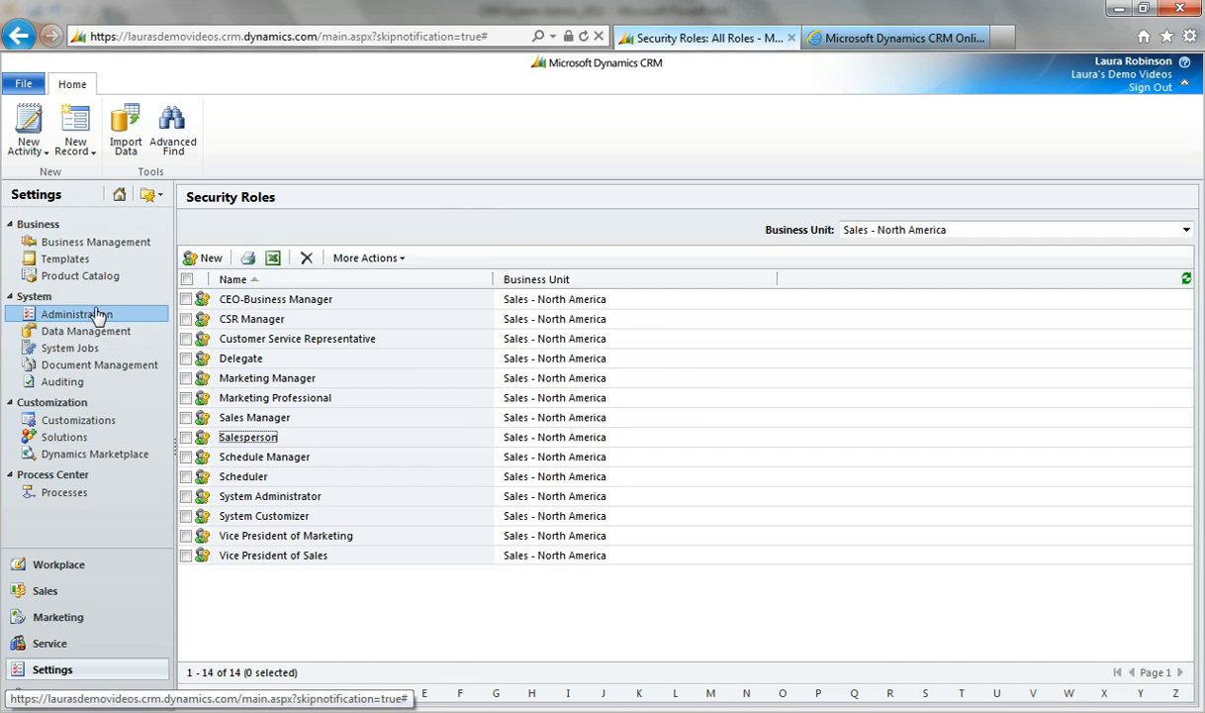
left_click(76, 314)
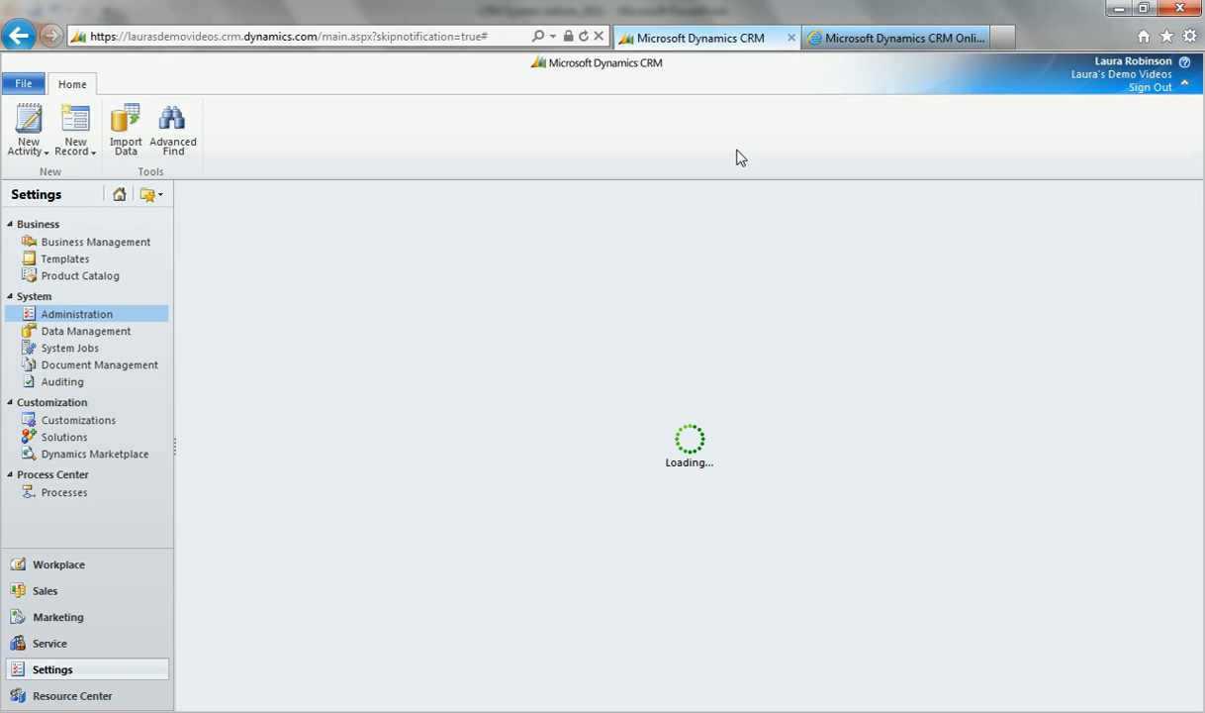
left_click(76, 314)
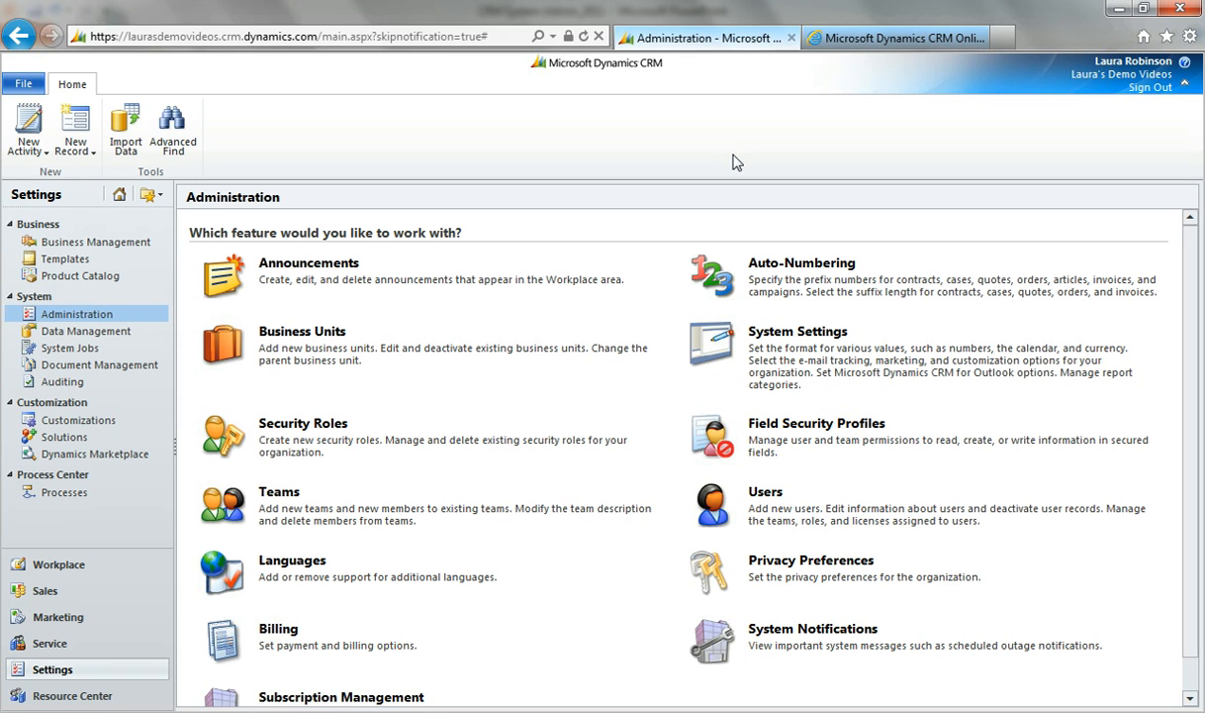
mouse_move(771, 498)
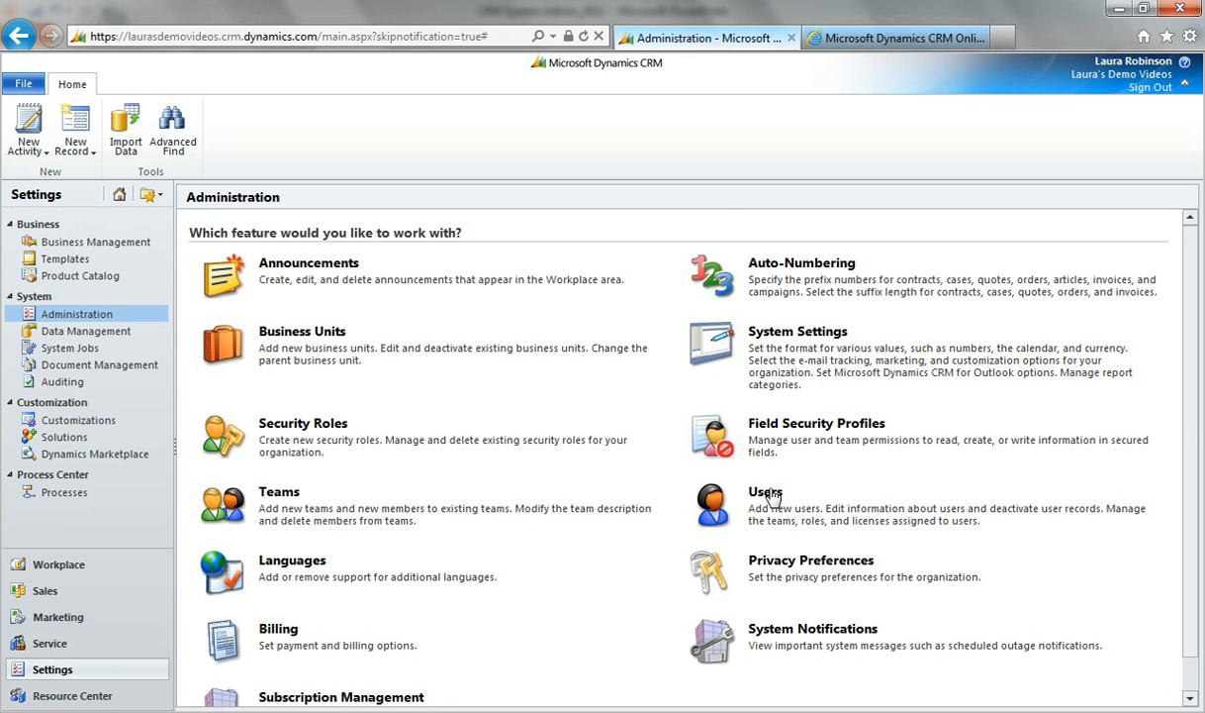
left_click(765, 491)
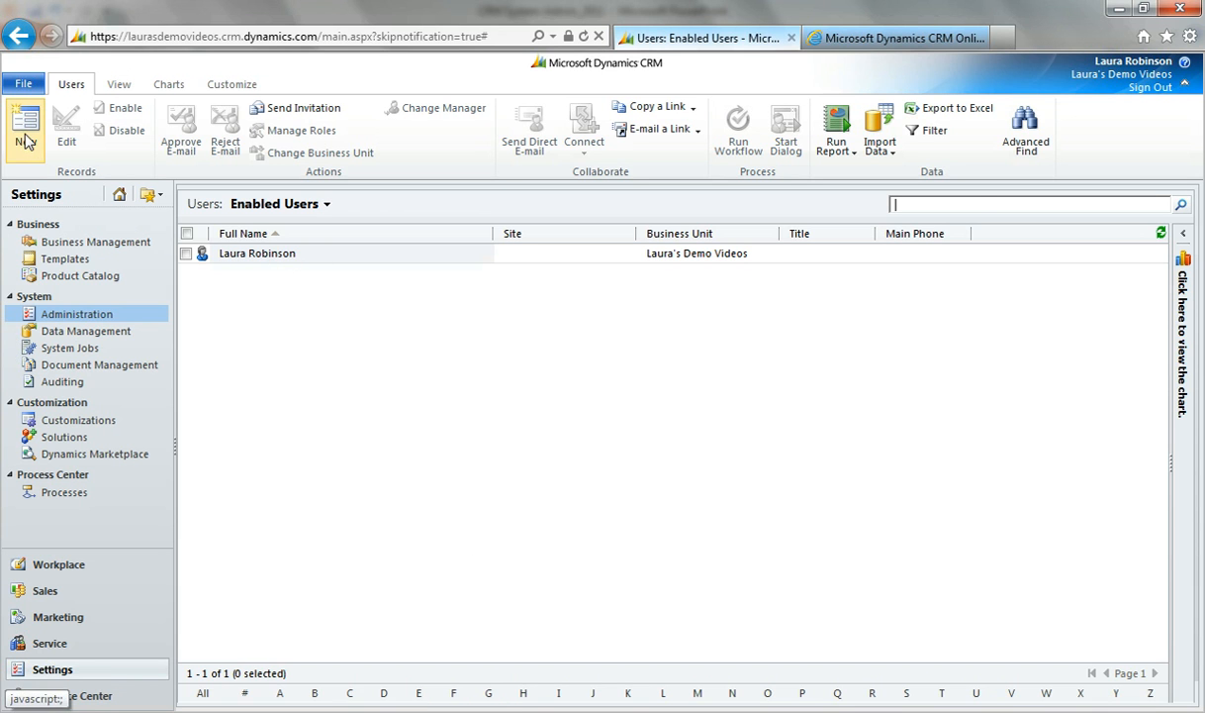
Start a new user in Sales - North America and continue to the security roles step
left_click(25, 130)
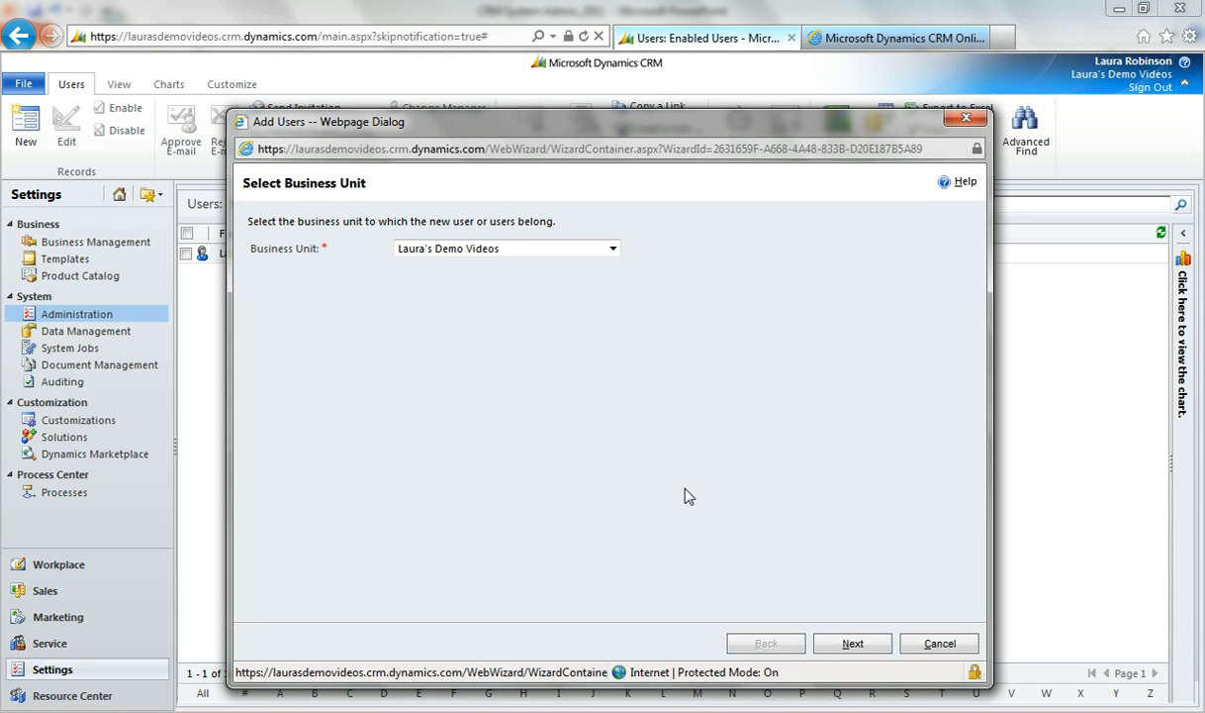
mouse_move(636, 371)
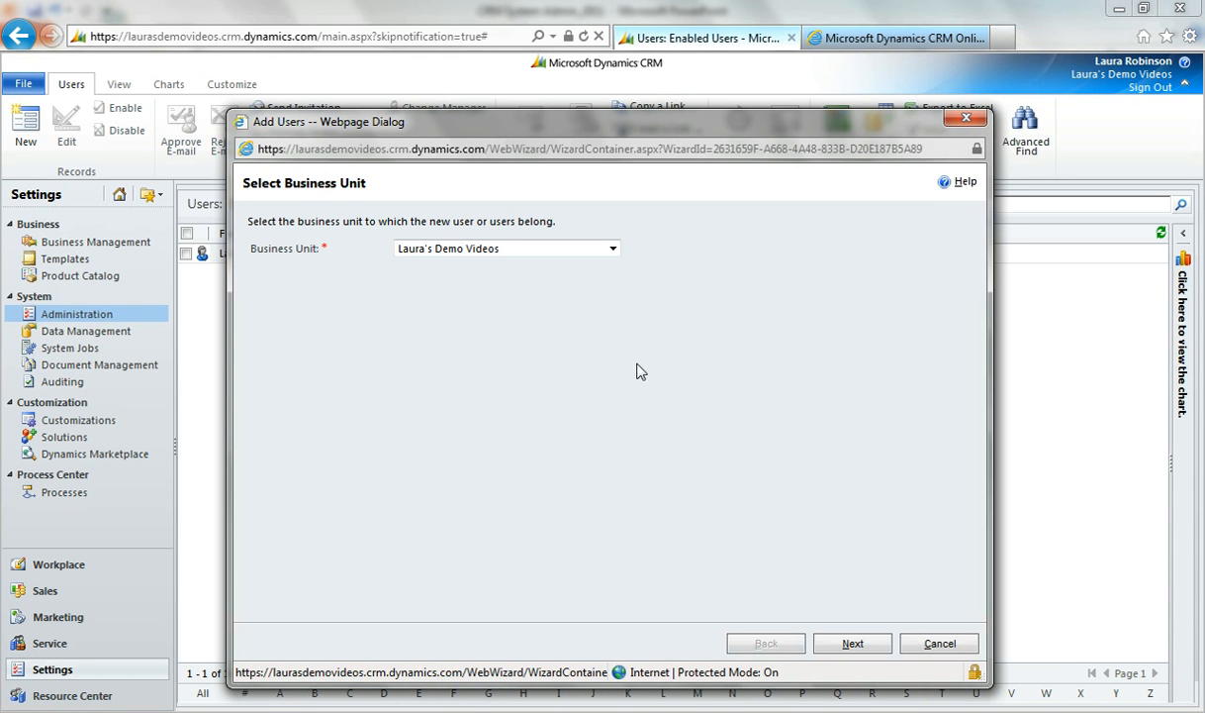
left_click(612, 248)
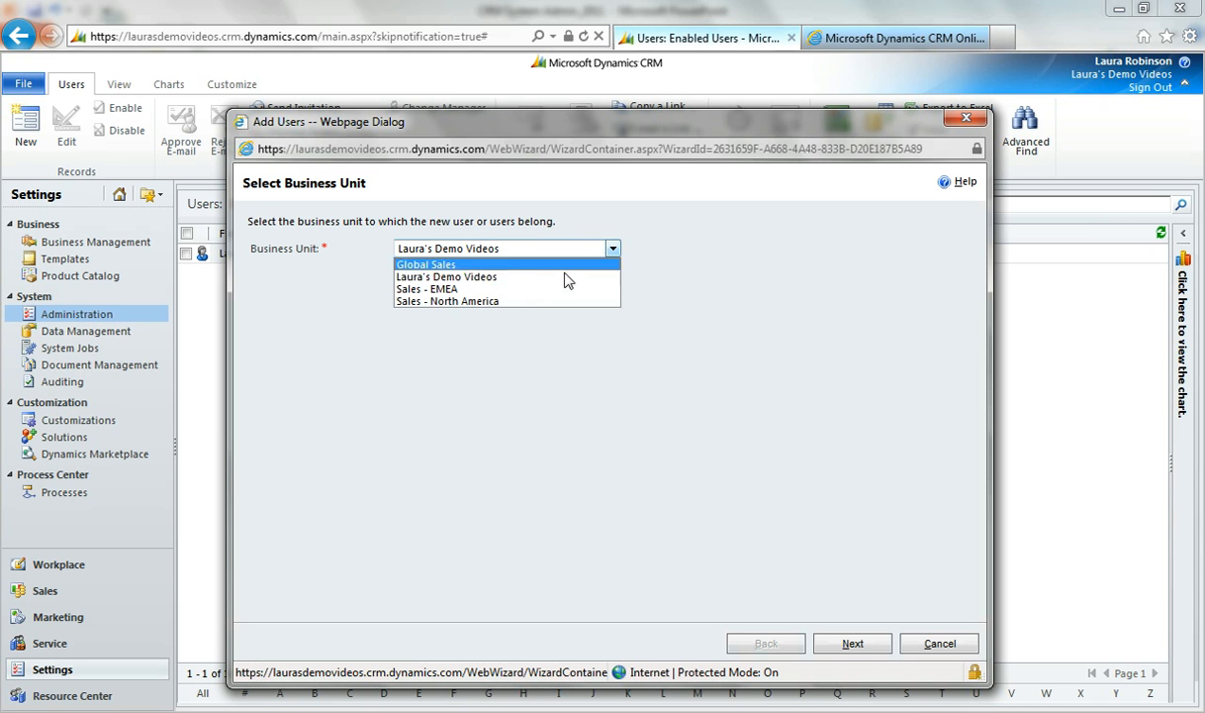
mouse_move(426, 288)
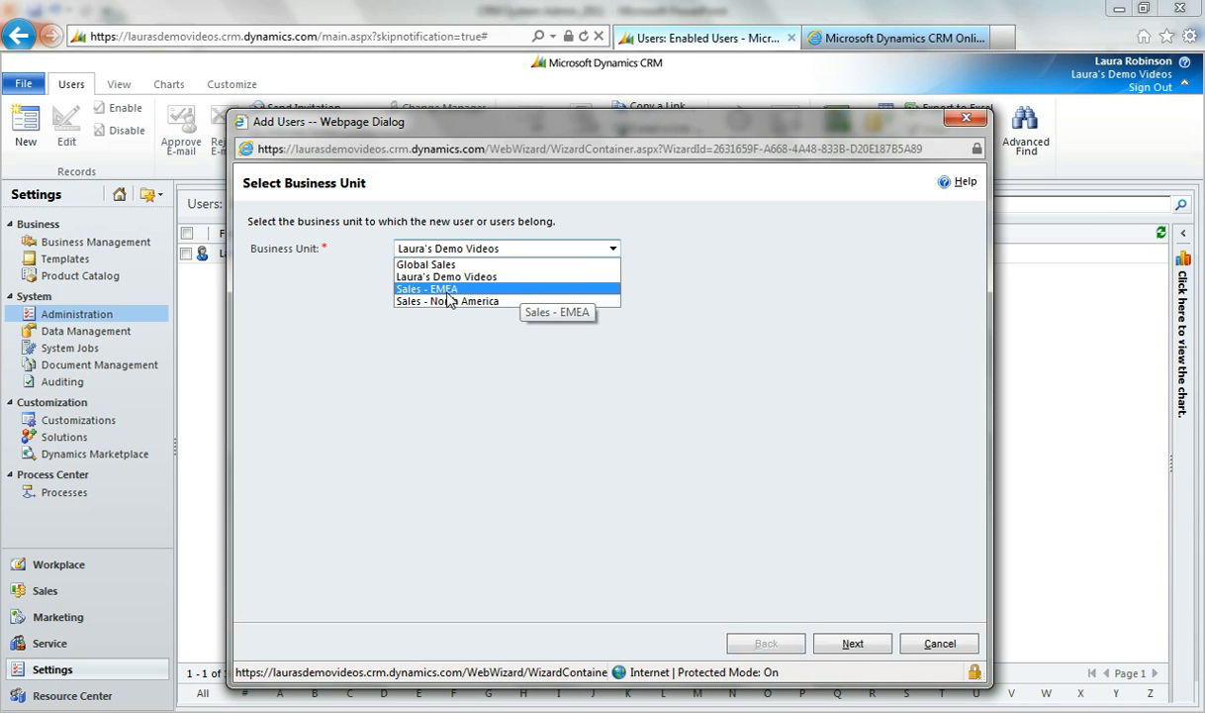
left_click(447, 301)
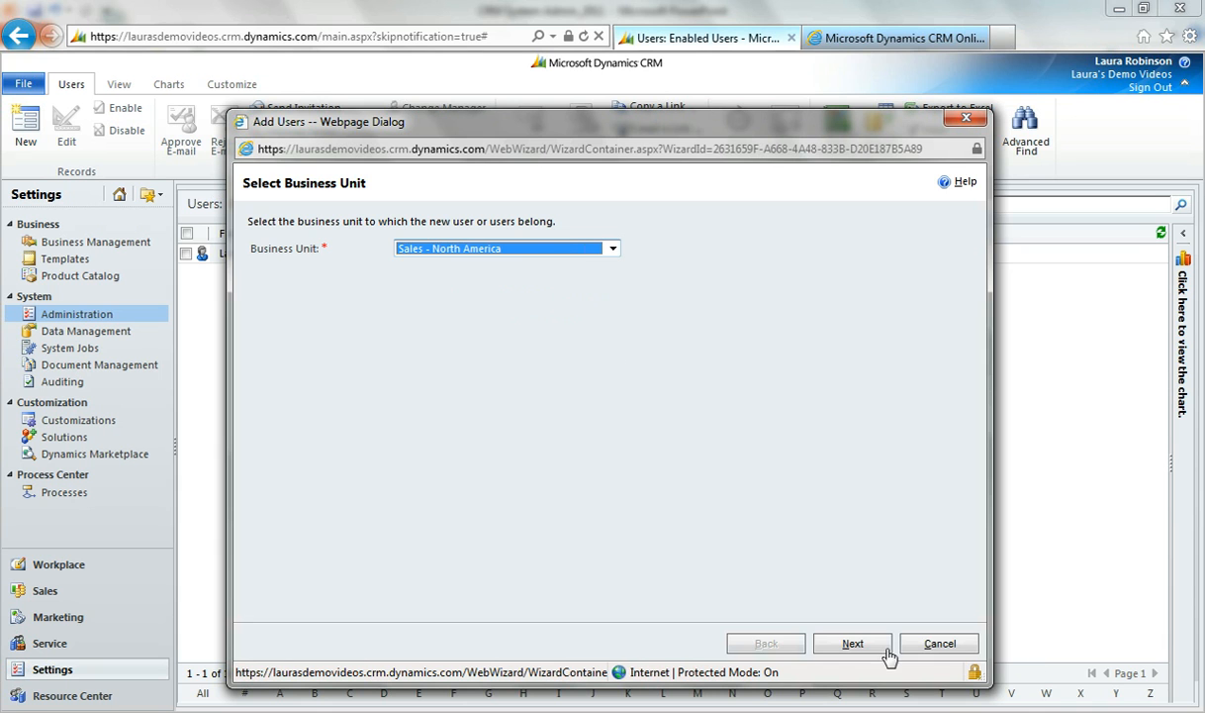
left_click(852, 643)
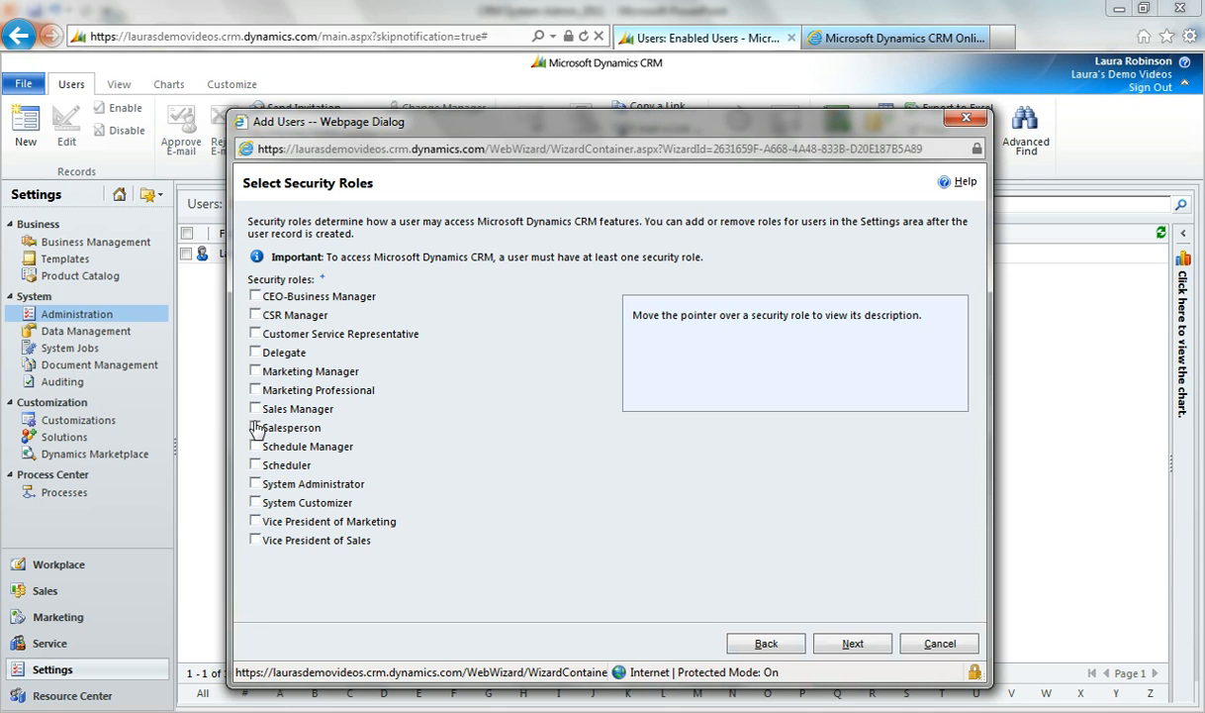
mouse_move(347, 414)
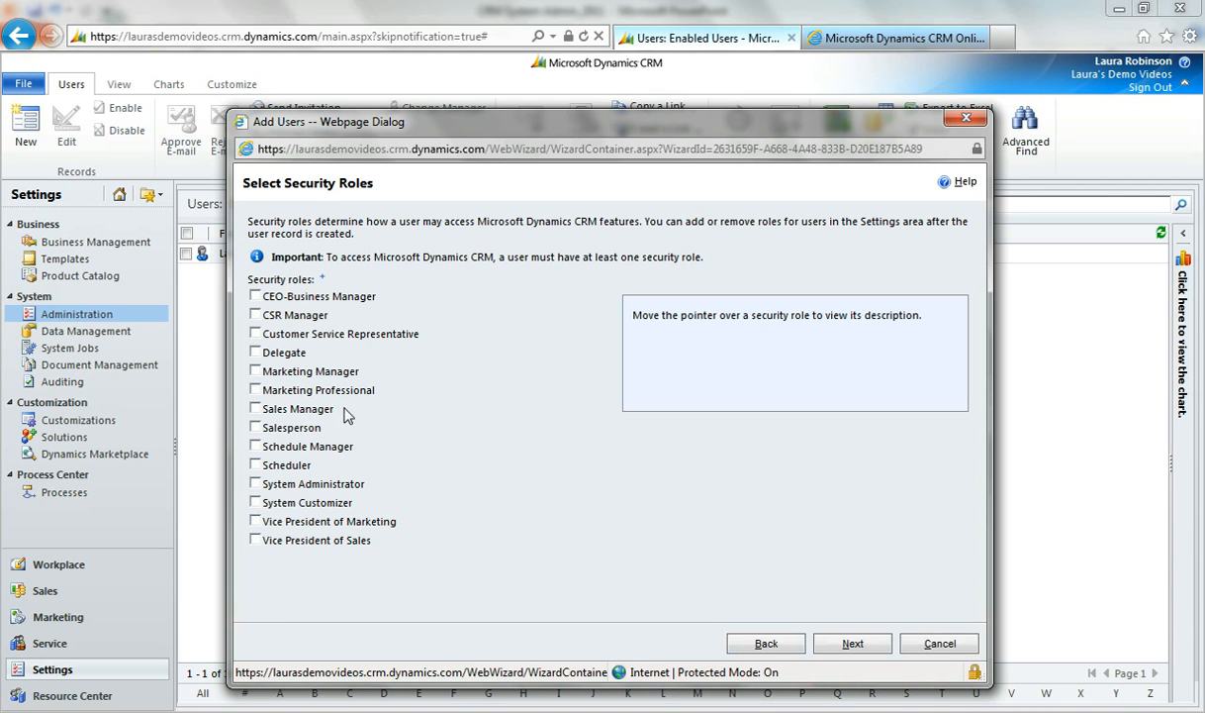
mouse_move(485, 491)
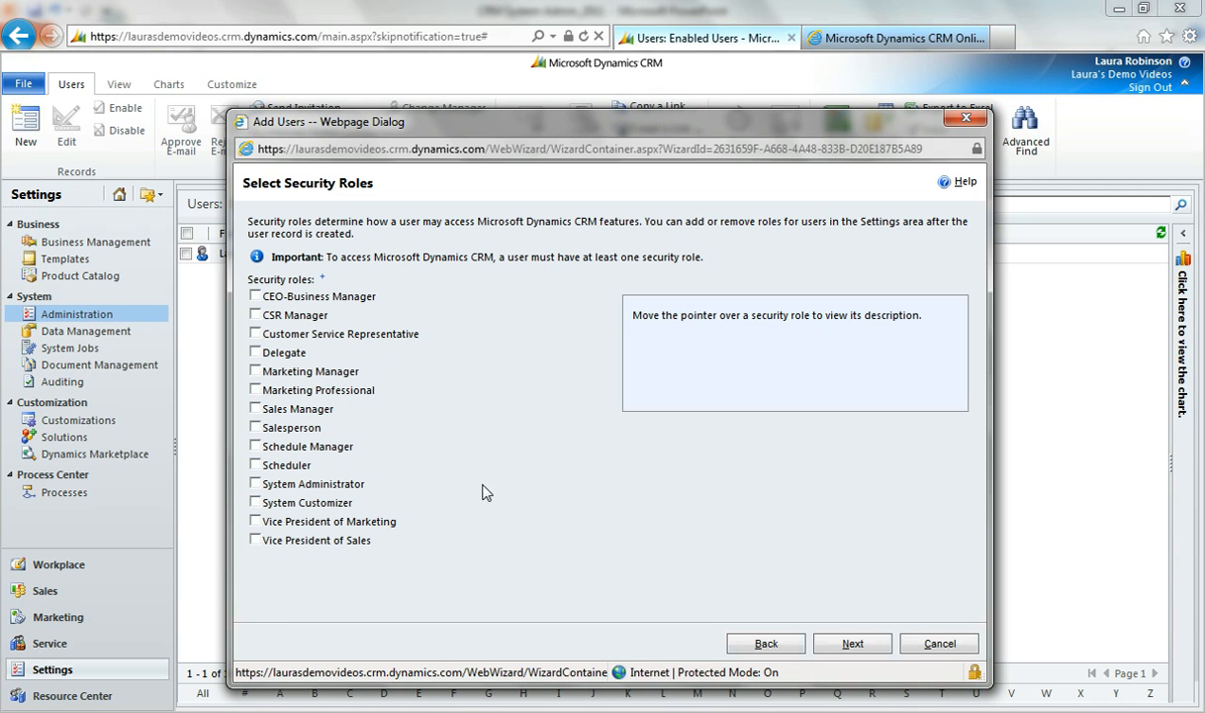
mouse_move(307, 296)
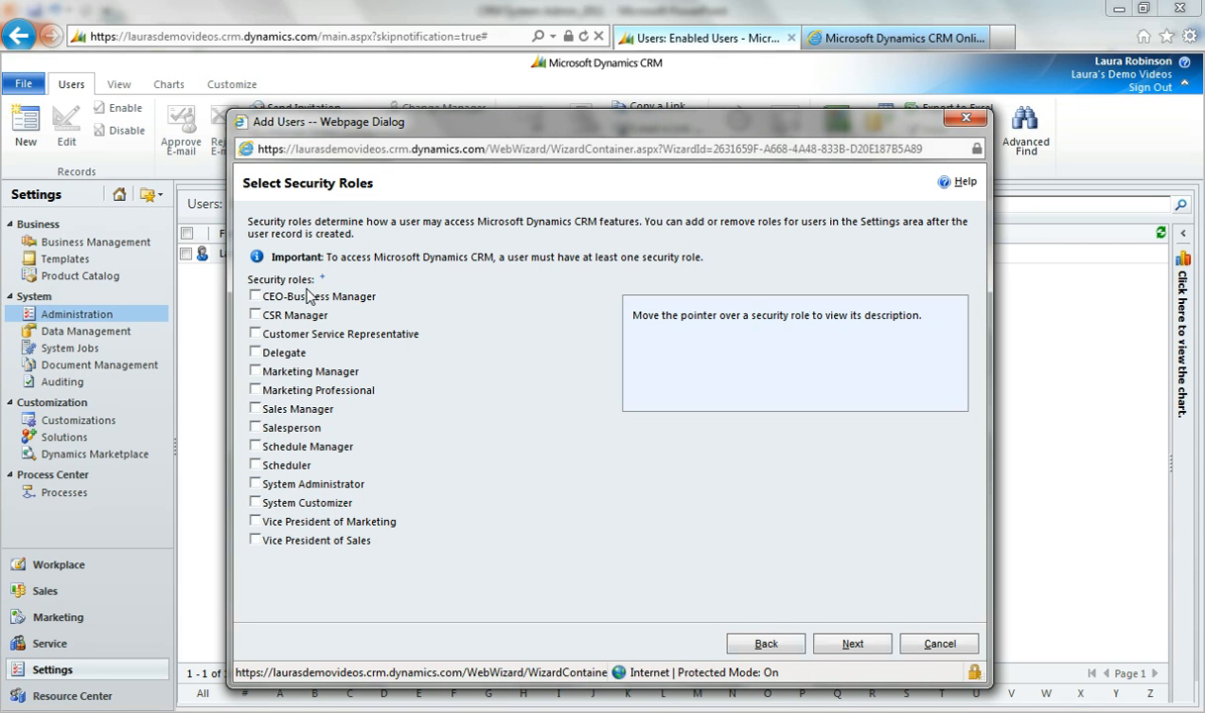
mouse_move(316, 296)
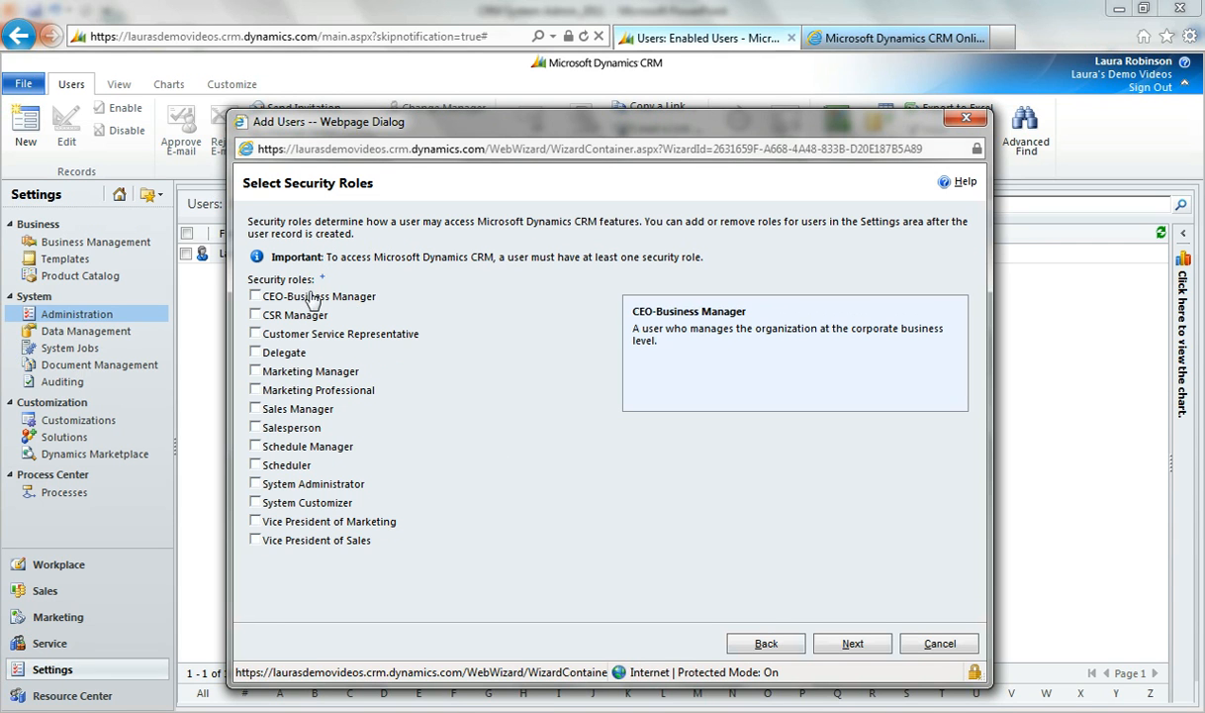
mouse_move(312, 305)
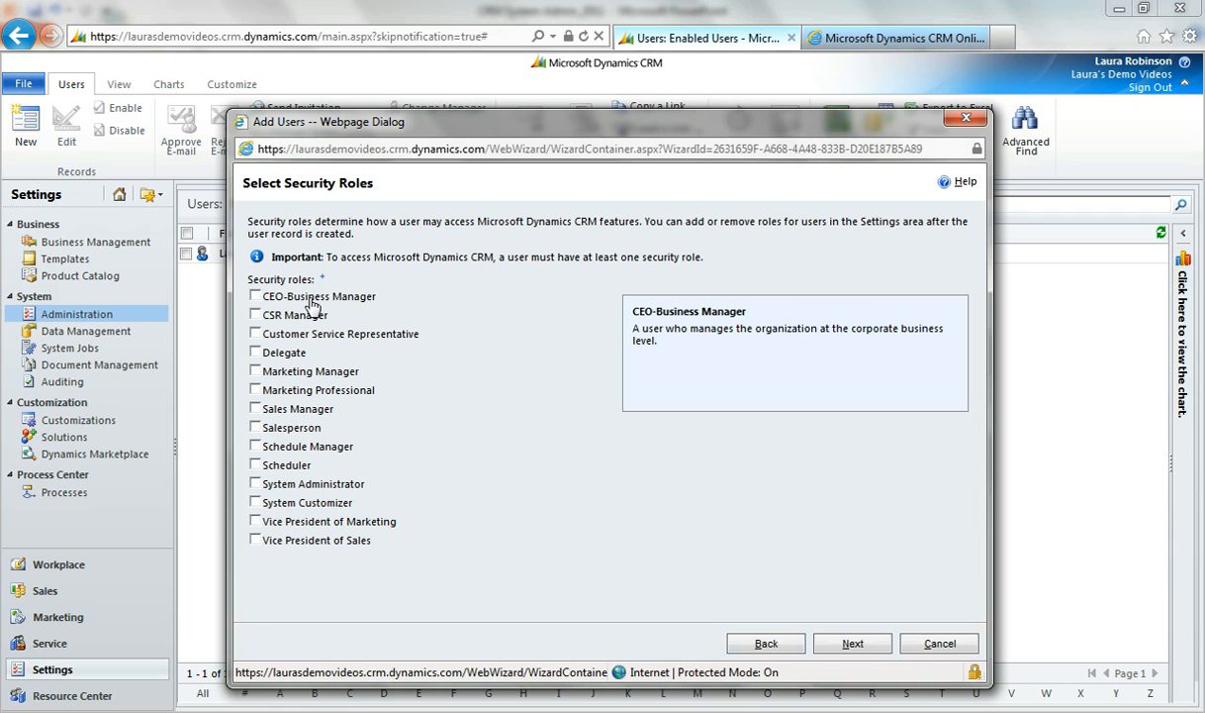
mouse_move(311, 314)
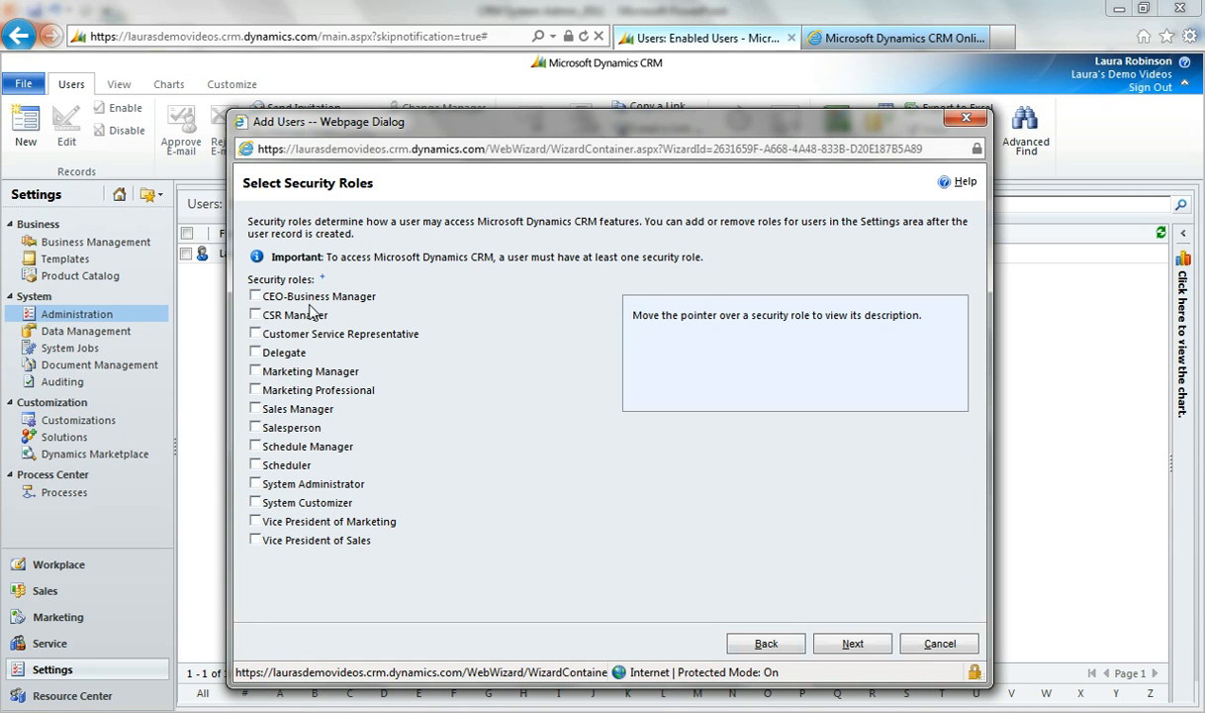
mouse_move(312, 315)
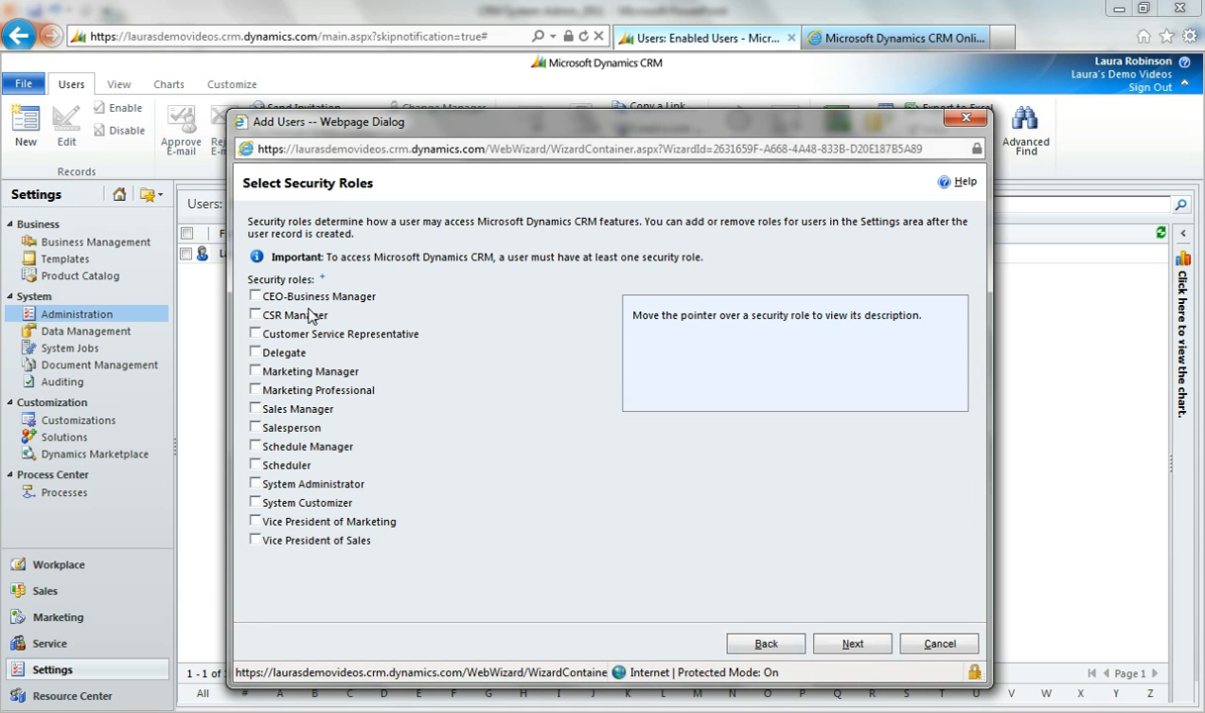
mouse_move(306, 445)
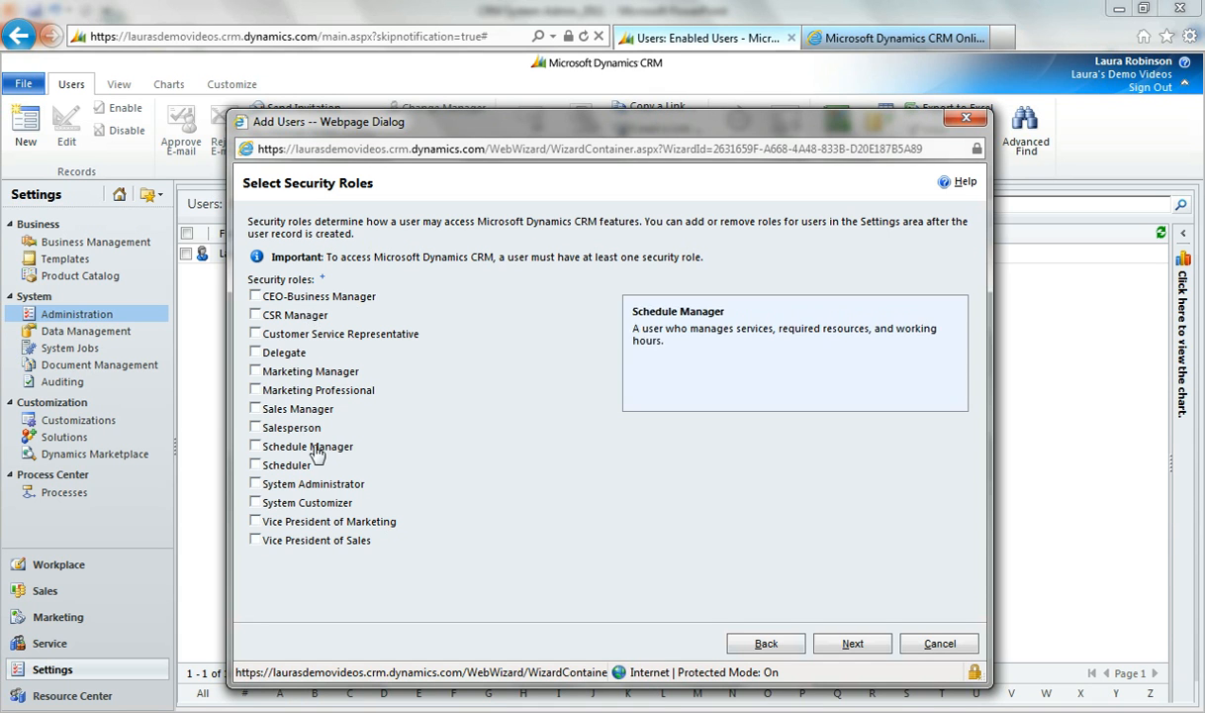
mouse_move(312, 483)
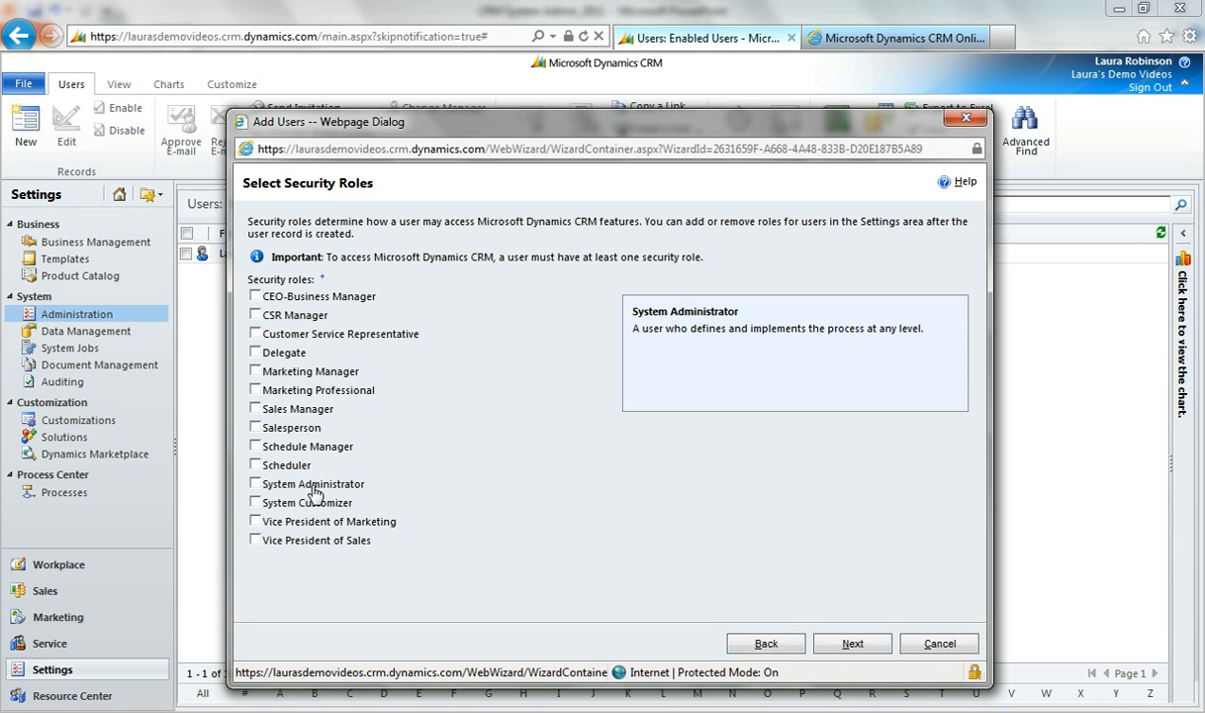
mouse_move(314, 445)
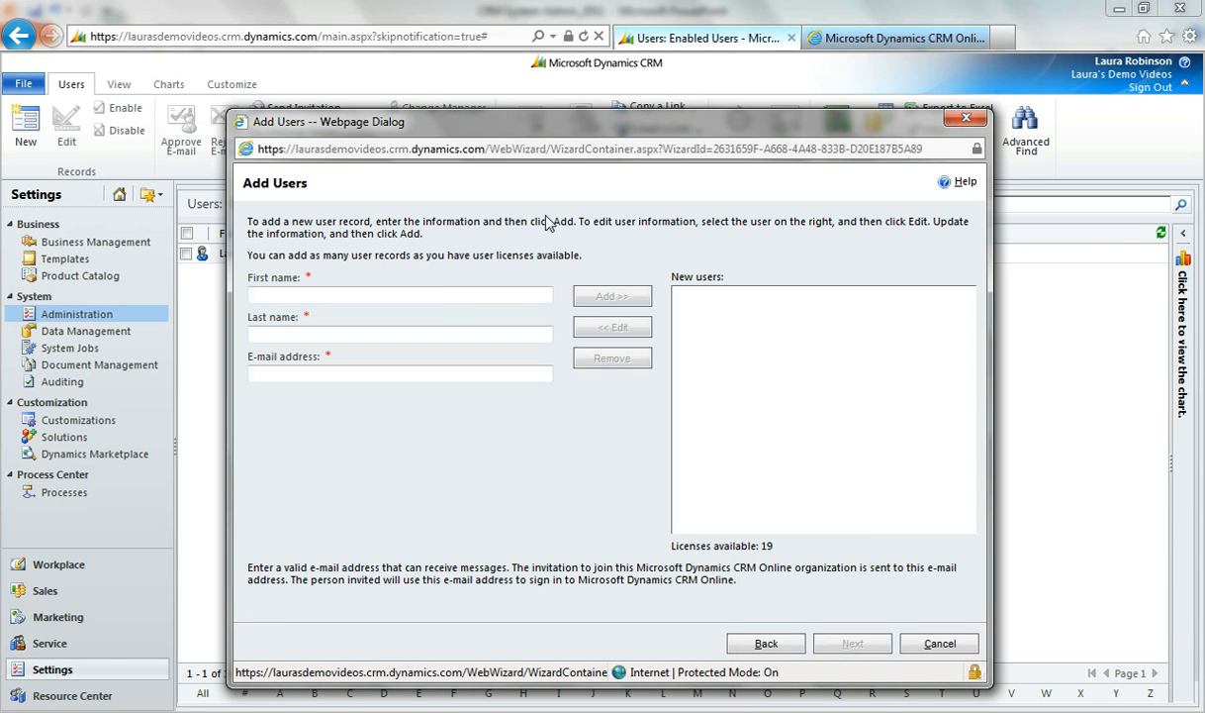
left_click(400, 293)
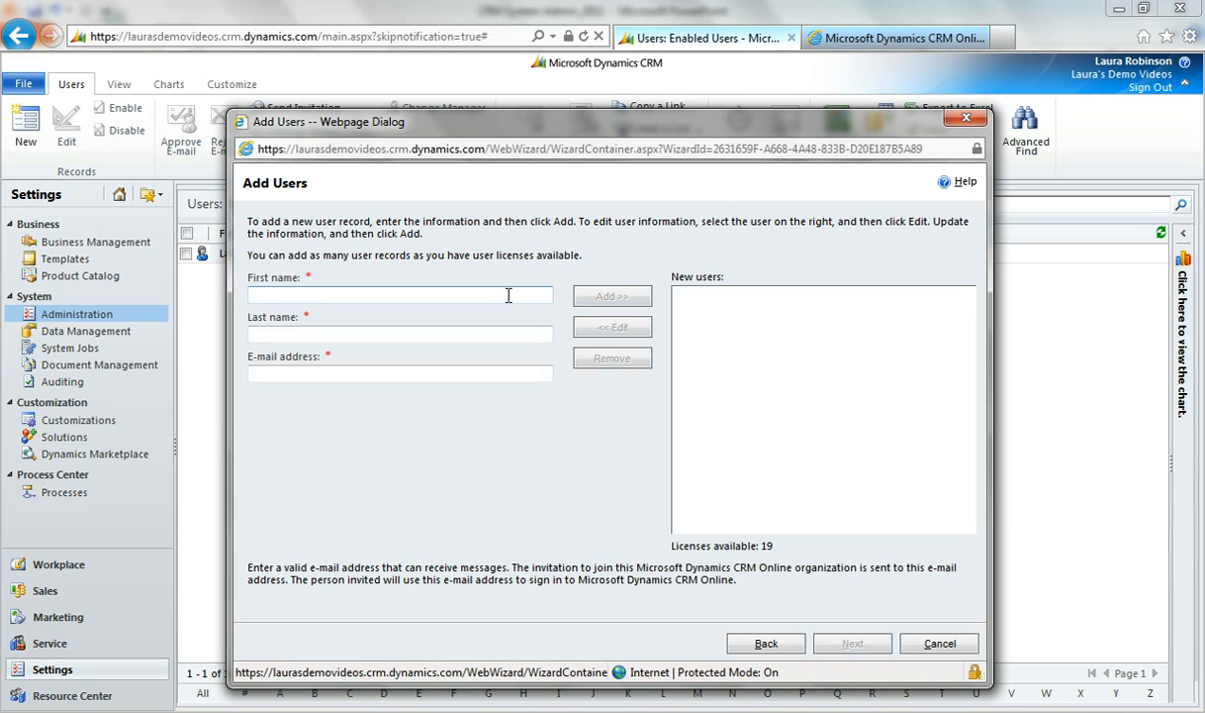
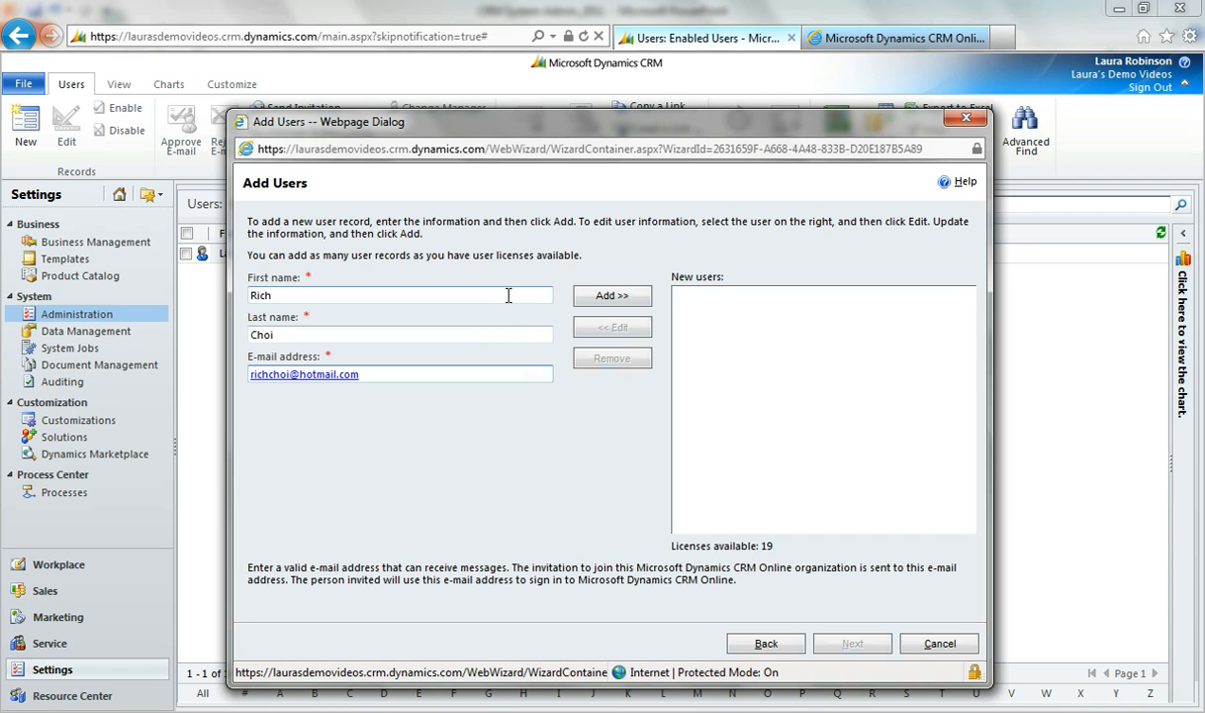
left_click(358, 373)
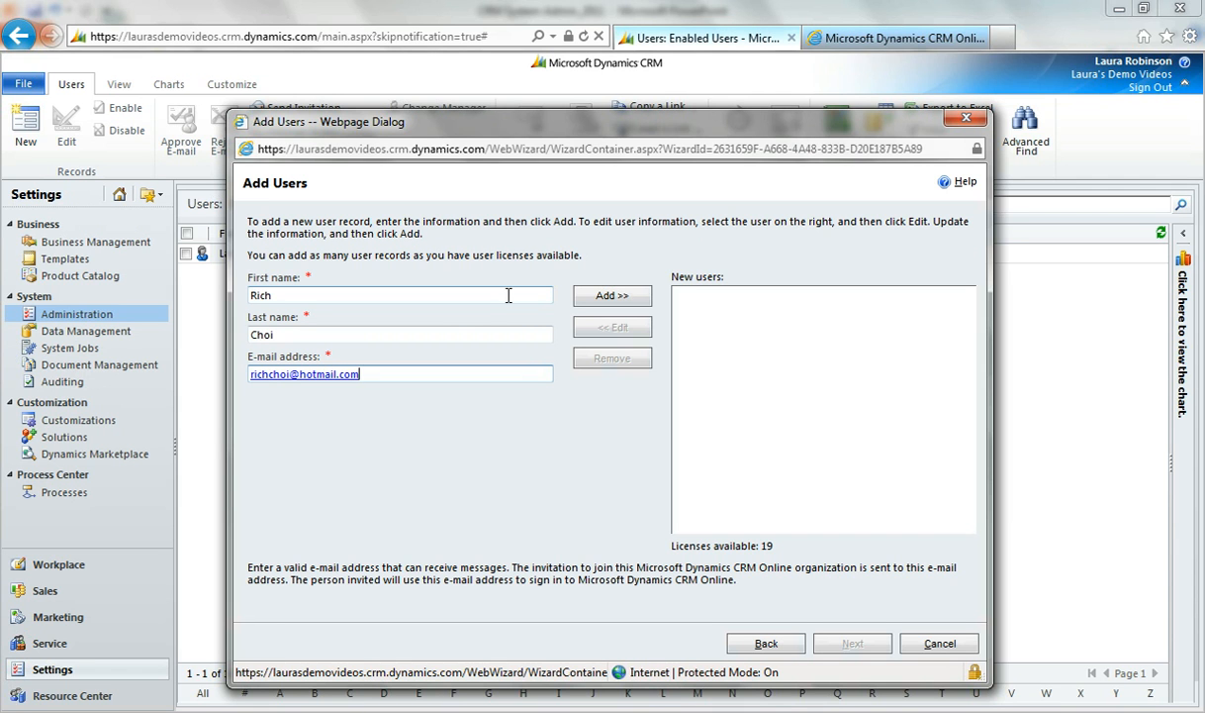
left_click(612, 295)
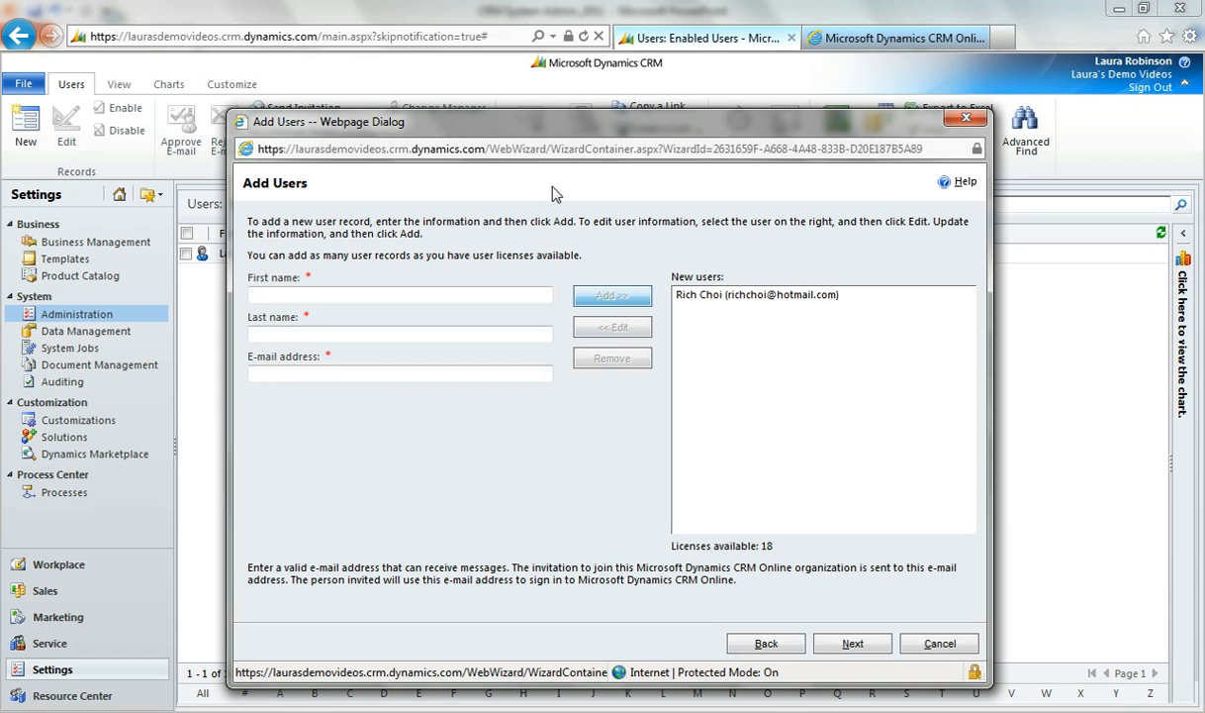
mouse_move(776, 557)
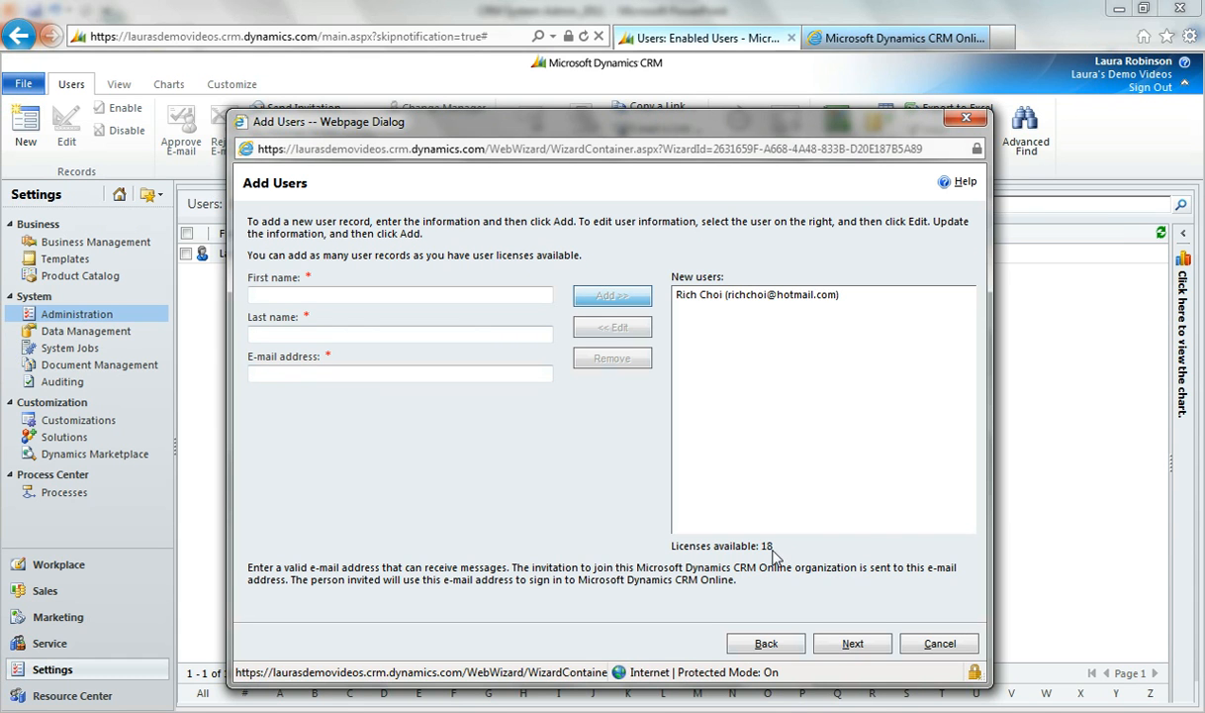
mouse_move(773, 554)
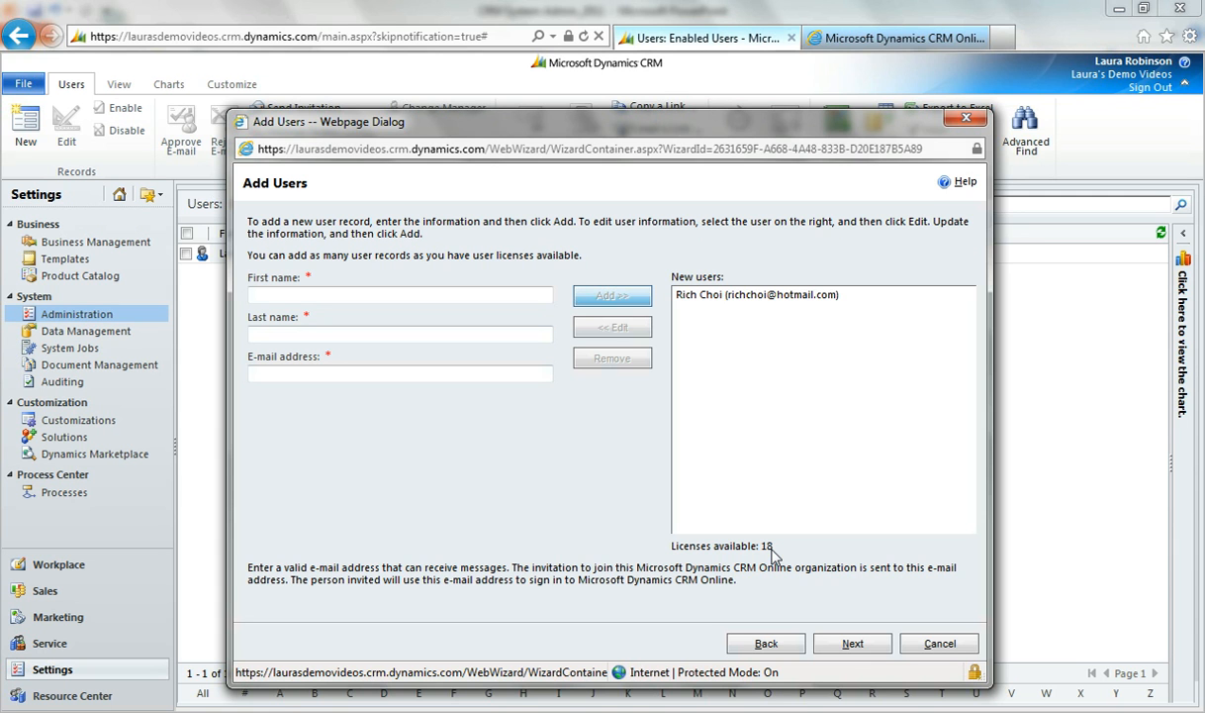
mouse_move(849, 648)
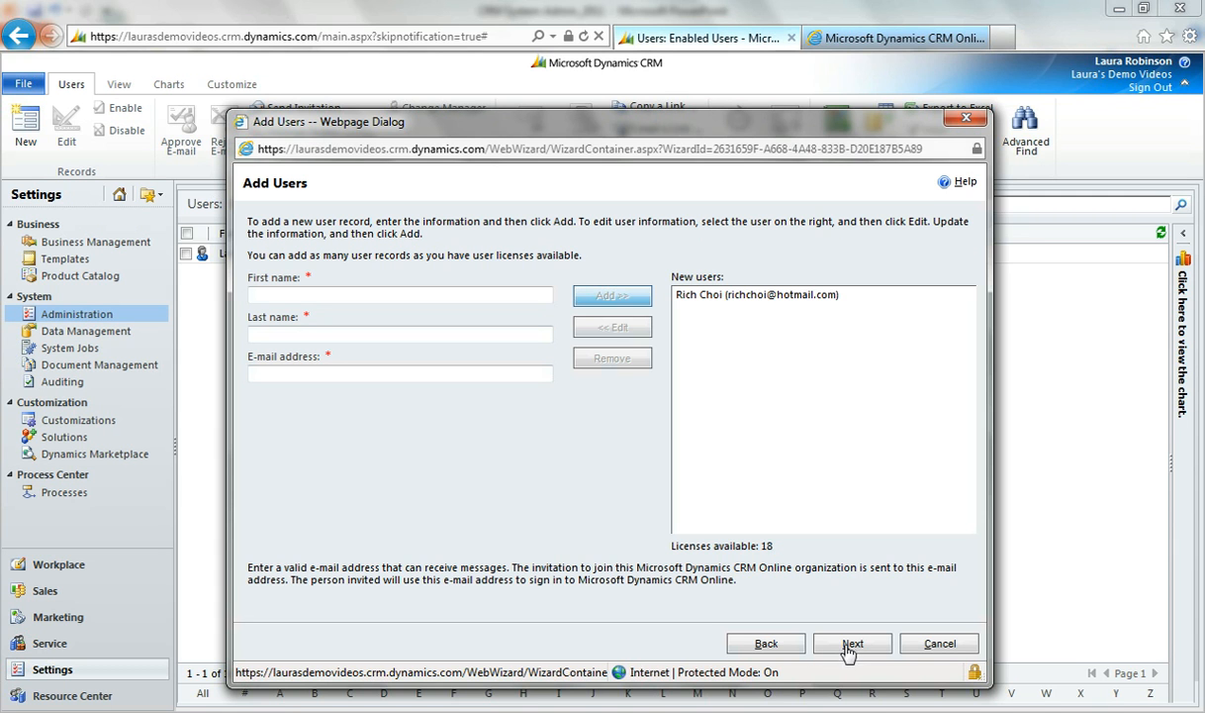
left_click(852, 644)
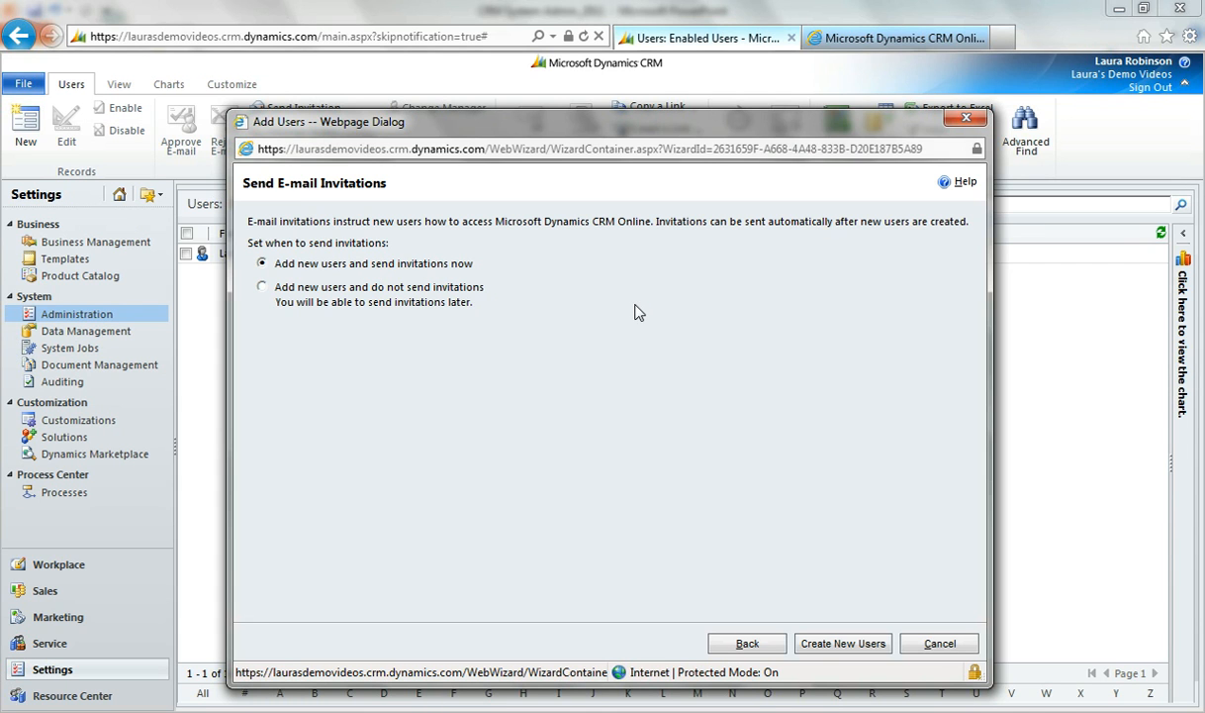
mouse_move(610, 314)
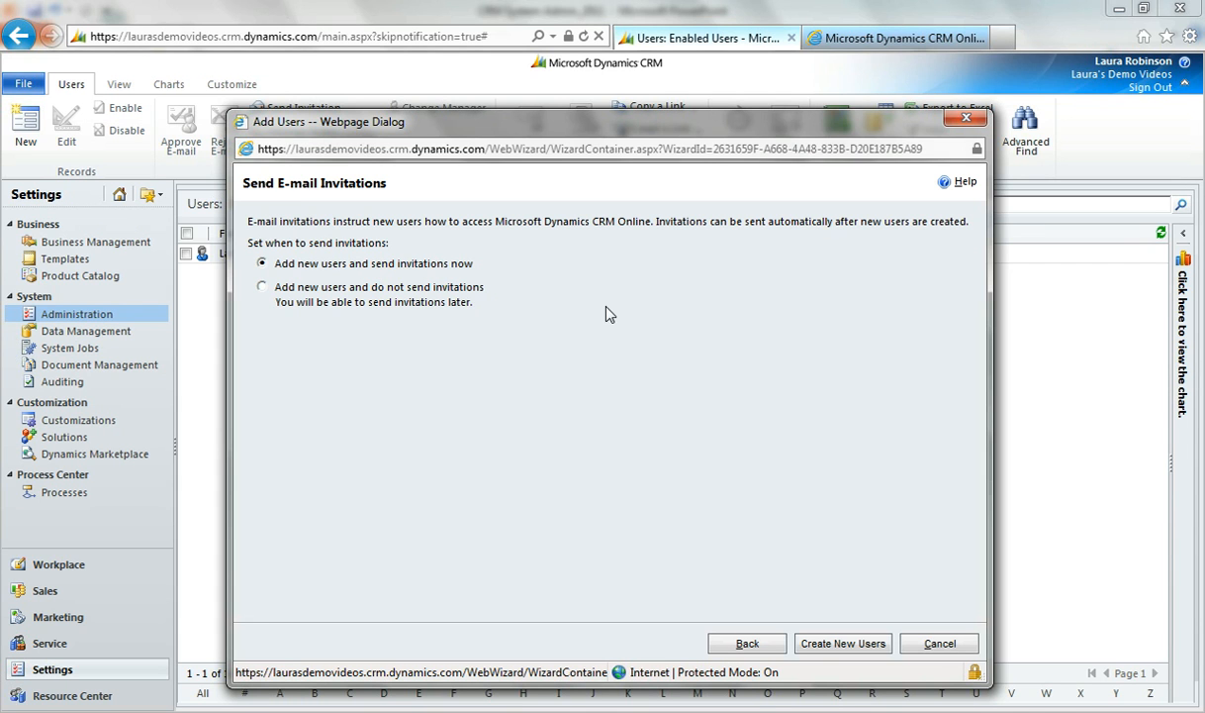
mouse_move(612, 321)
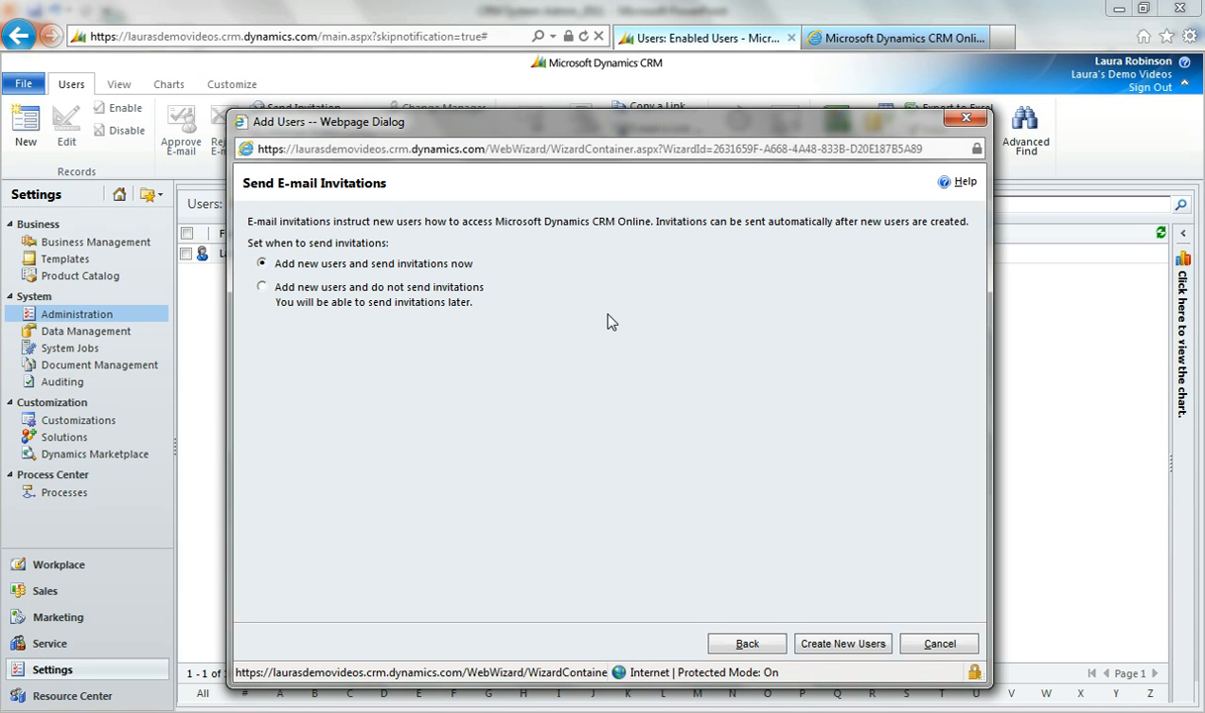
mouse_move(264, 299)
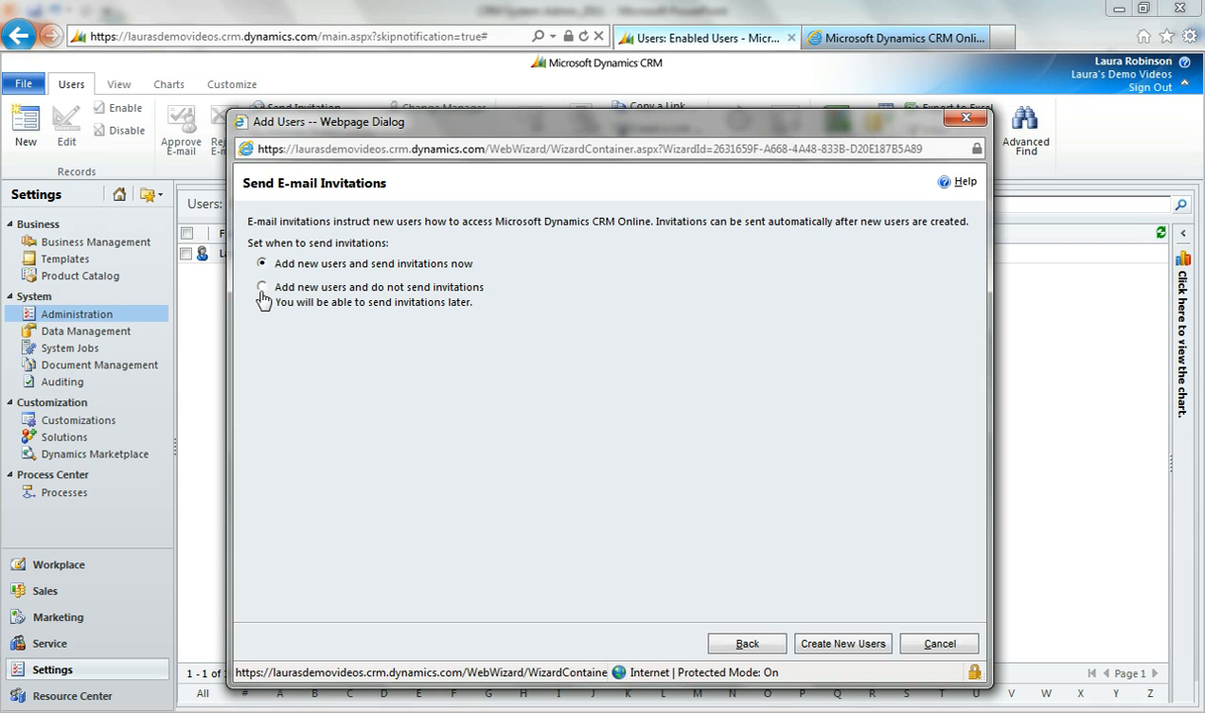
left_click(261, 287)
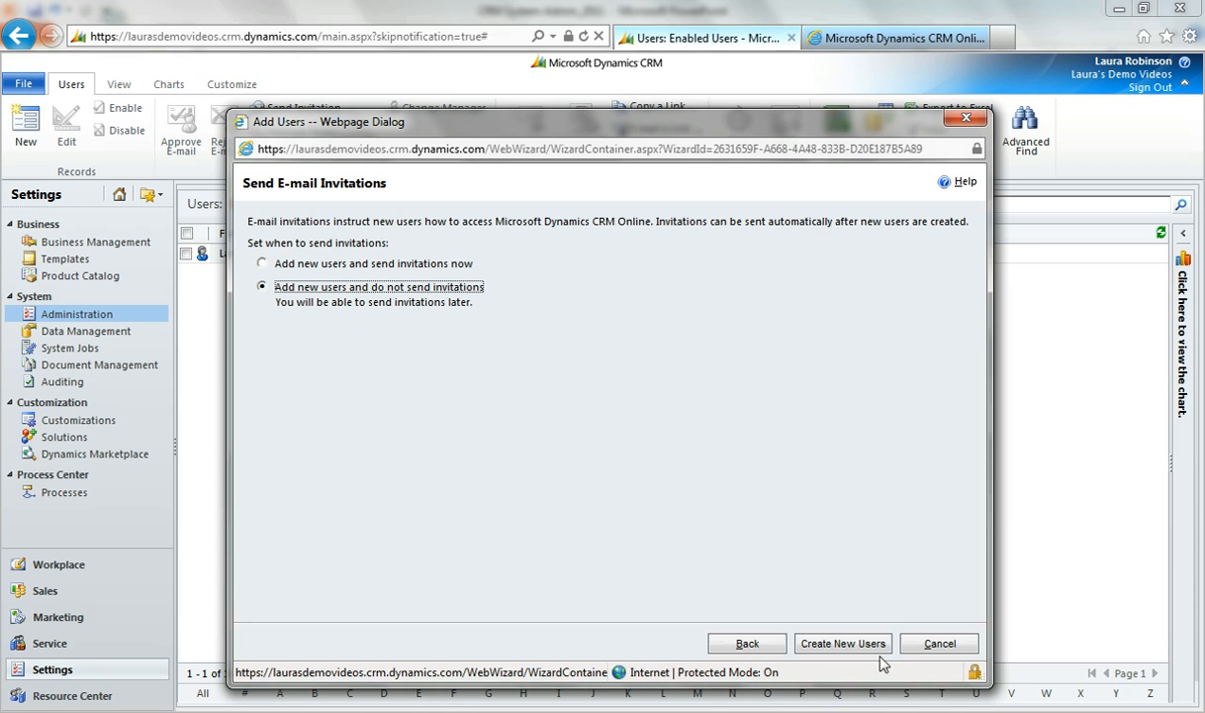
mouse_move(843, 643)
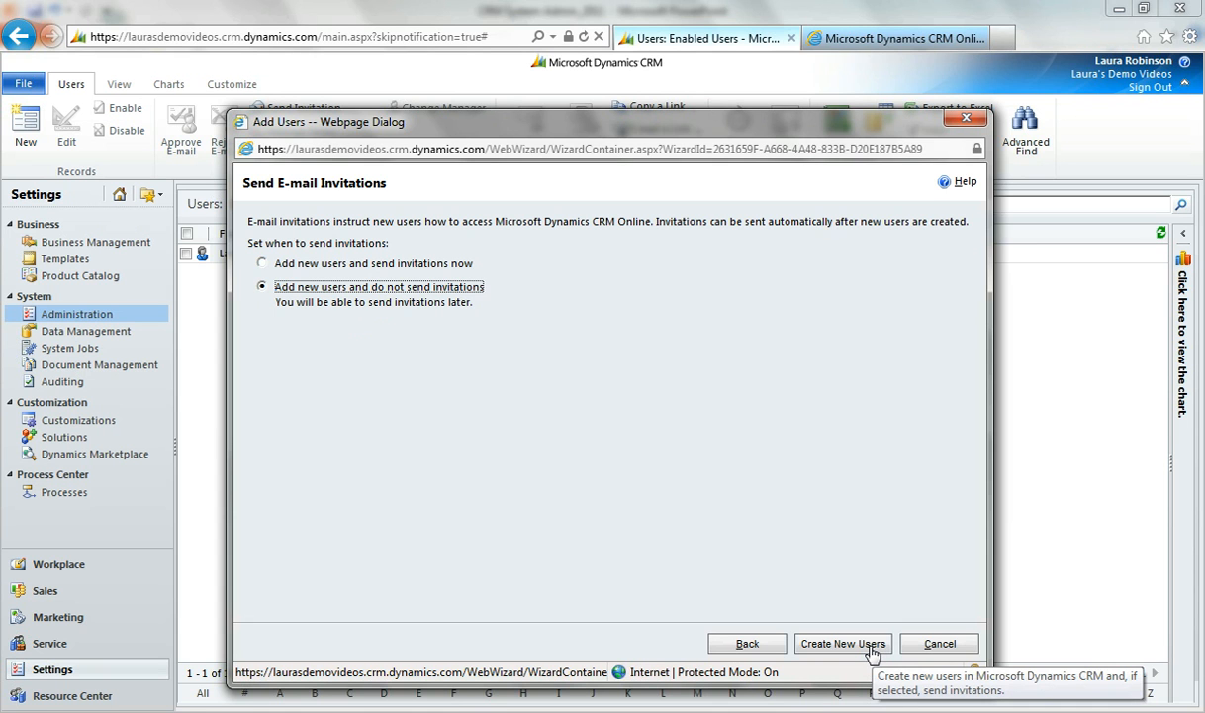
left_click(842, 643)
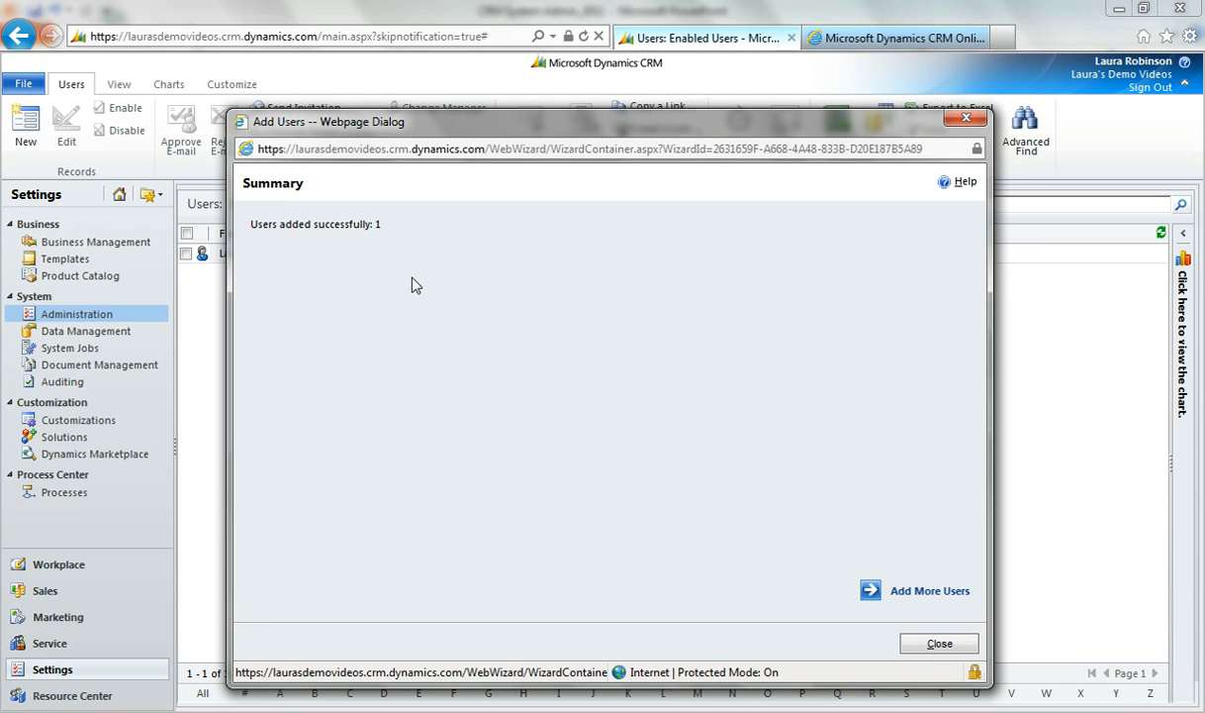
Close the Add Users summary, returning to the Enabled Users list
left_click(937, 643)
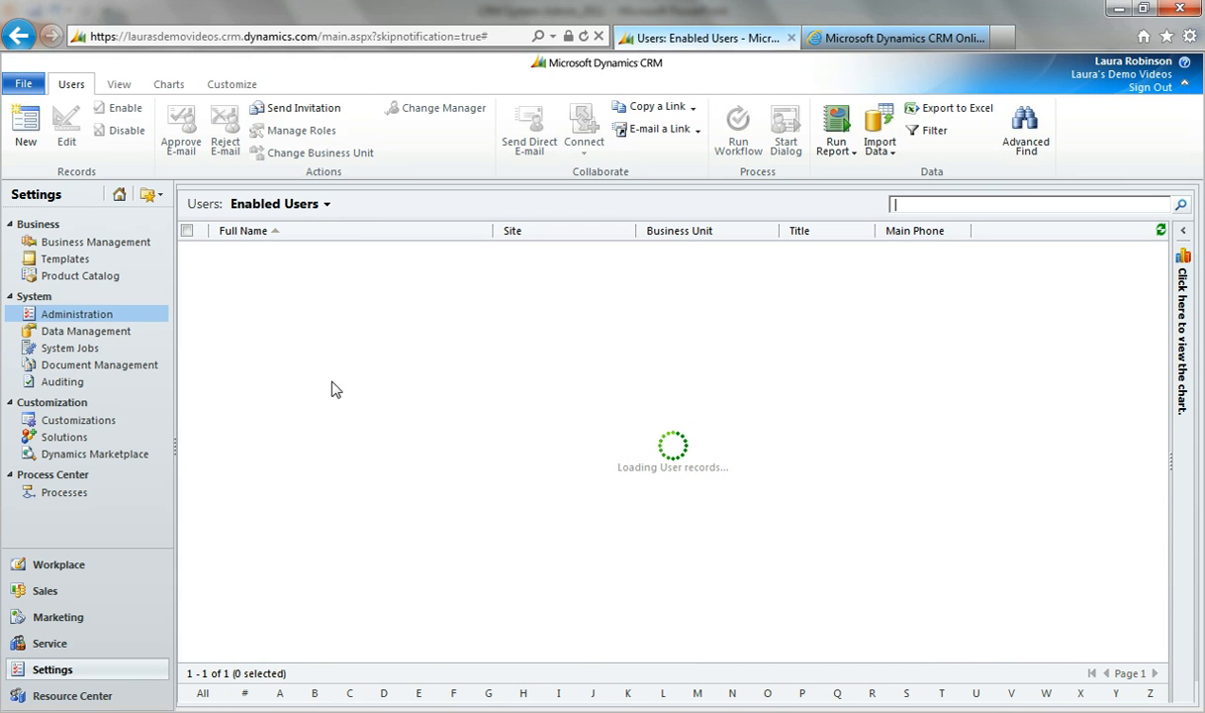
mouse_move(343, 264)
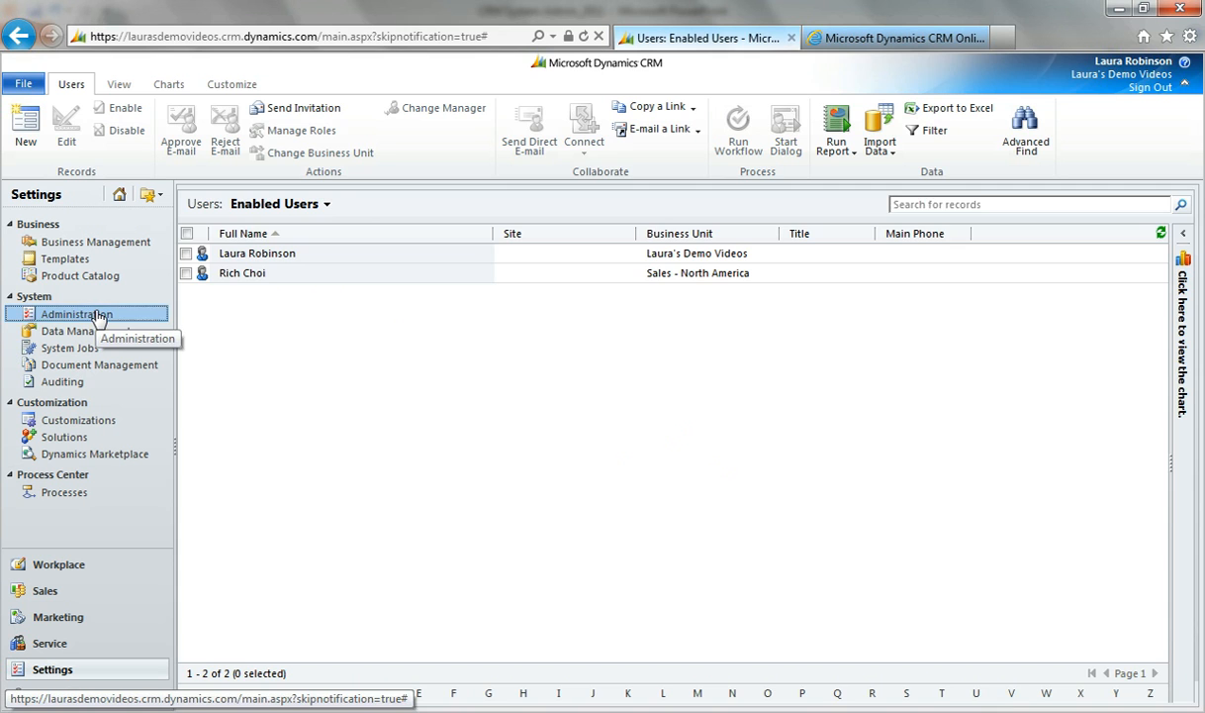
Go to the Administration features page from the Settings pane
left_click(77, 314)
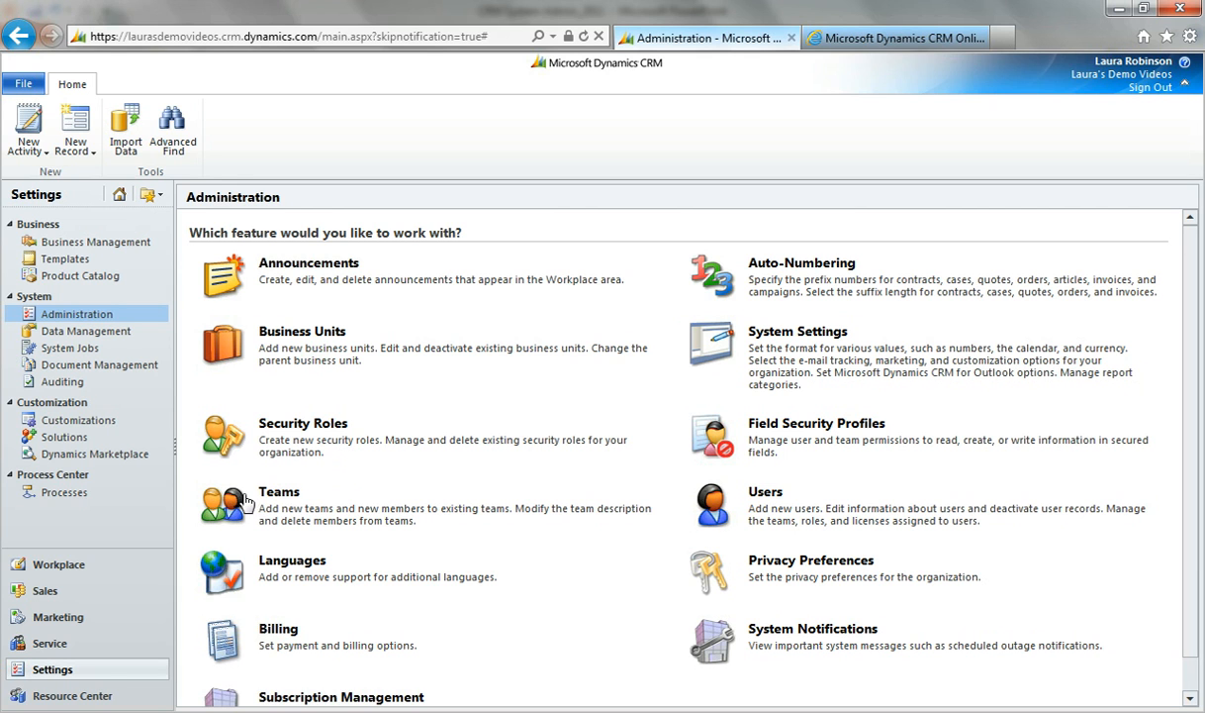
mouse_move(306, 508)
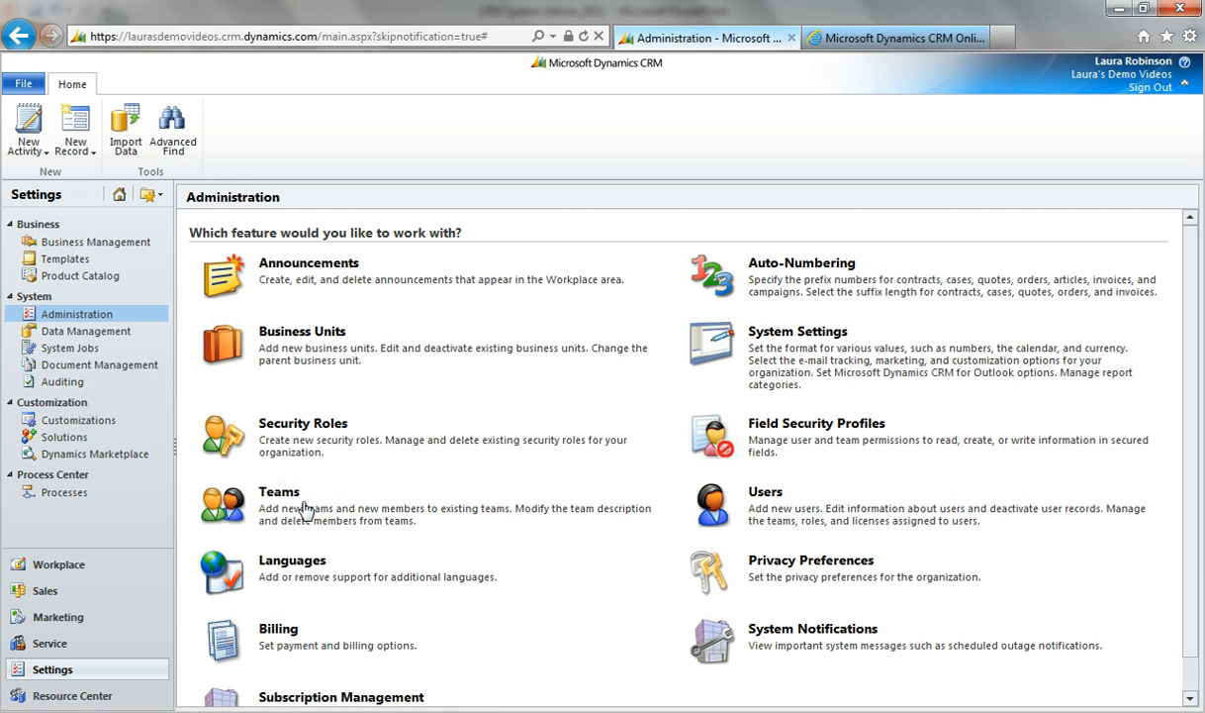
mouse_move(306, 493)
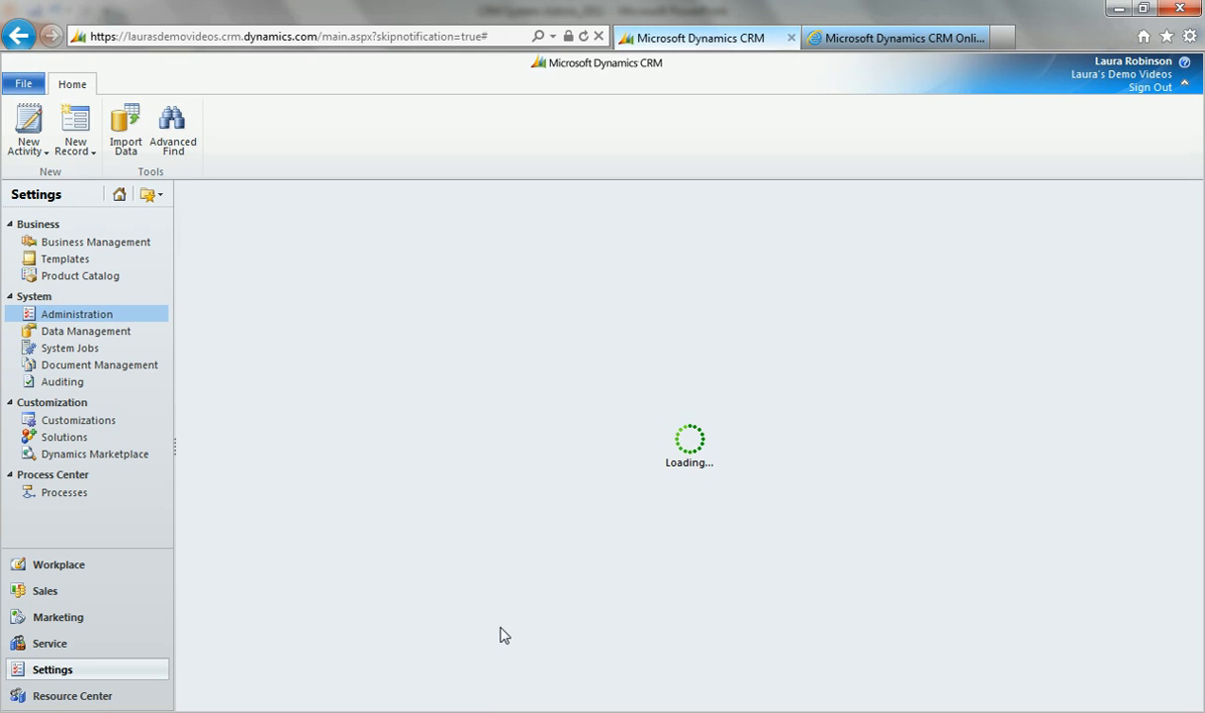
mouse_move(1136, 278)
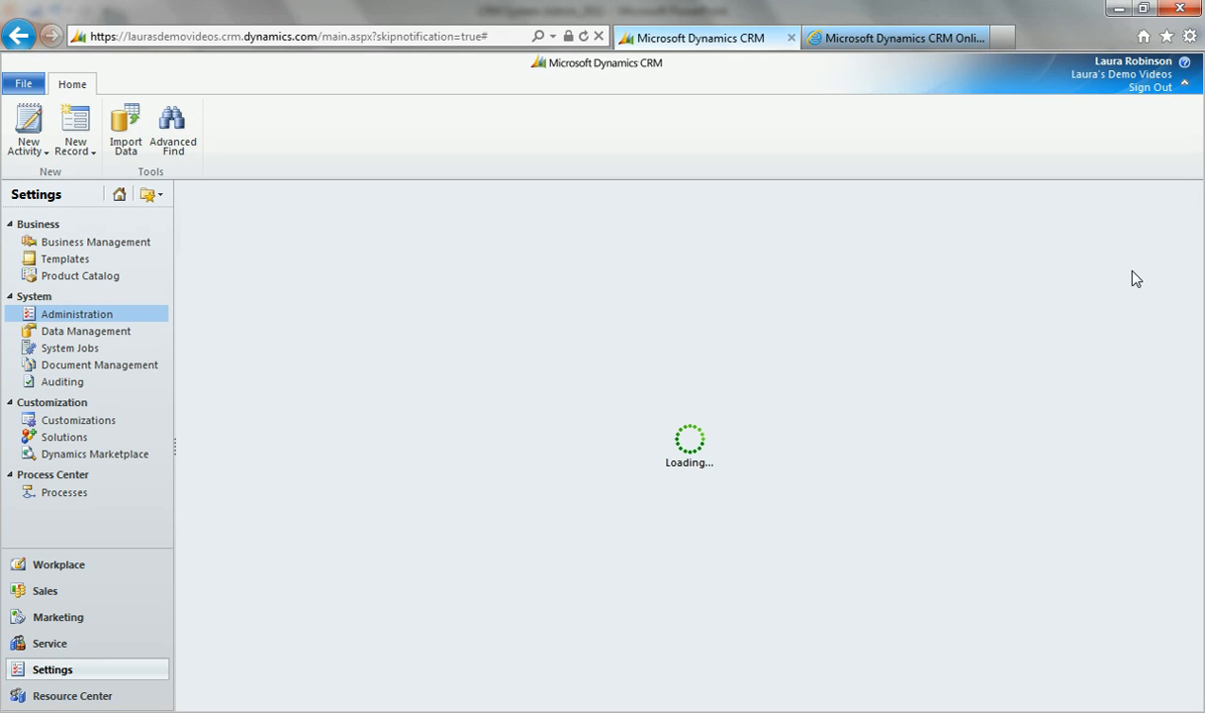
mouse_move(1131, 285)
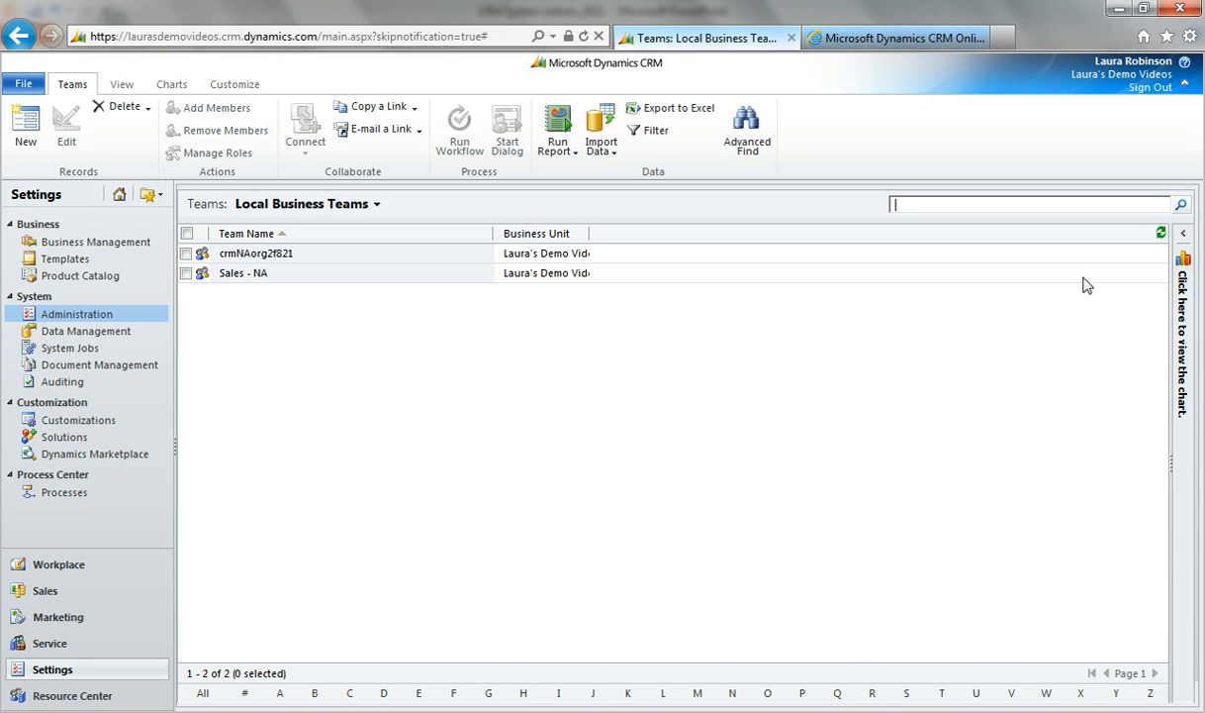
mouse_move(243, 273)
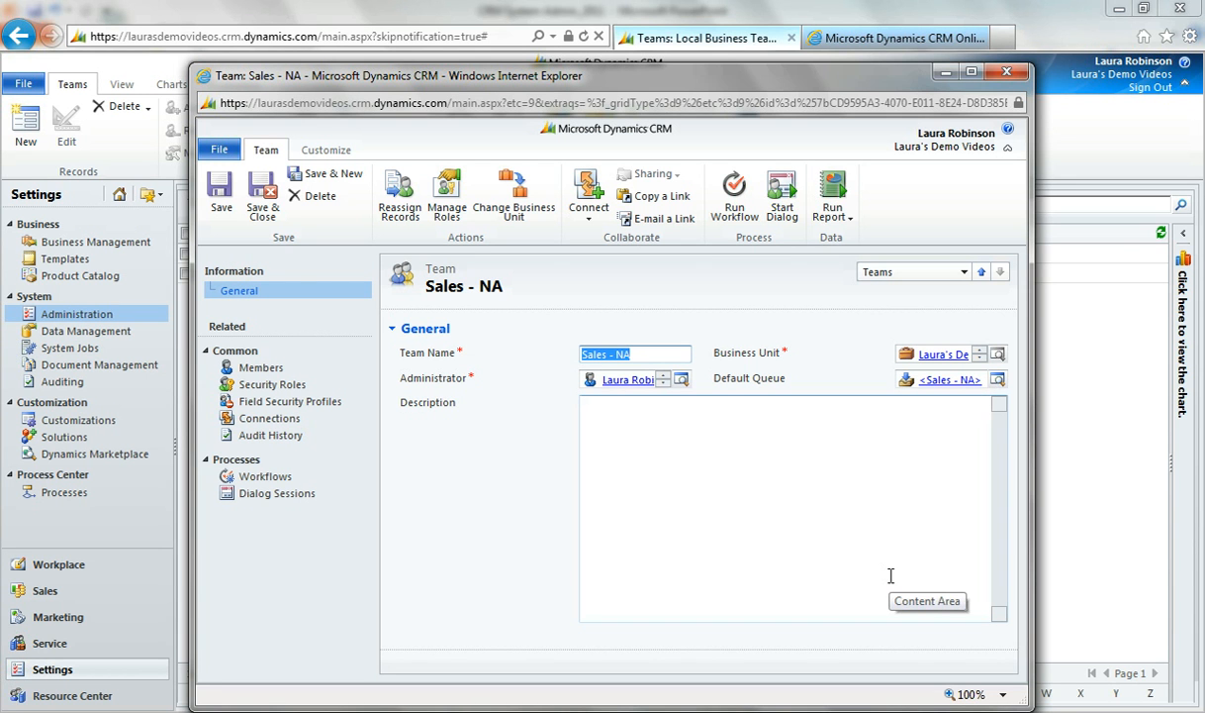
mouse_move(624, 384)
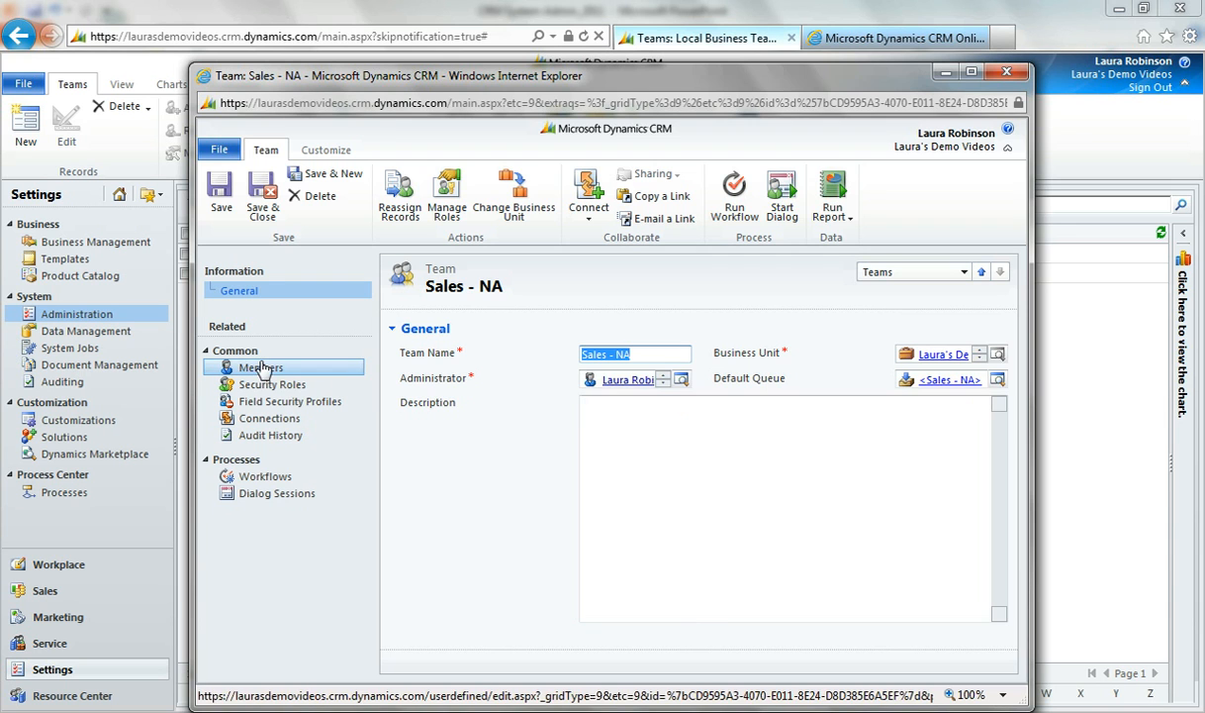
left_click(260, 367)
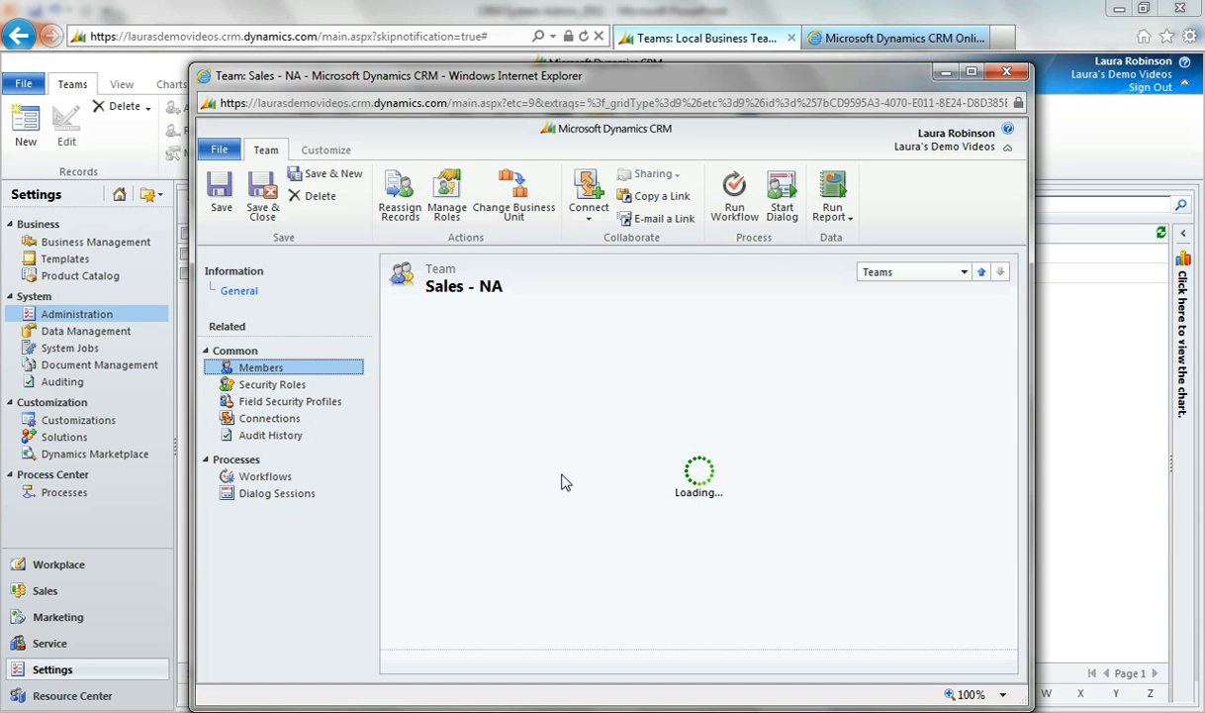
left_click(261, 367)
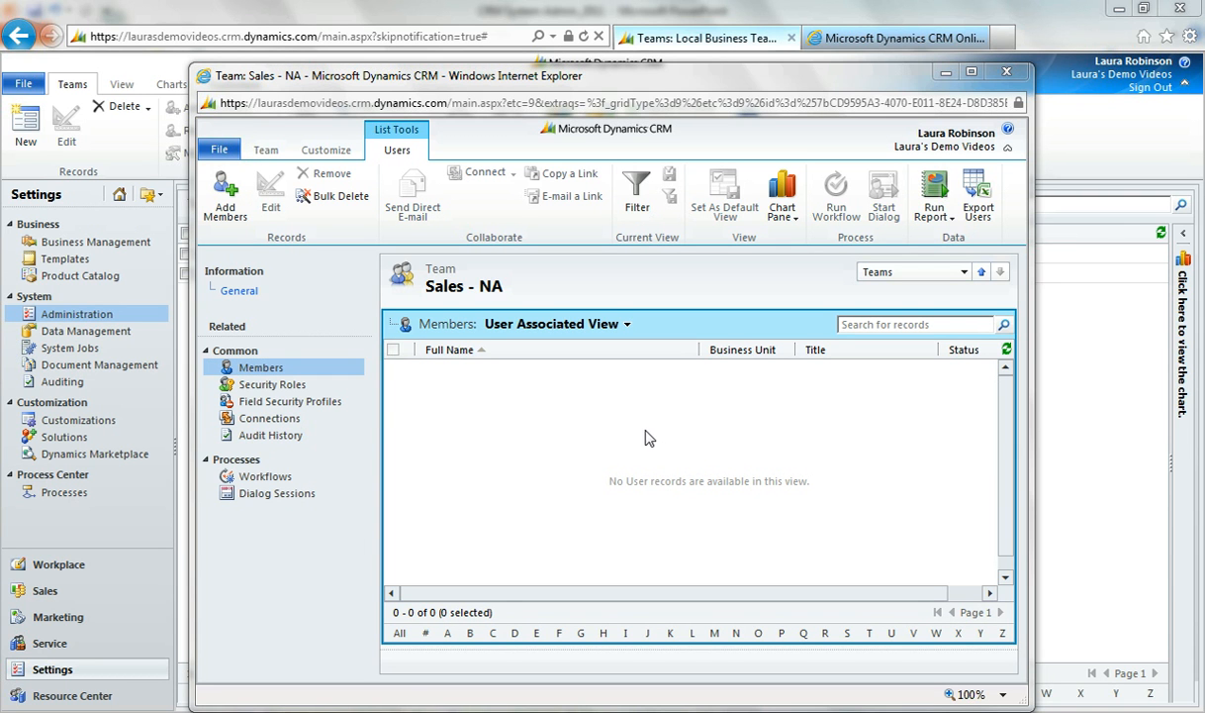
mouse_move(229, 208)
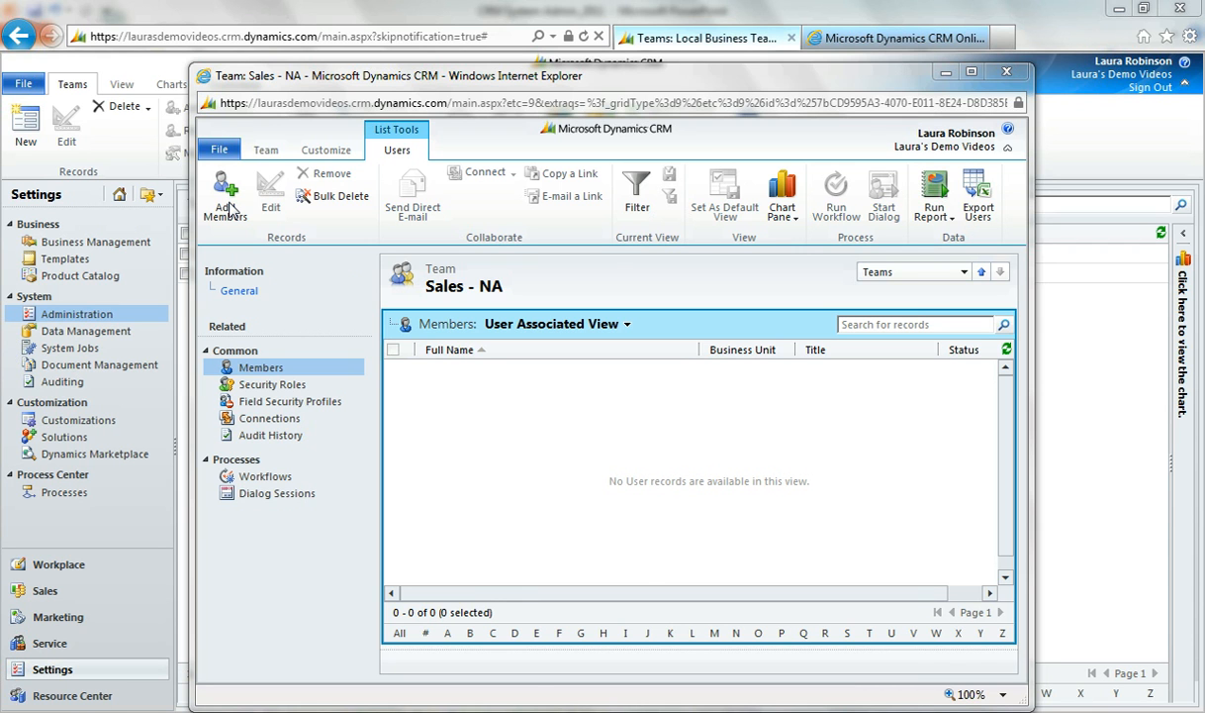
left_click(225, 188)
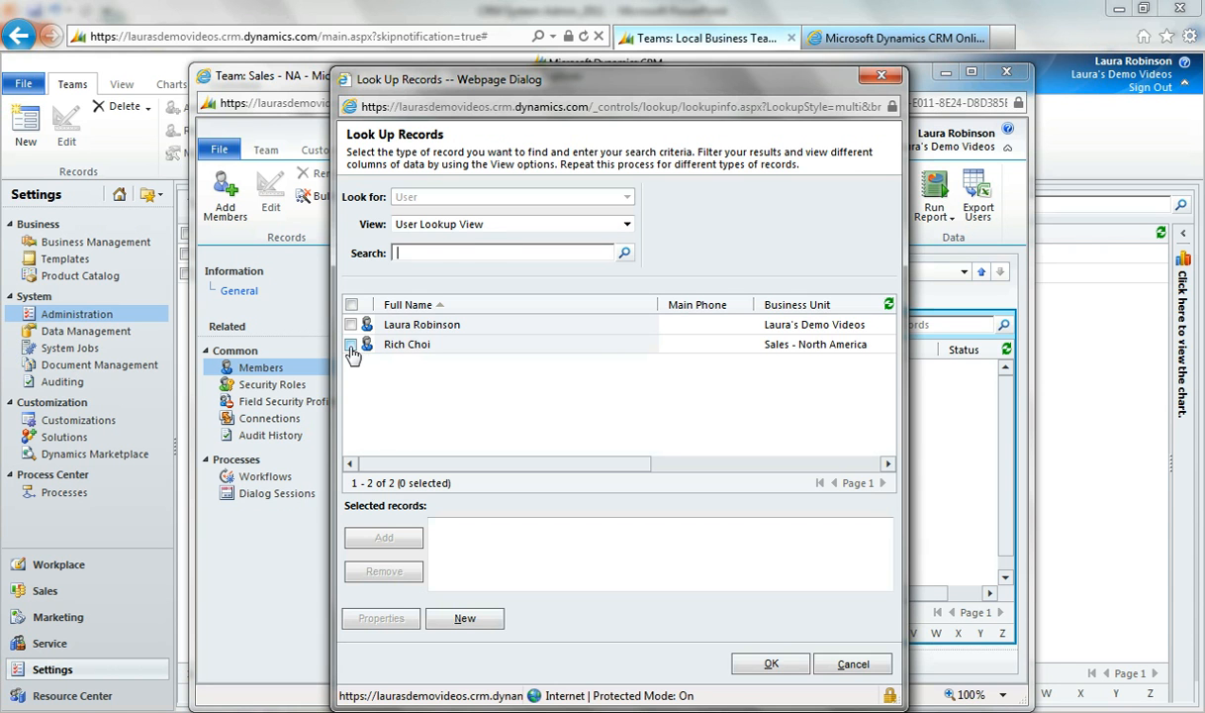
left_click(351, 344)
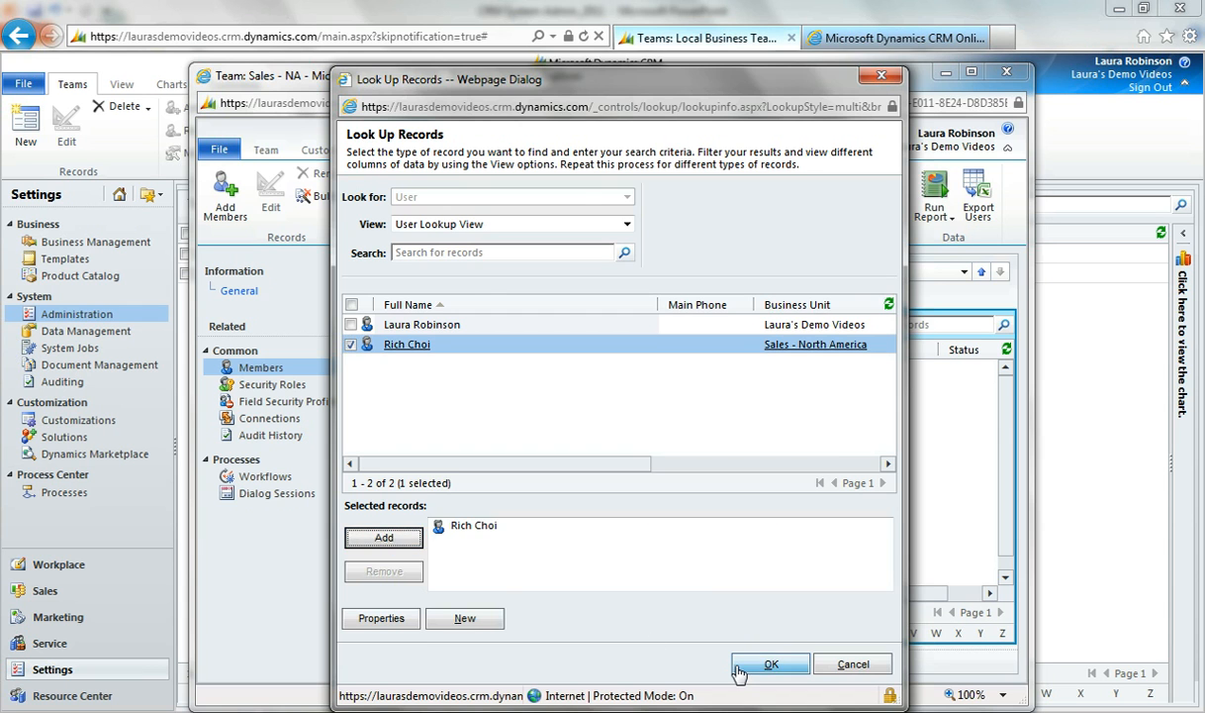
left_click(771, 663)
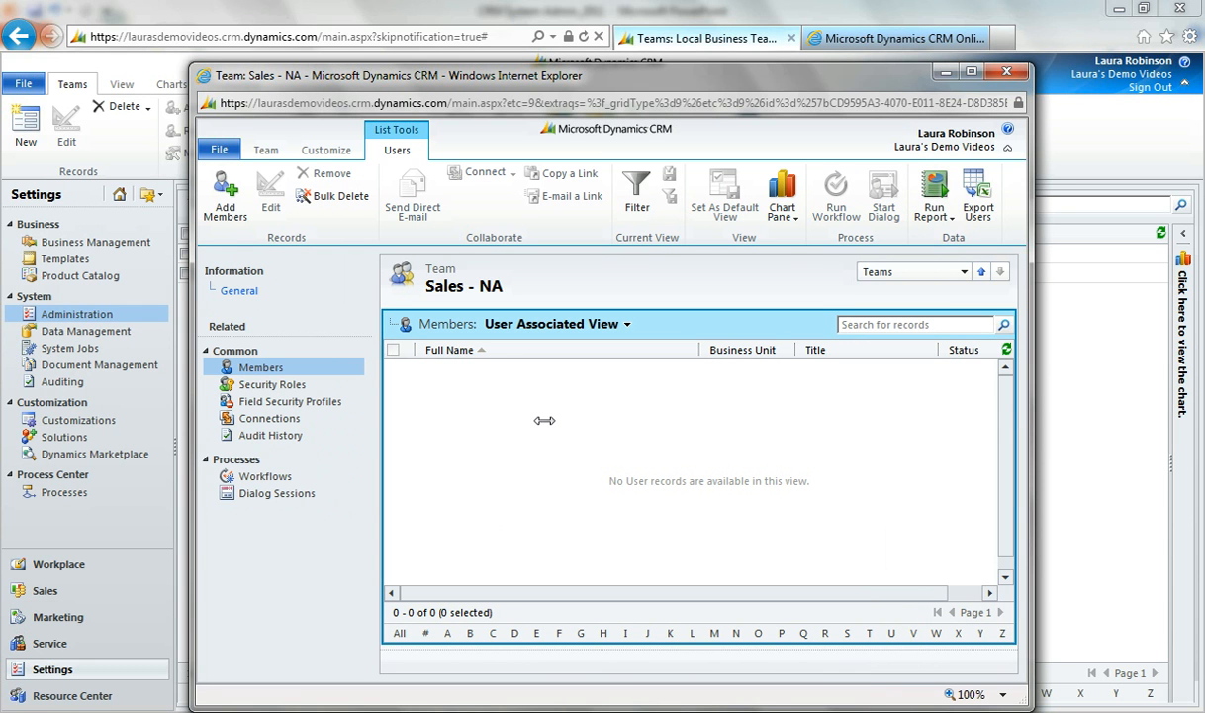
left_click(226, 195)
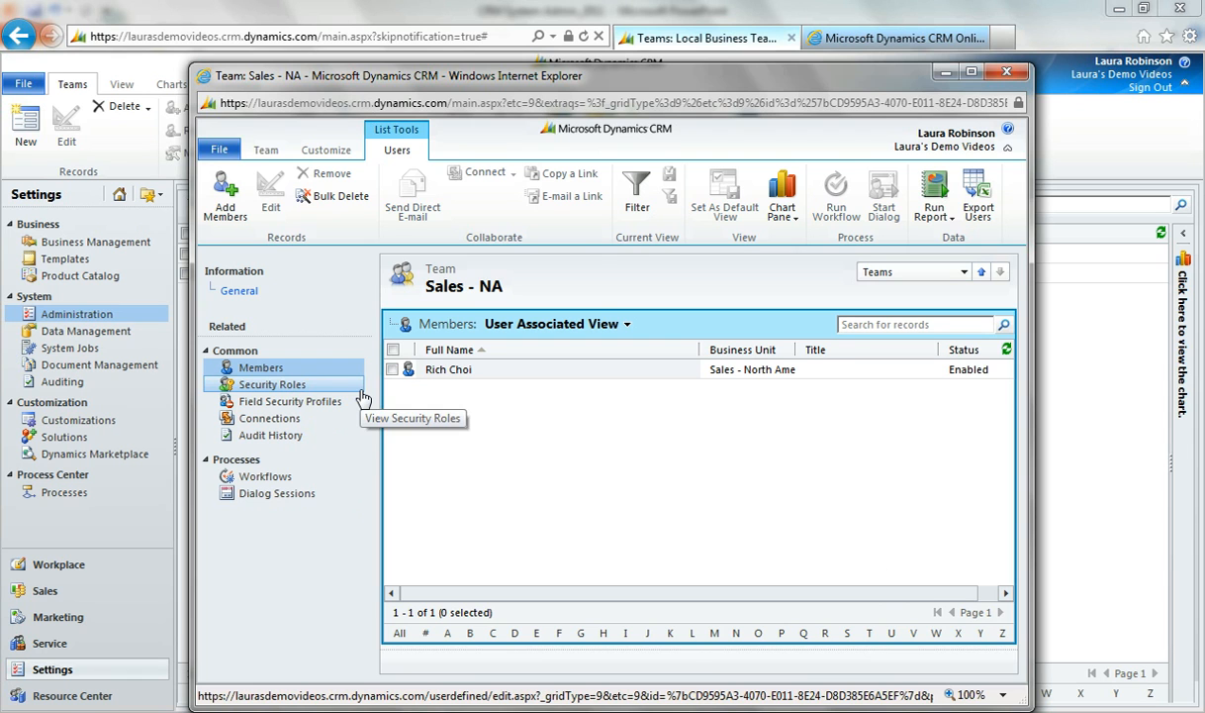
Assign the Salesperson security role to the Sales - NA team, then save and close it
left_click(272, 384)
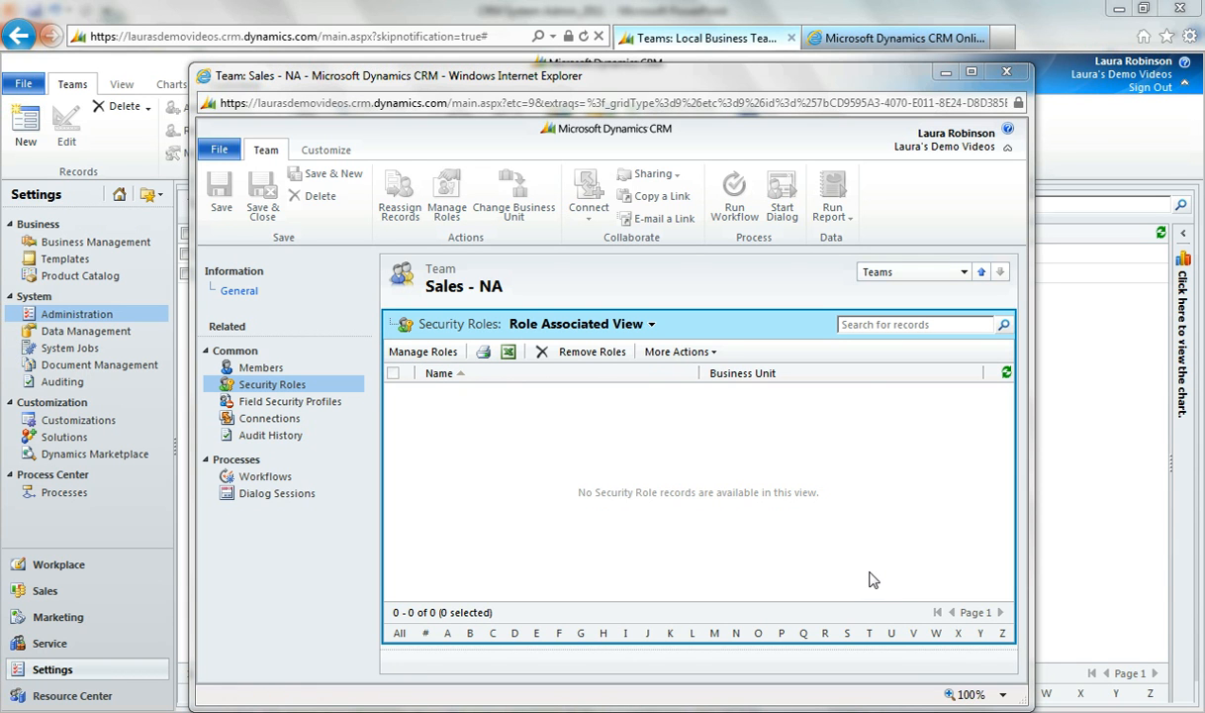
left_click(423, 350)
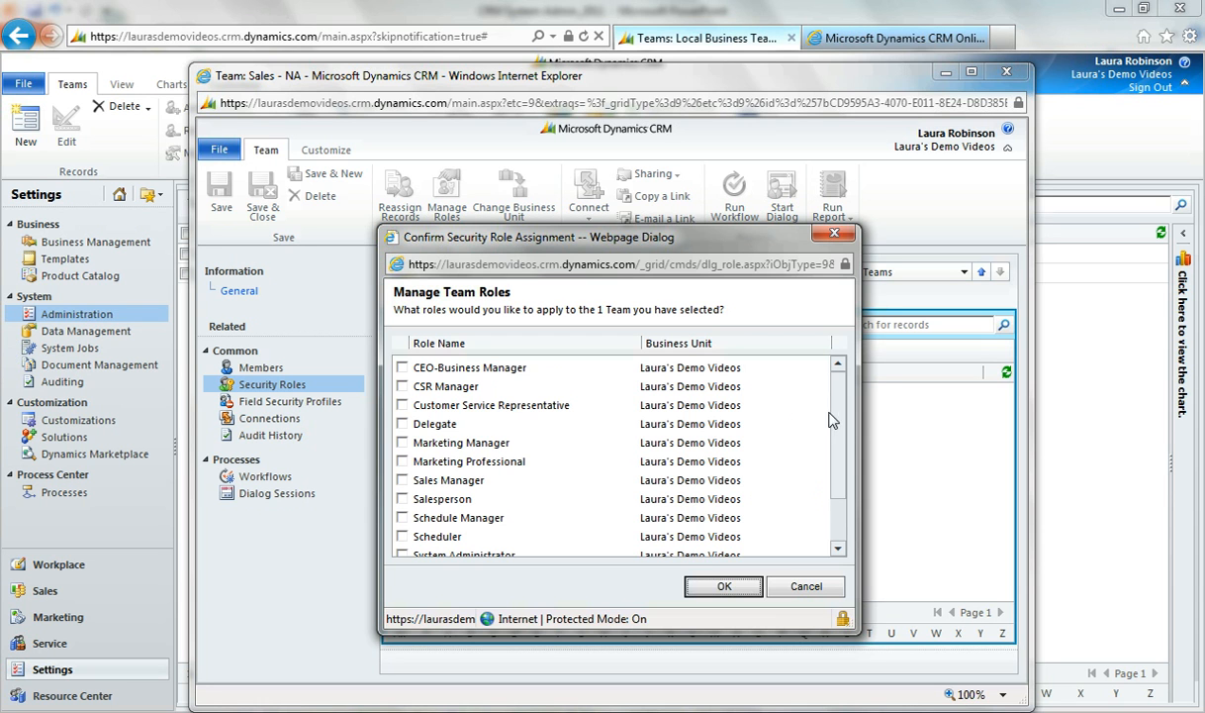
scroll("down", 3)
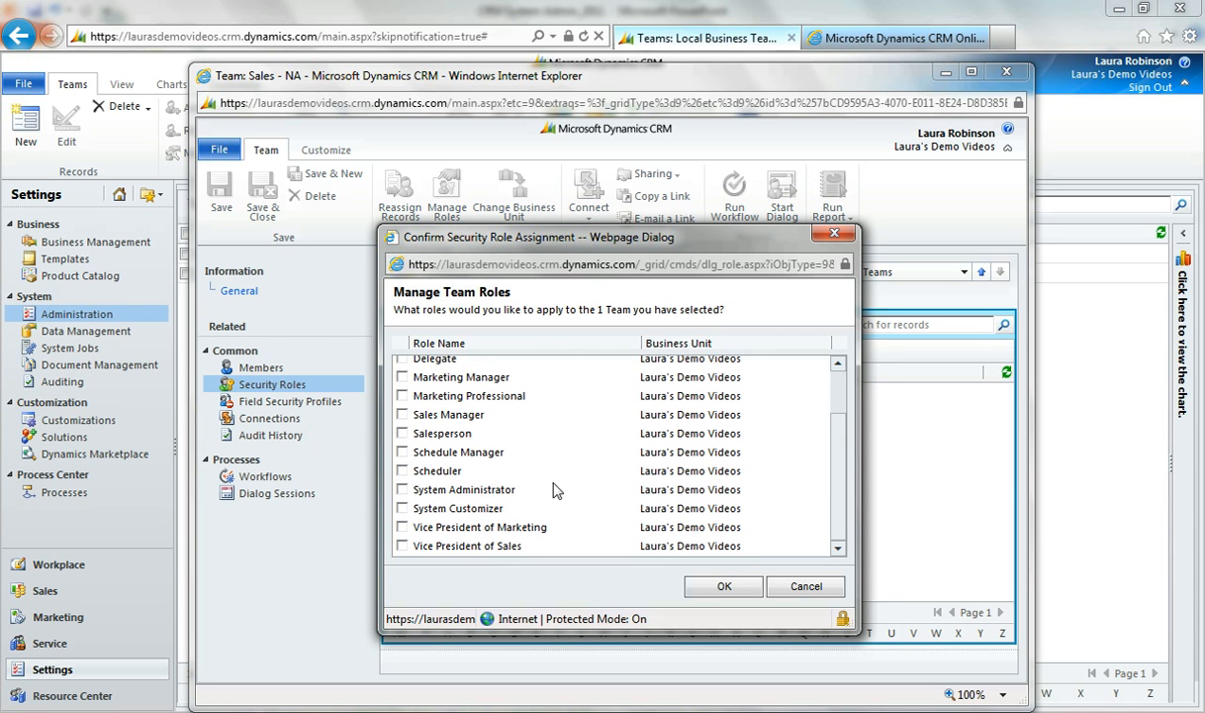
mouse_move(409, 425)
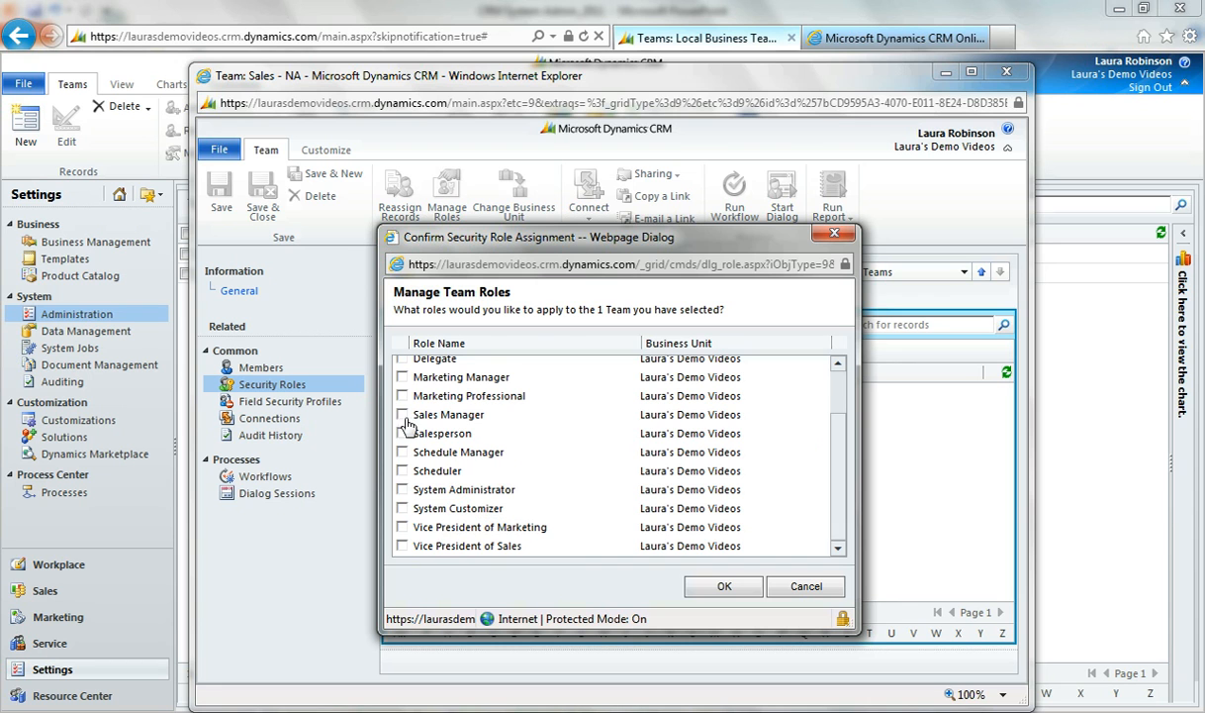
left_click(723, 586)
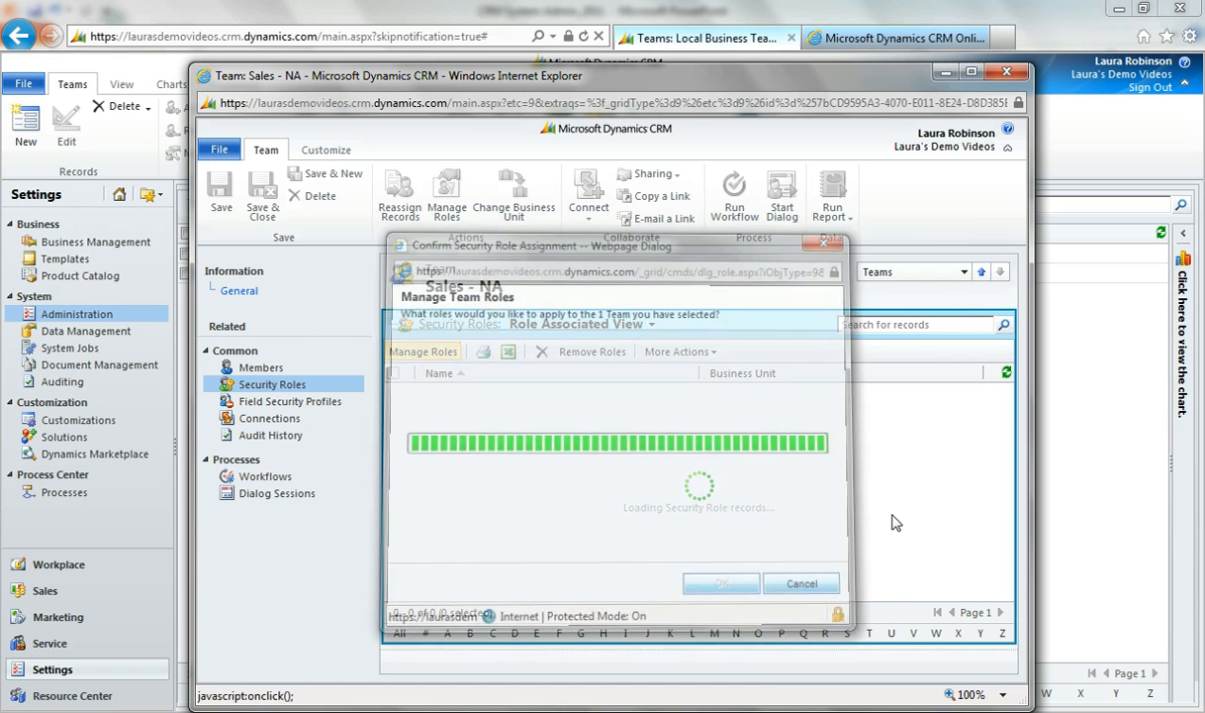
left_click(218, 149)
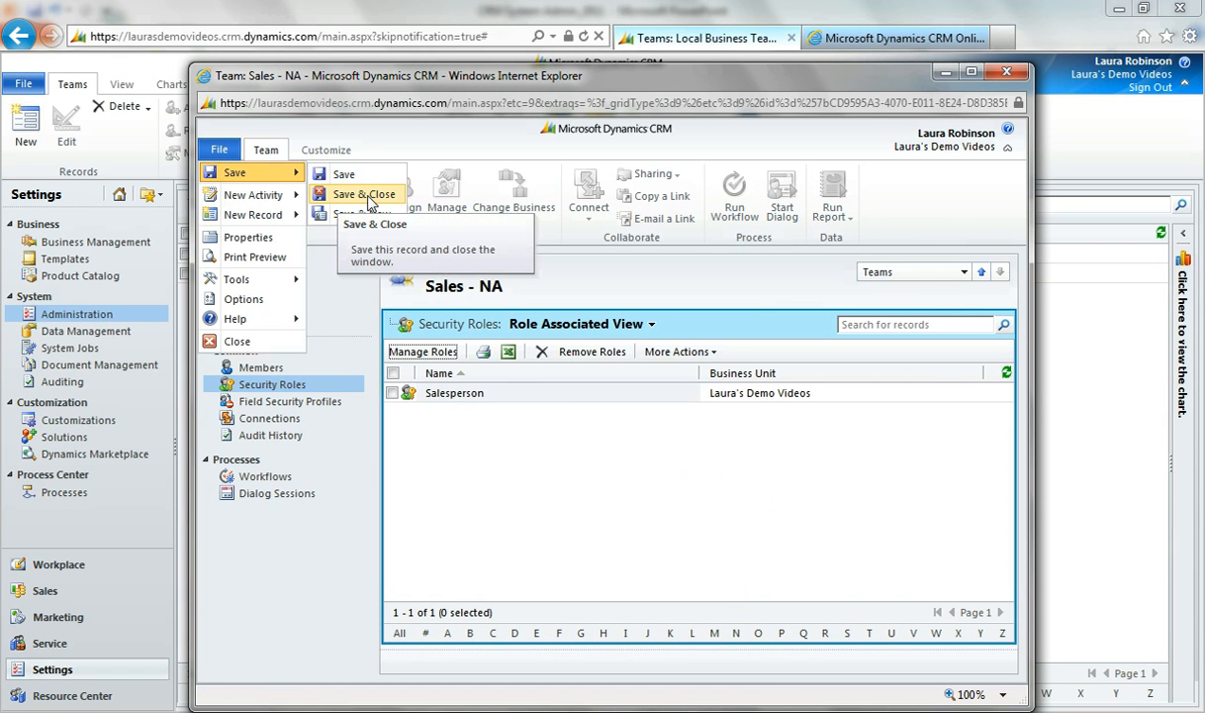
left_click(364, 193)
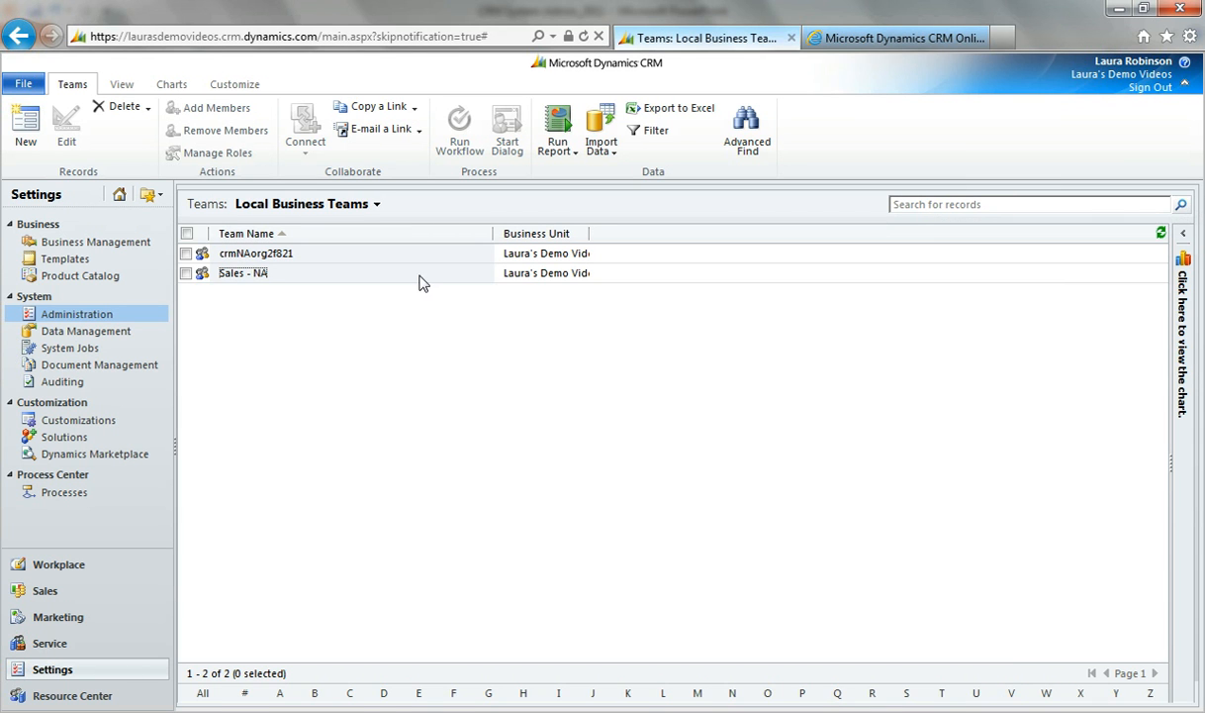
mouse_move(332, 306)
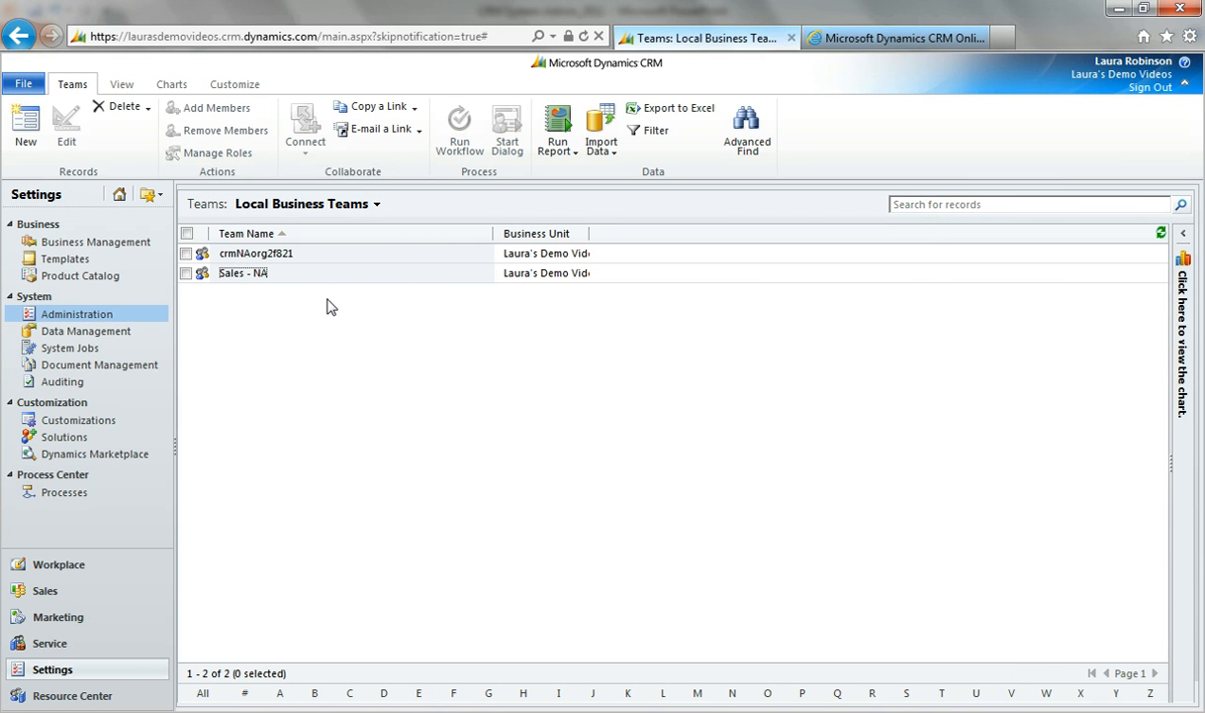